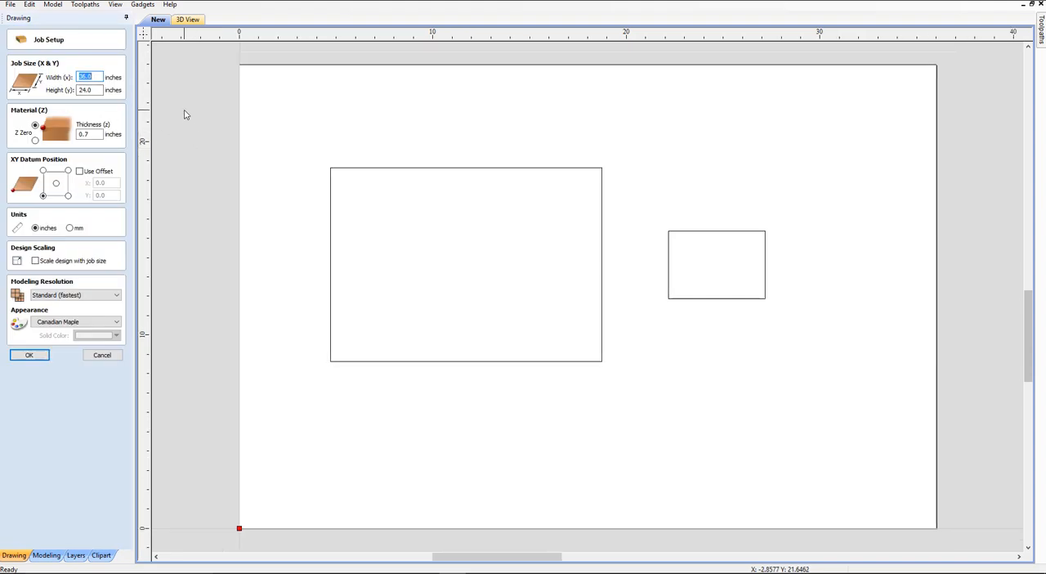
{"action": "mouse_move", "coordinate": [181, 108]}
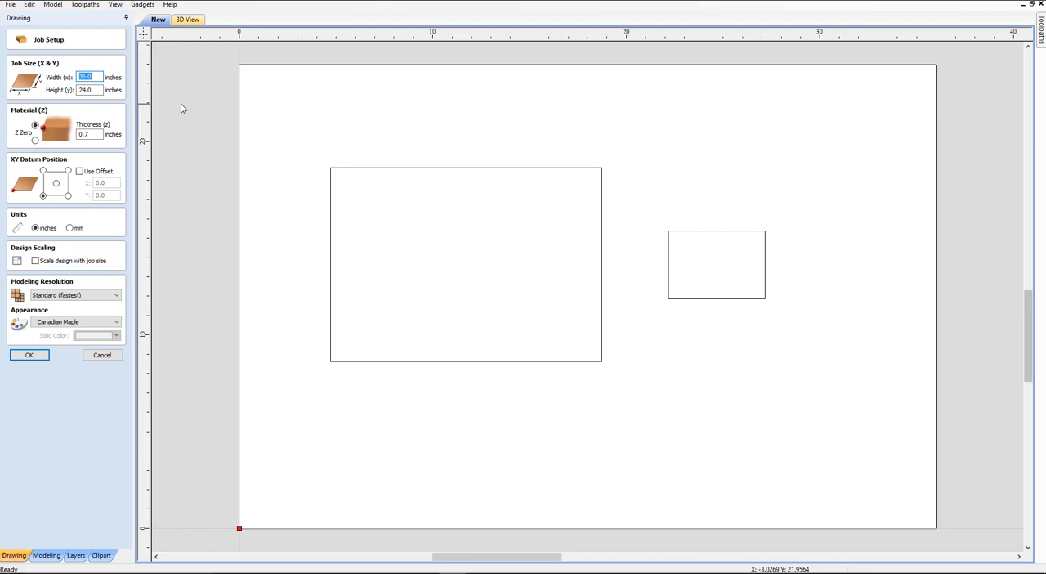
{"action": "mouse_move", "coordinate": [108, 143]}
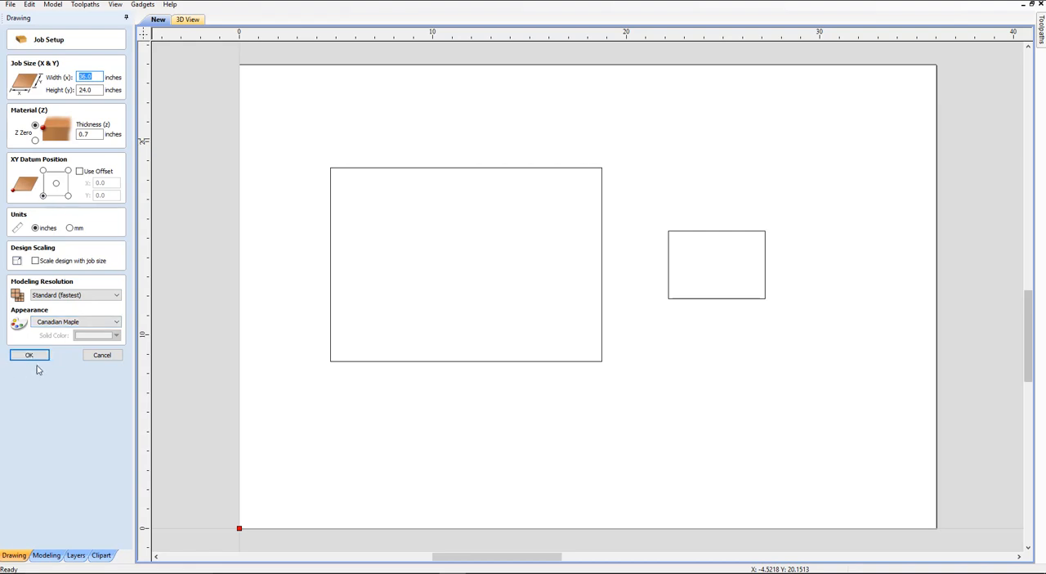
- Confirm the job setup and paste the clipboard onto the 14 × 10 inch rectangle
{"action": "left_click", "coordinate": [29, 354]}
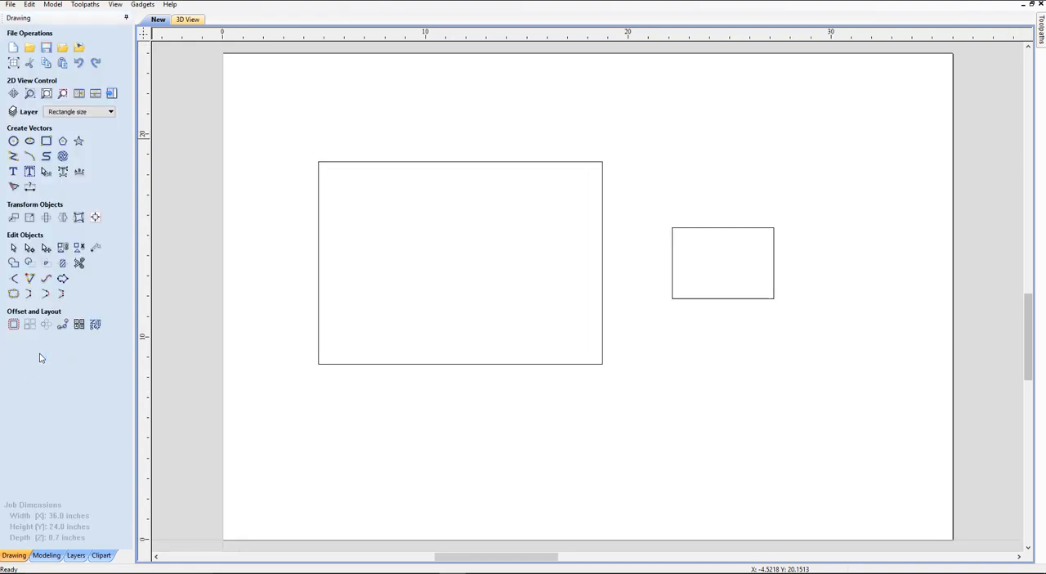
{"action": "mouse_move", "coordinate": [575, 396]}
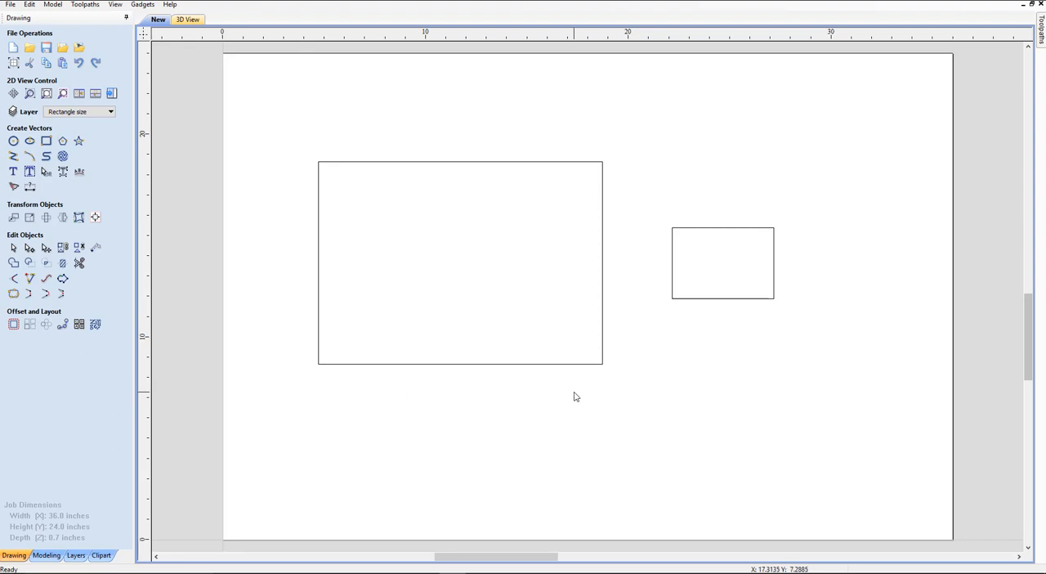
{"action": "mouse_move", "coordinate": [649, 90]}
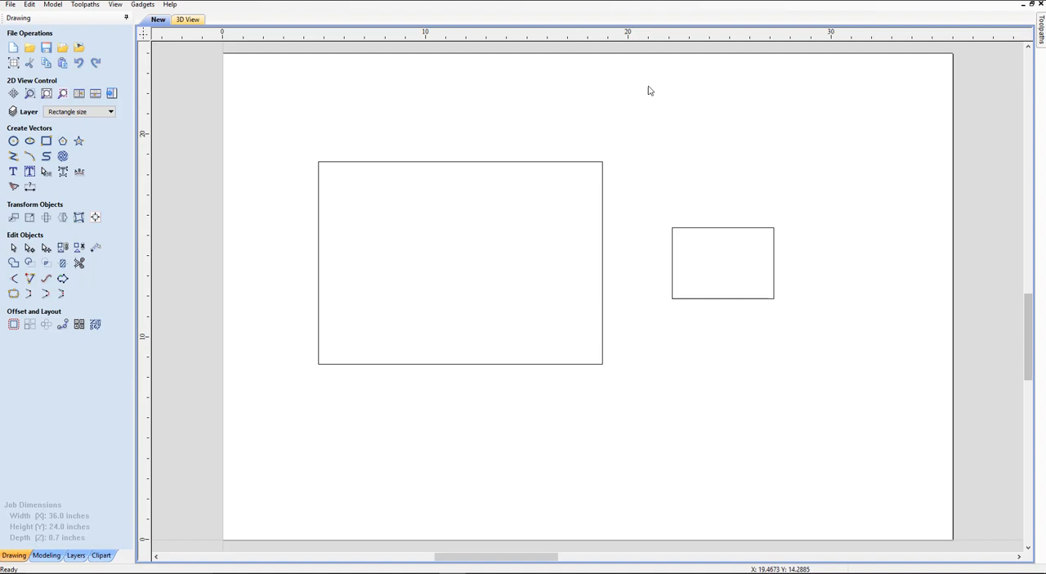
{"action": "mouse_move", "coordinate": [607, 215]}
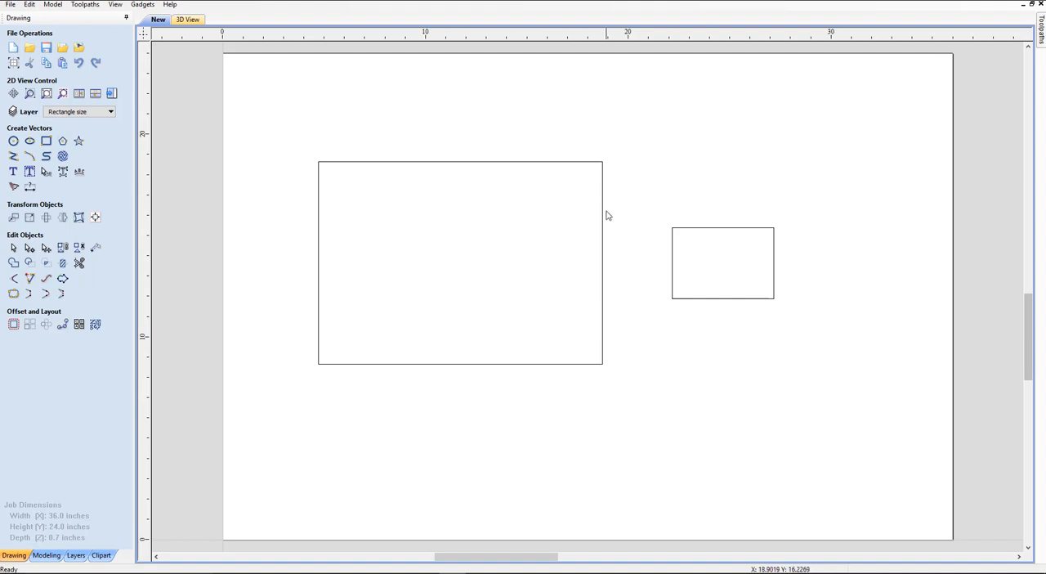
{"action": "mouse_move", "coordinate": [605, 223]}
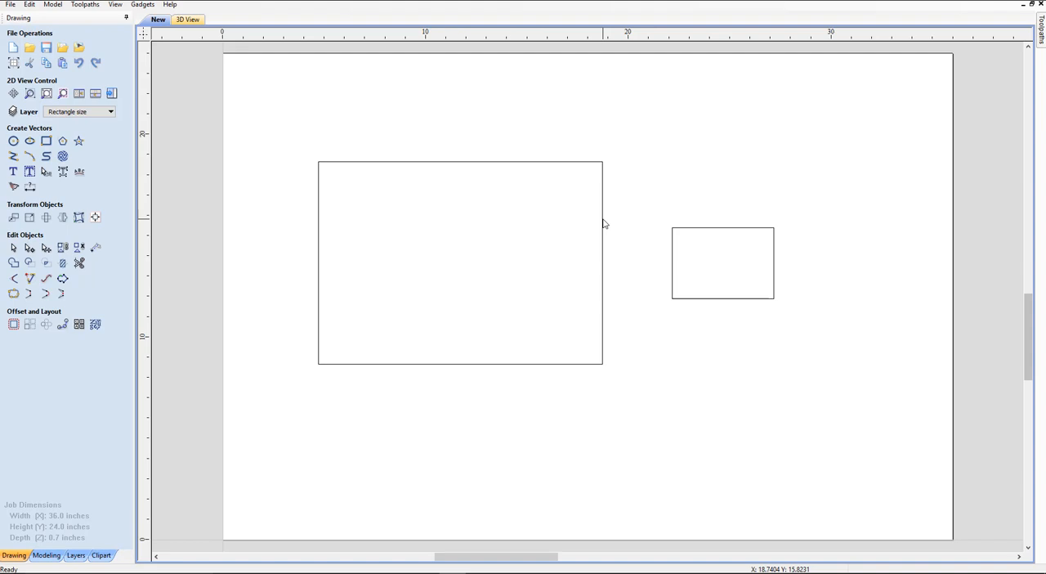
{"action": "left_click", "coordinate": [460, 261]}
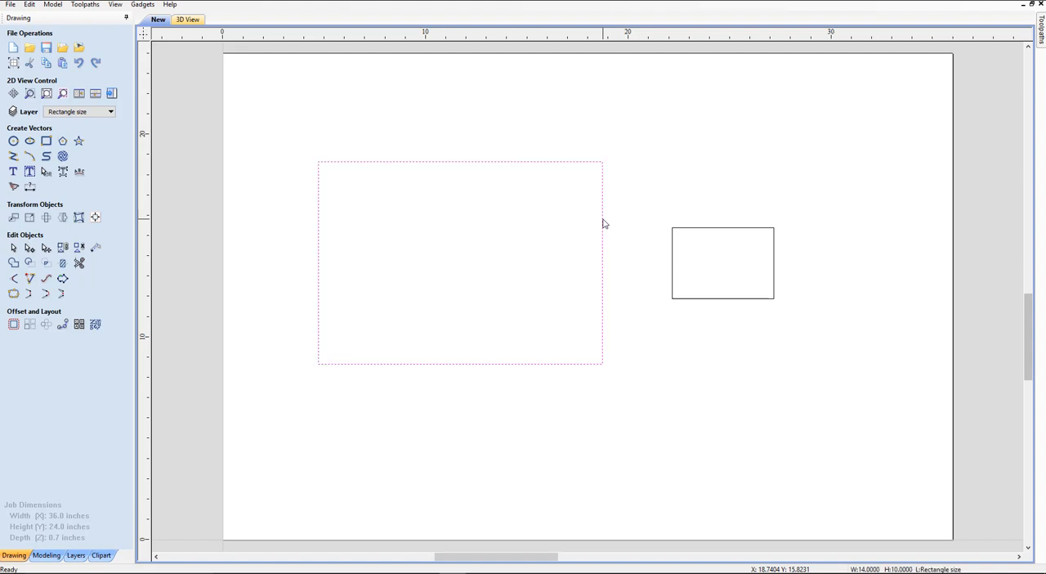
{"action": "right_click", "coordinate": [604, 224]}
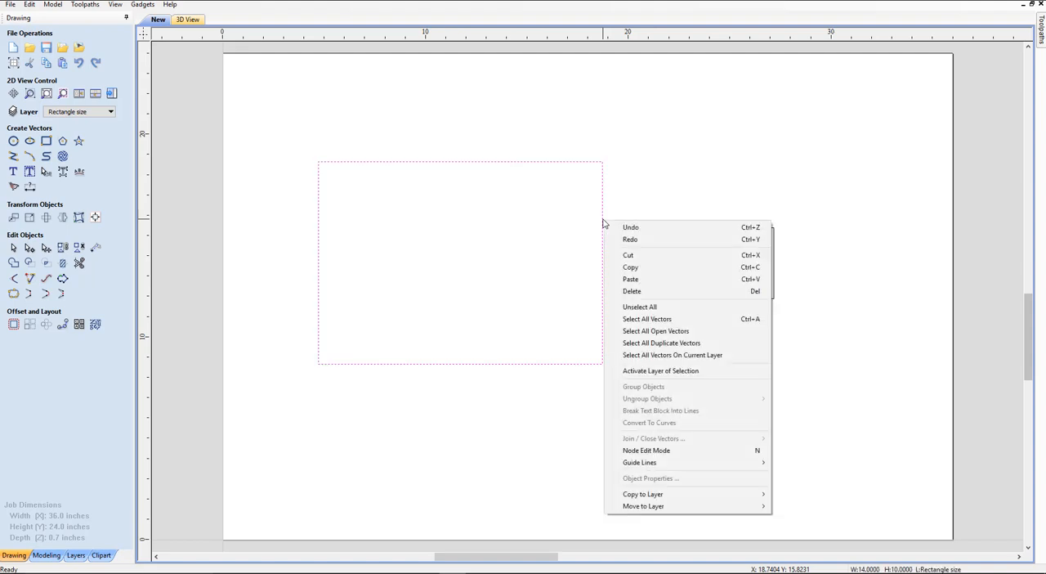
{"action": "mouse_move", "coordinate": [661, 370]}
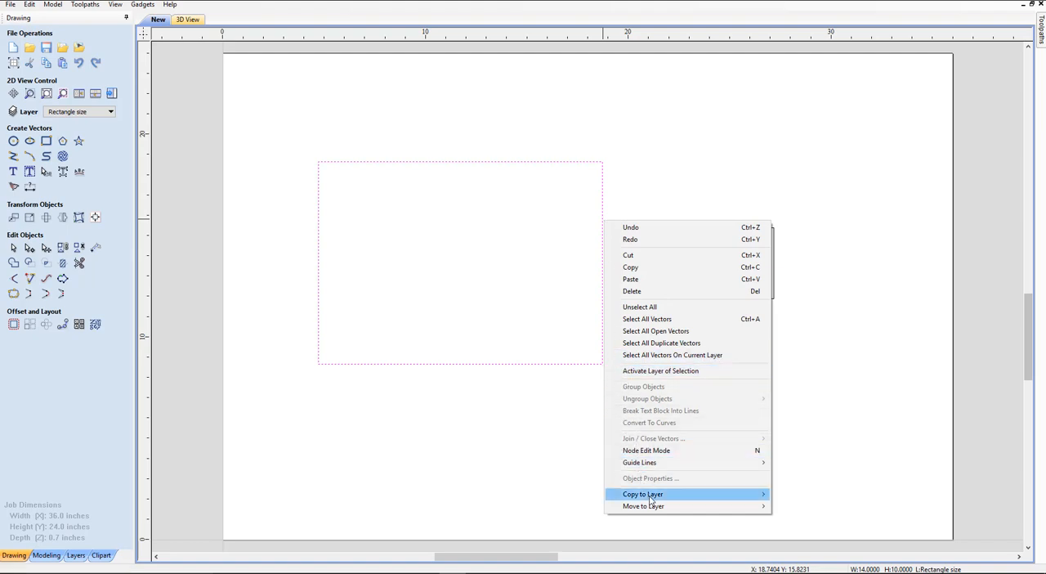
{"action": "mouse_move", "coordinate": [650, 278]}
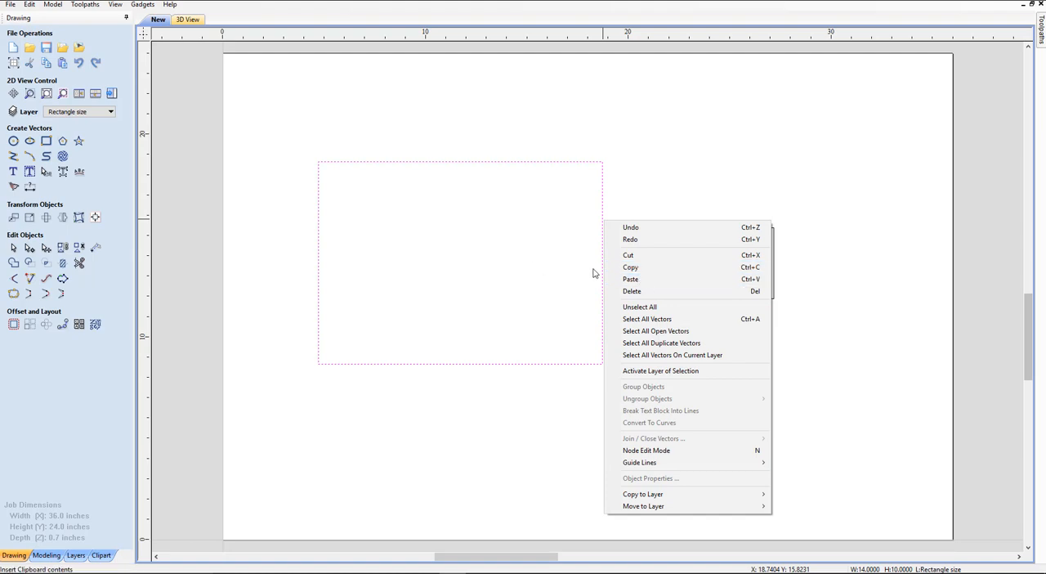
{"action": "mouse_move", "coordinate": [630, 267]}
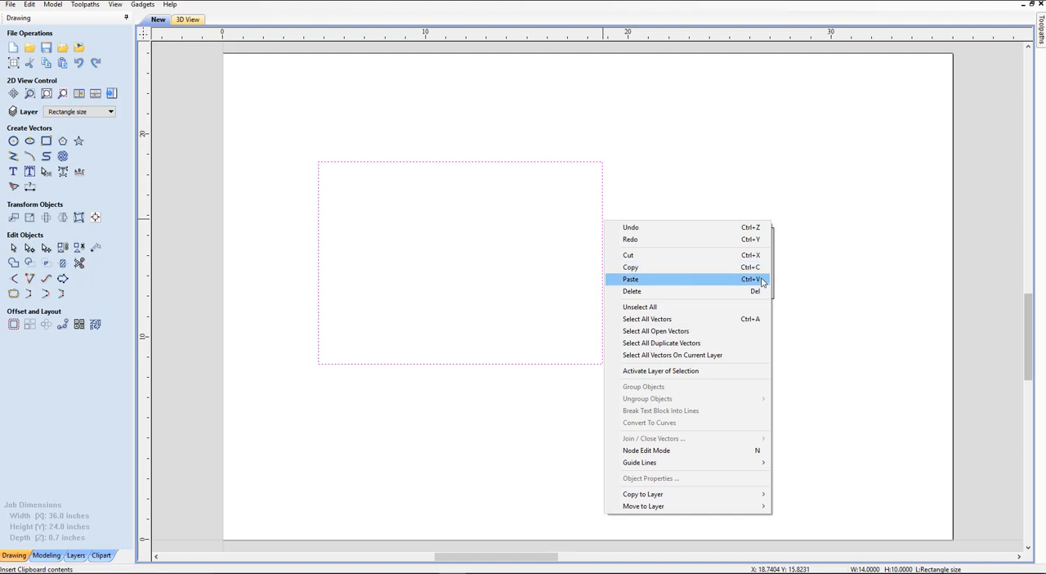
{"action": "left_click", "coordinate": [631, 279]}
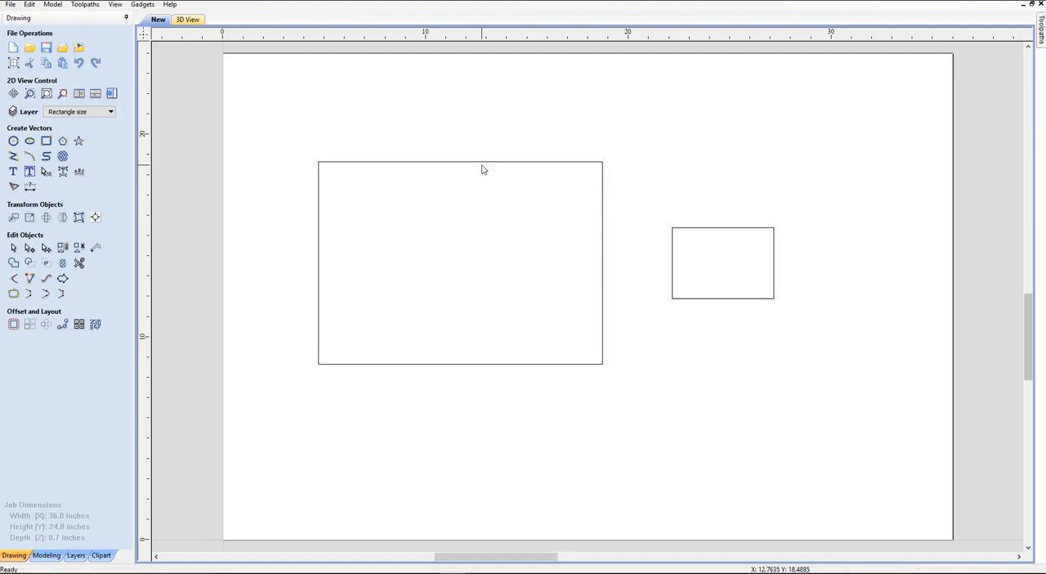
- Select the large rectangle again and choose Paste from its context menu
{"action": "left_click", "coordinate": [460, 261]}
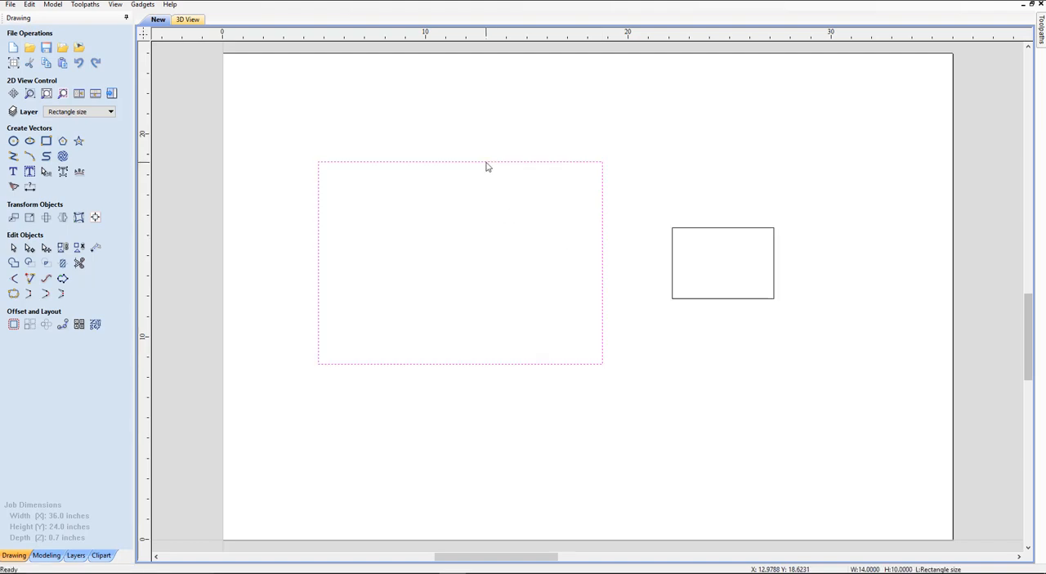
{"action": "right_click", "coordinate": [487, 167]}
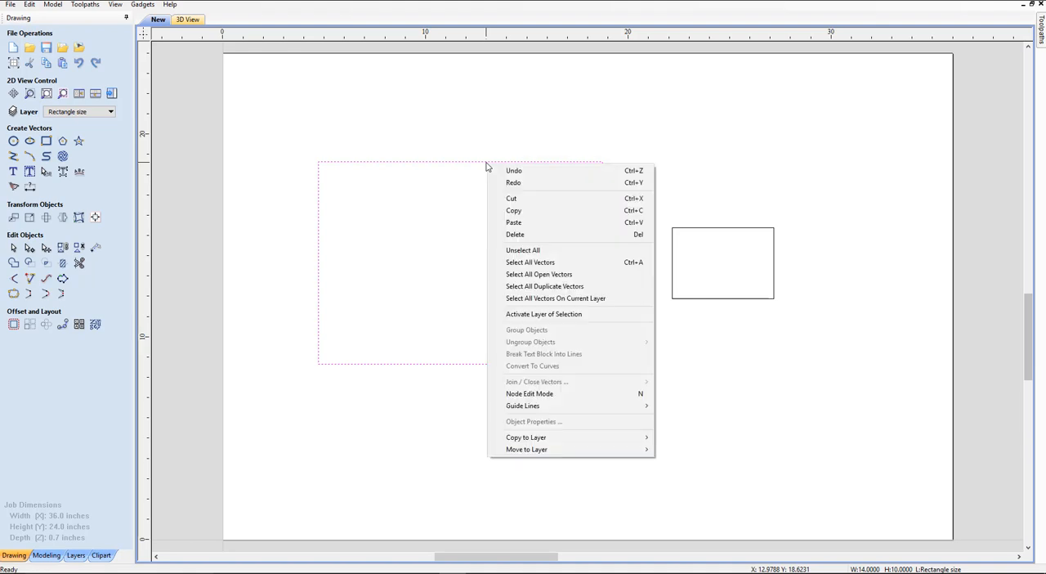
{"action": "mouse_move", "coordinate": [514, 171]}
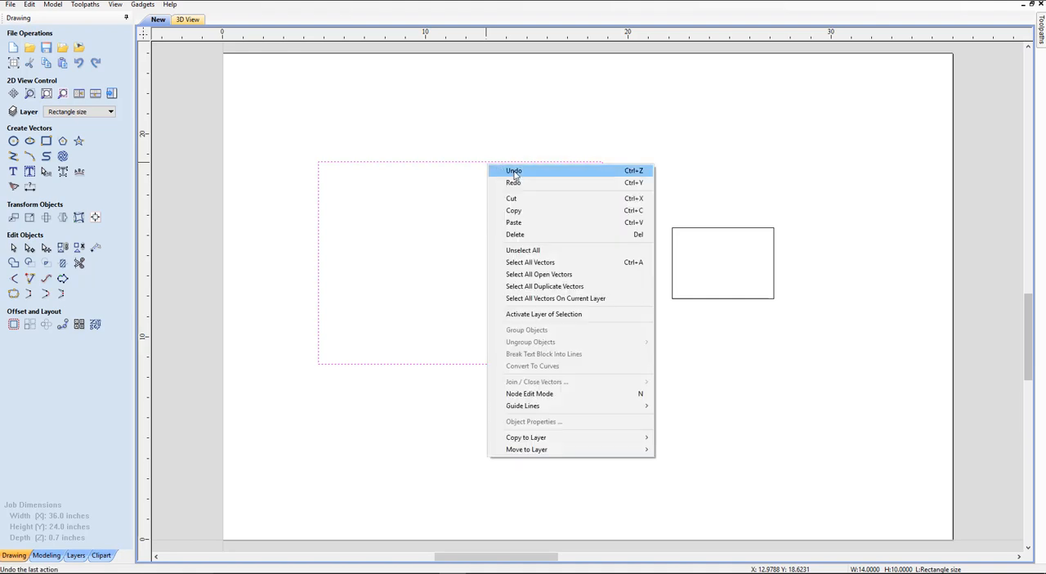
{"action": "mouse_move", "coordinate": [614, 174]}
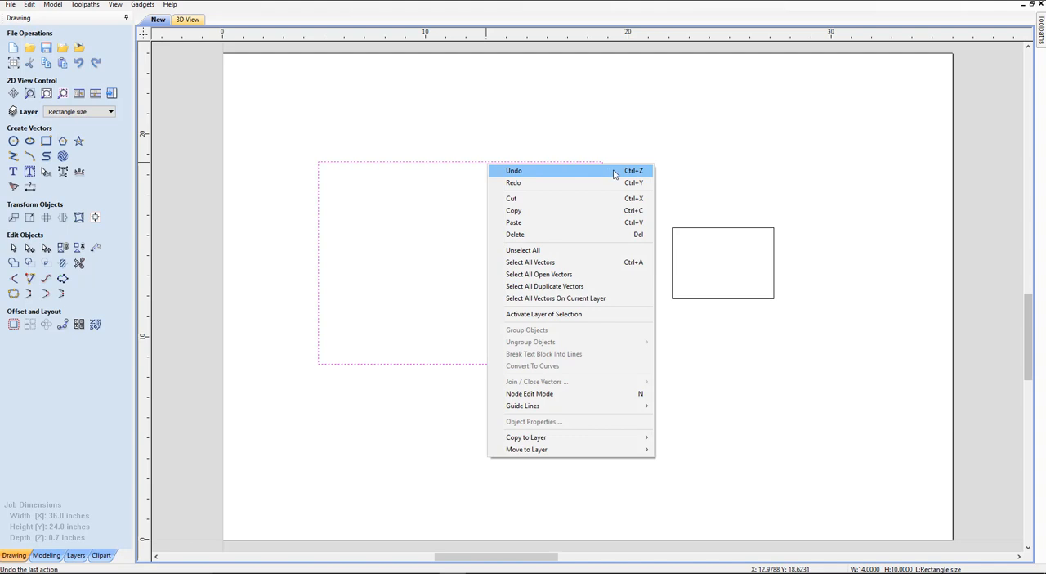
{"action": "mouse_move", "coordinate": [640, 180]}
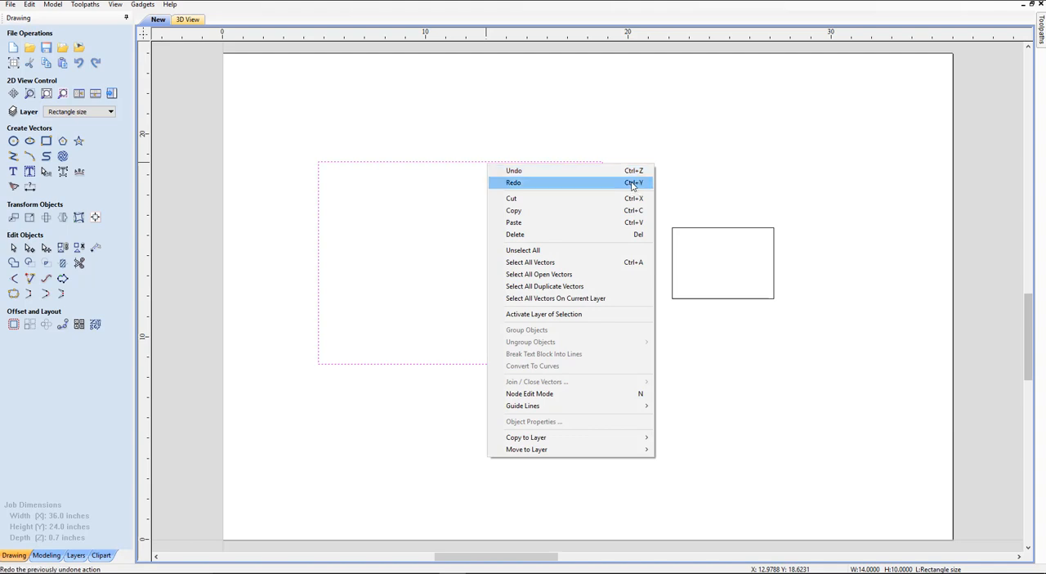
{"action": "mouse_move", "coordinate": [640, 215]}
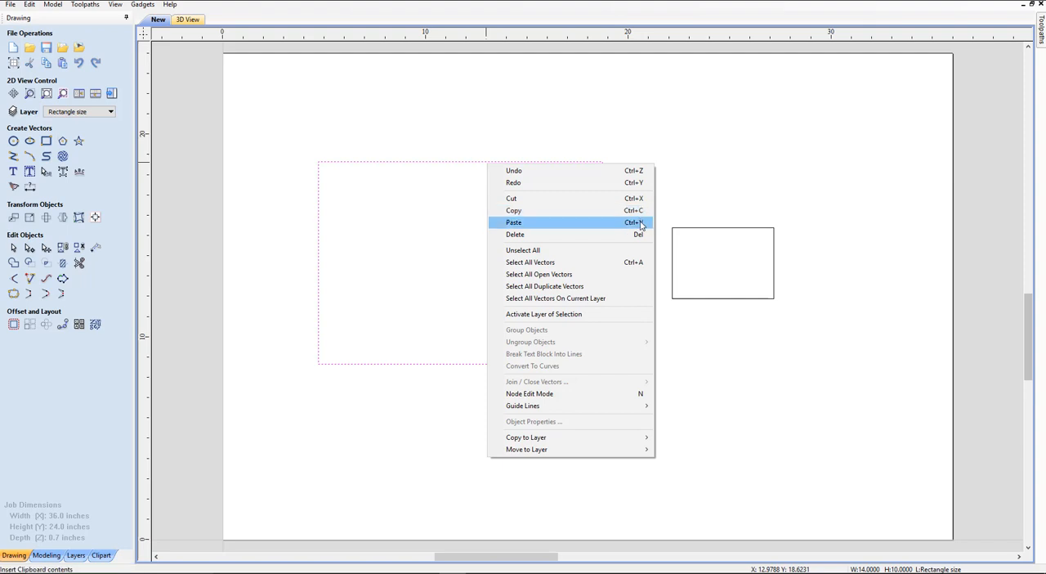
{"action": "left_click", "coordinate": [514, 223]}
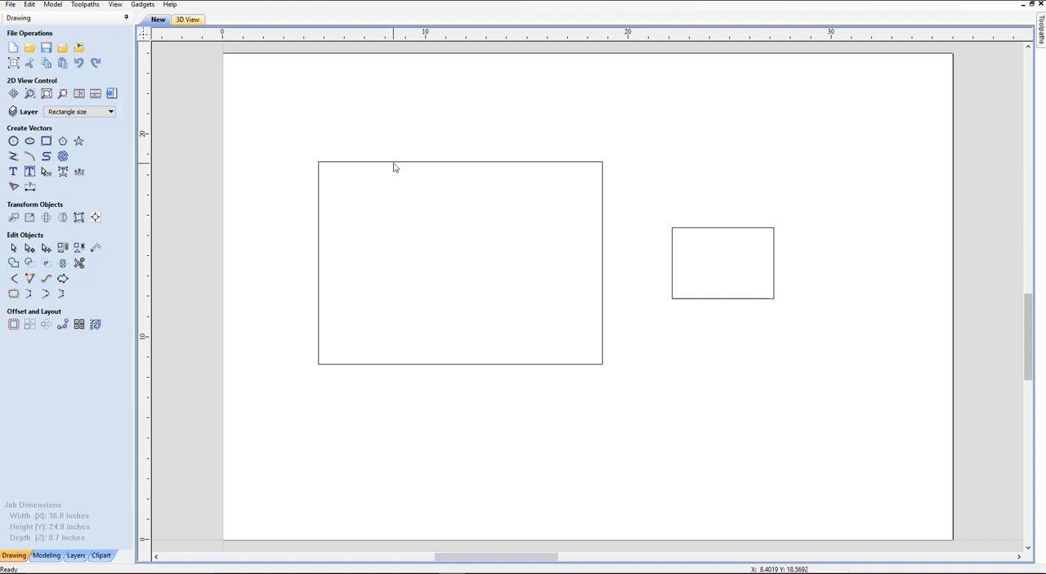
{"action": "left_click", "coordinate": [460, 261]}
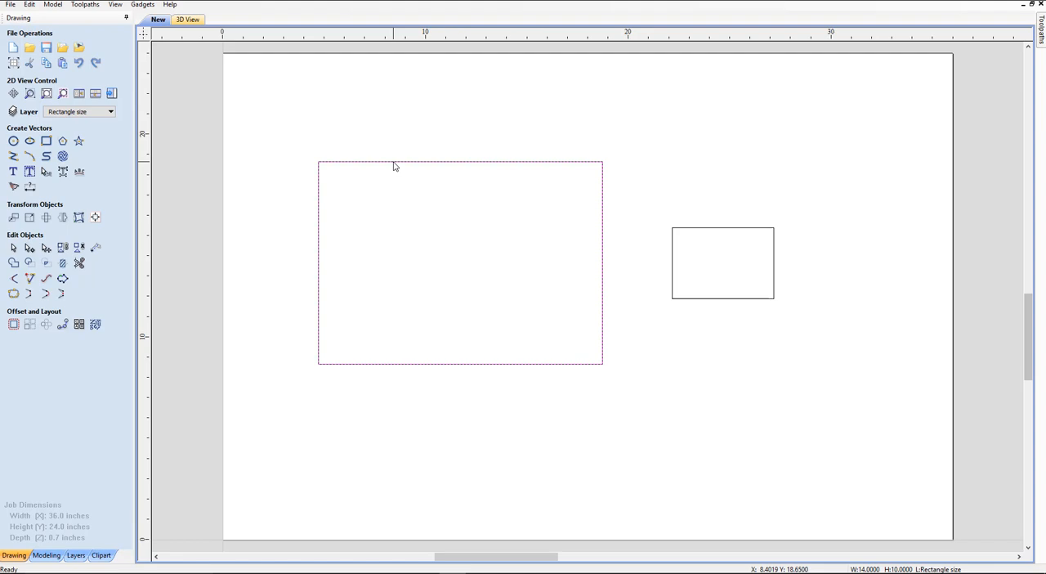
{"action": "mouse_move", "coordinate": [668, 214]}
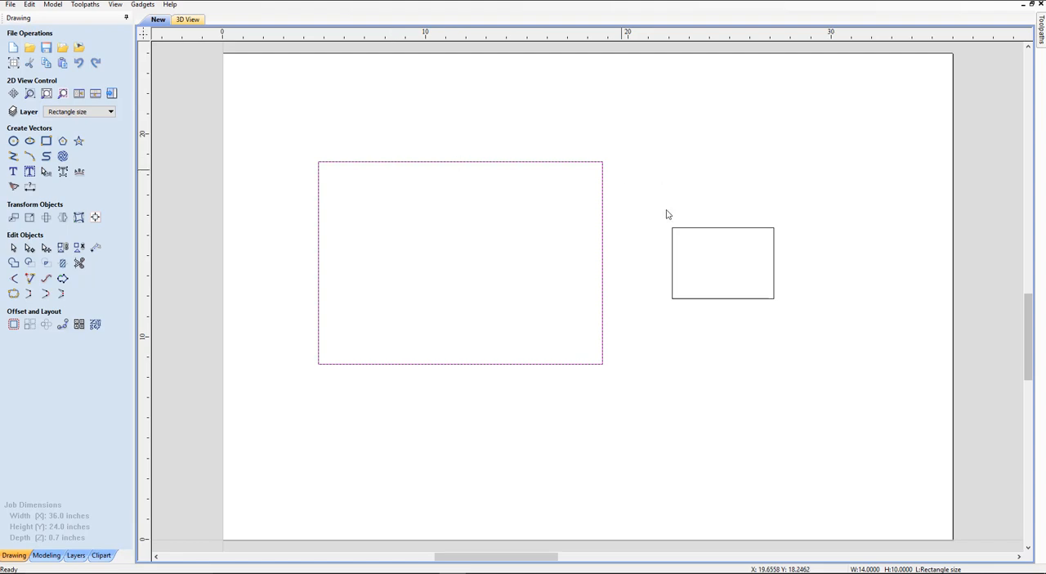
{"action": "mouse_move", "coordinate": [400, 184]}
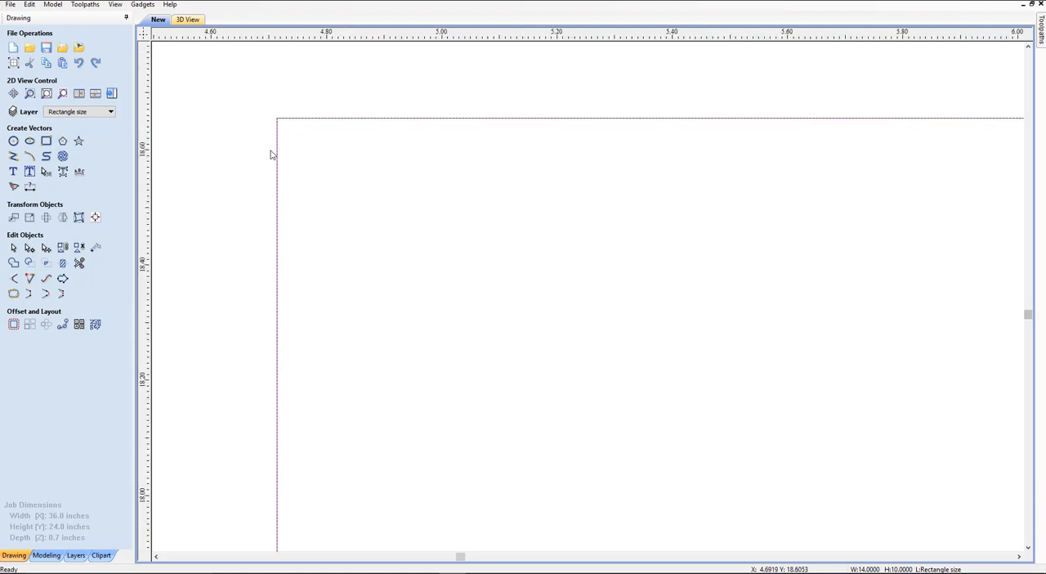
{"action": "mouse_move", "coordinate": [288, 149]}
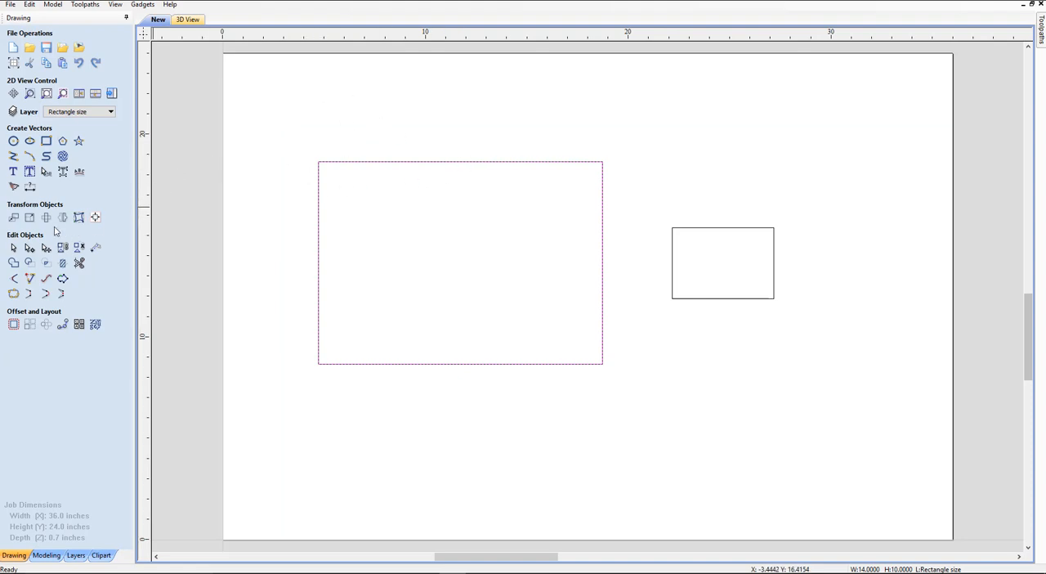
{"action": "mouse_move", "coordinate": [31, 217]}
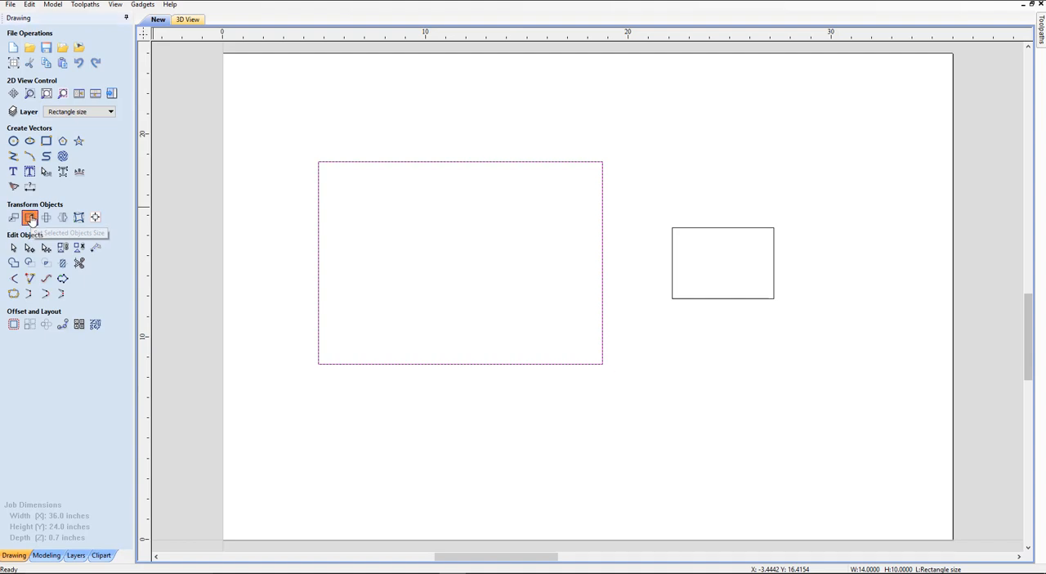
- Open Set Selected Objects Size and enter a 3-inch linked width without applying
{"action": "left_click", "coordinate": [30, 217]}
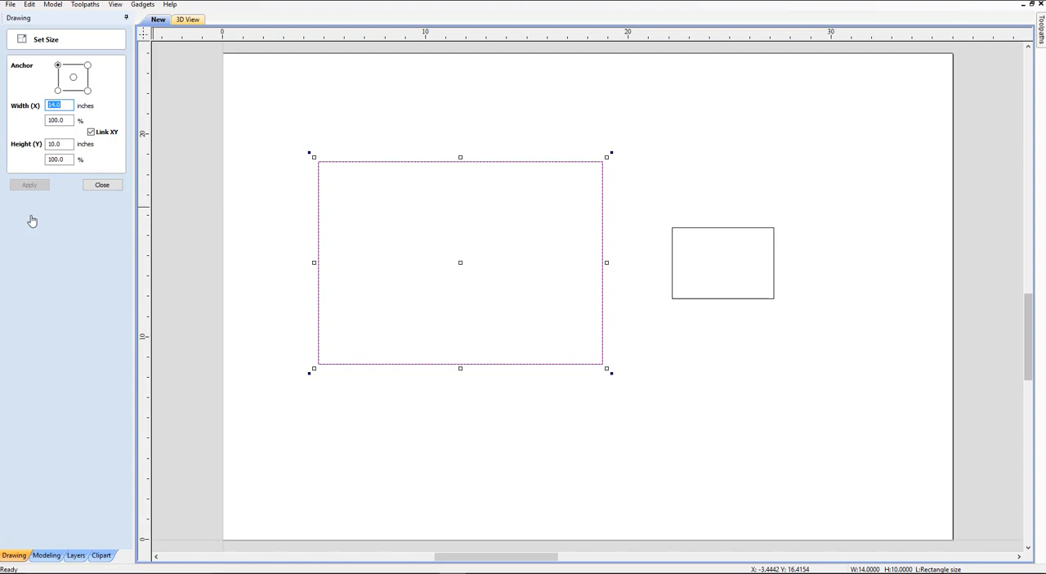
{"action": "mouse_move", "coordinate": [59, 92]}
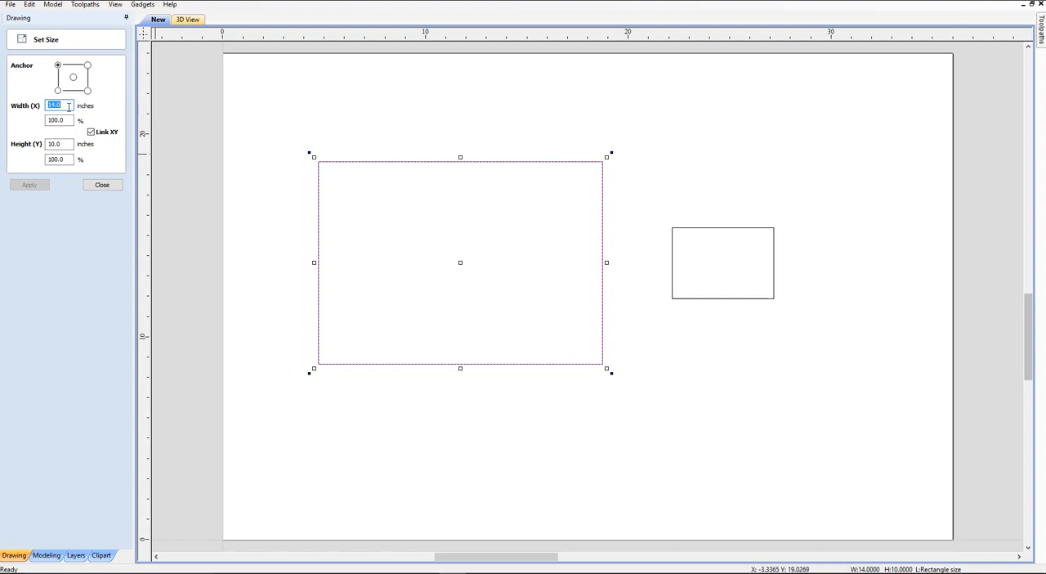
{"action": "mouse_move", "coordinate": [155, 174]}
{"action": "type", "text": "3"}
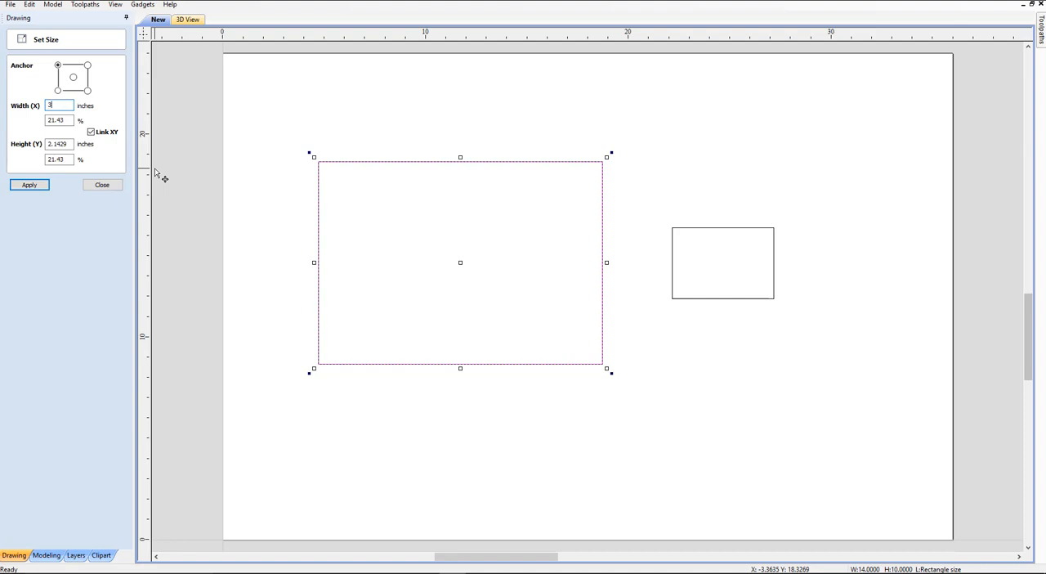
{"action": "mouse_move", "coordinate": [322, 158]}
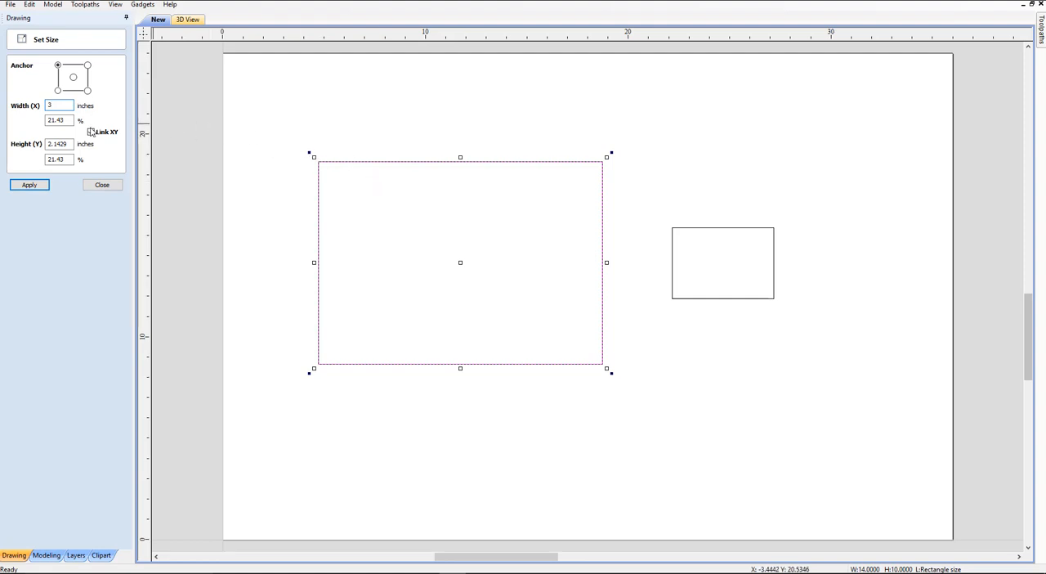
{"action": "left_click", "coordinate": [91, 132]}
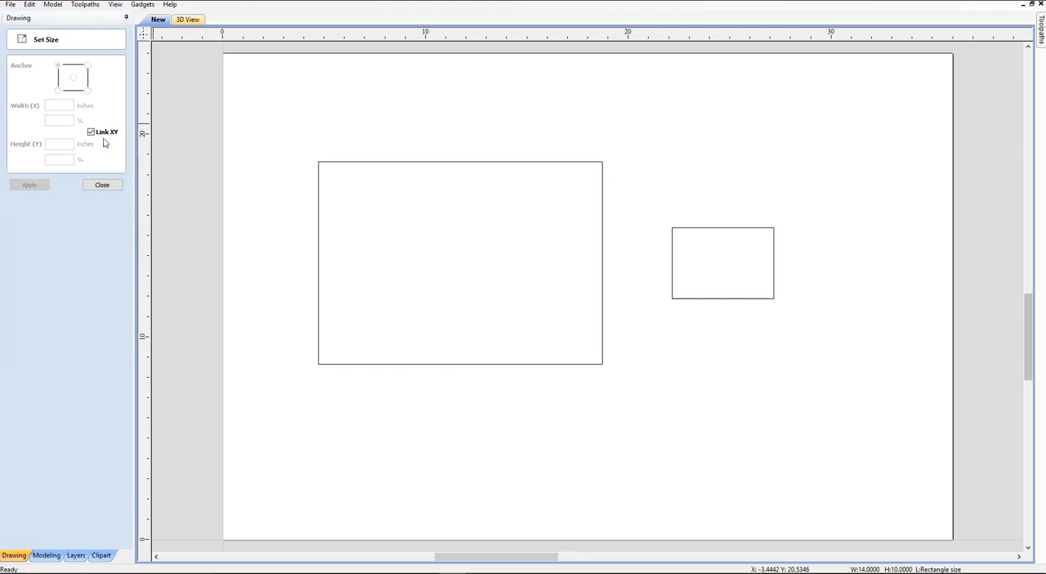
- Apply a top-left anchored 2 × 2 size to place a corner square
{"action": "left_click", "coordinate": [102, 184]}
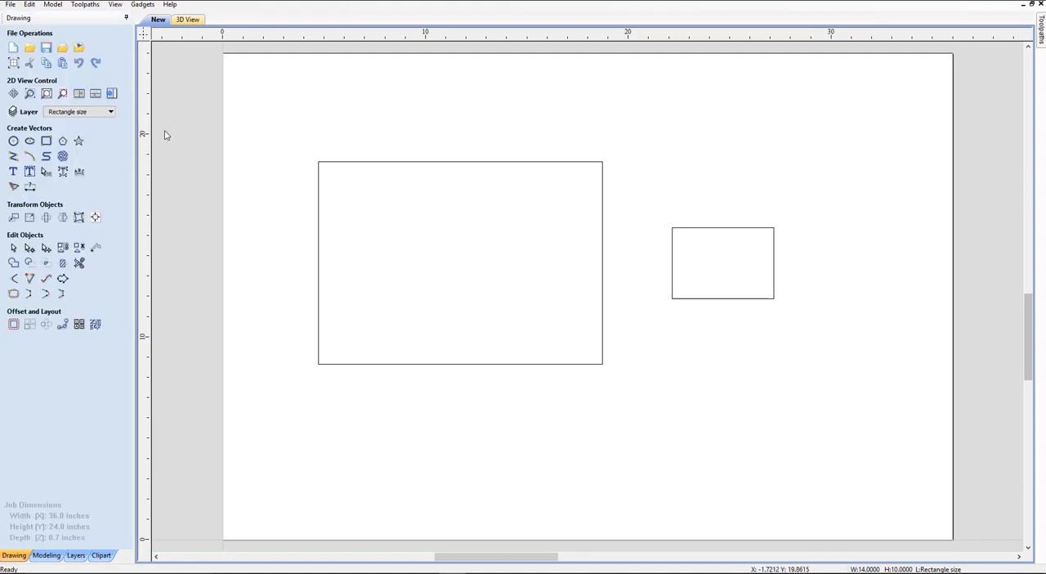
{"action": "left_click", "coordinate": [460, 263]}
{"action": "type", "text": "2"}
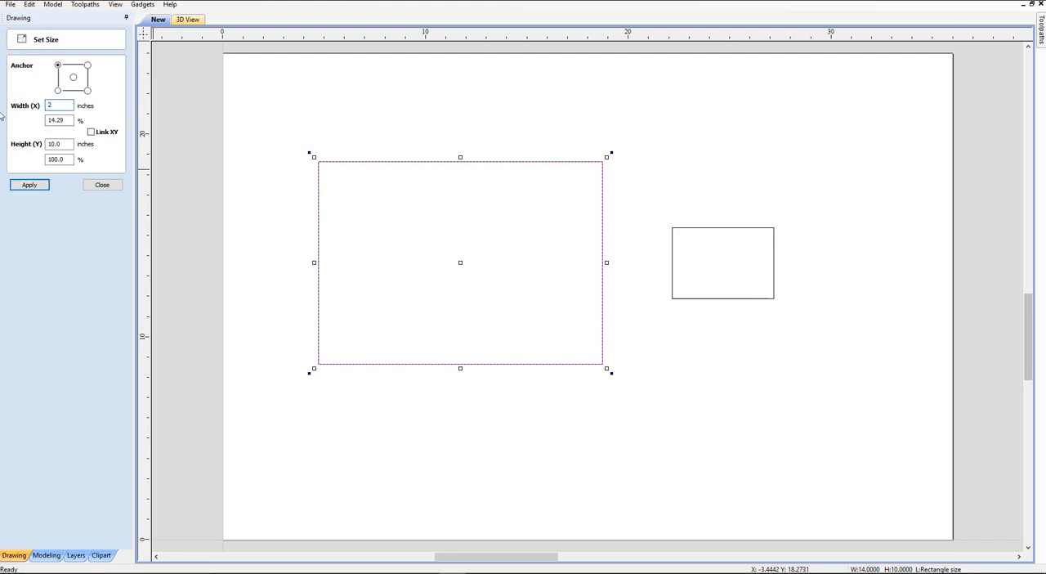
{"action": "triple_click", "coordinate": [58, 144]}
{"action": "type", "text": "2"}
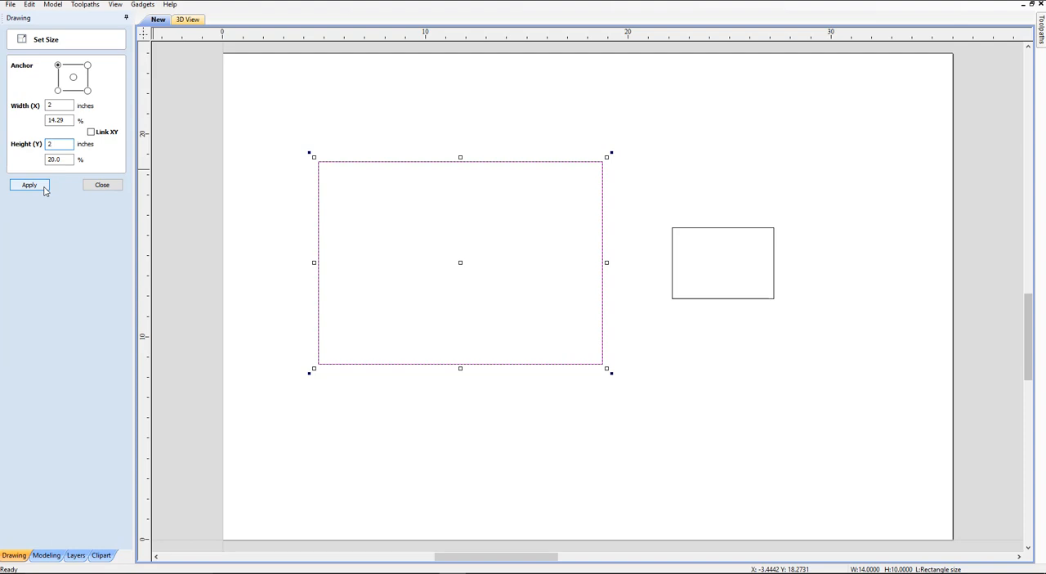
{"action": "left_click", "coordinate": [28, 184]}
{"action": "type", "text": ".5"}
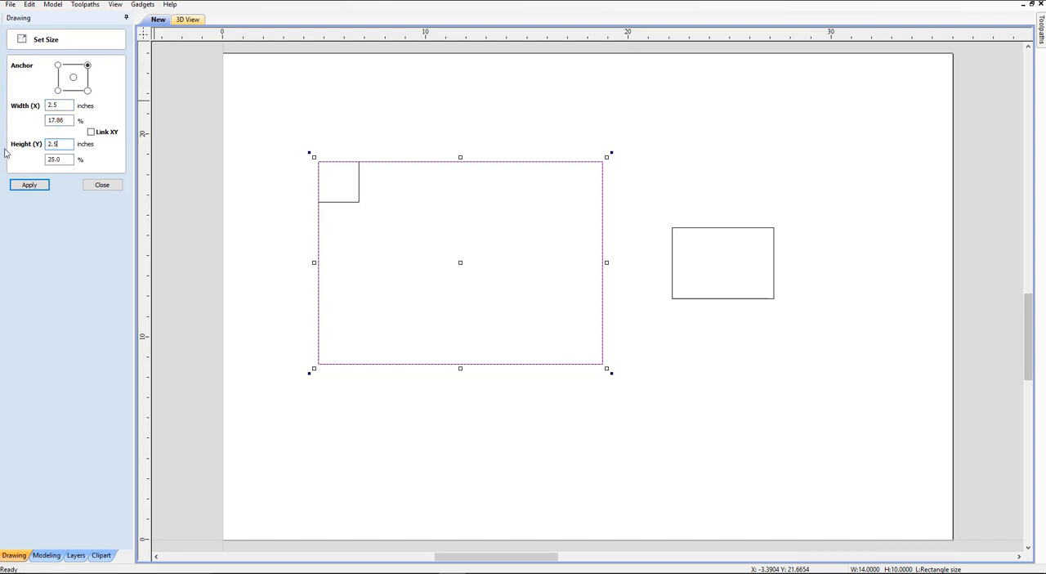
- Apply 2.5 × 2.5 at the top-right and 3 × 3 at the bottom-left, then enter width 2
{"action": "left_click", "coordinate": [29, 184]}
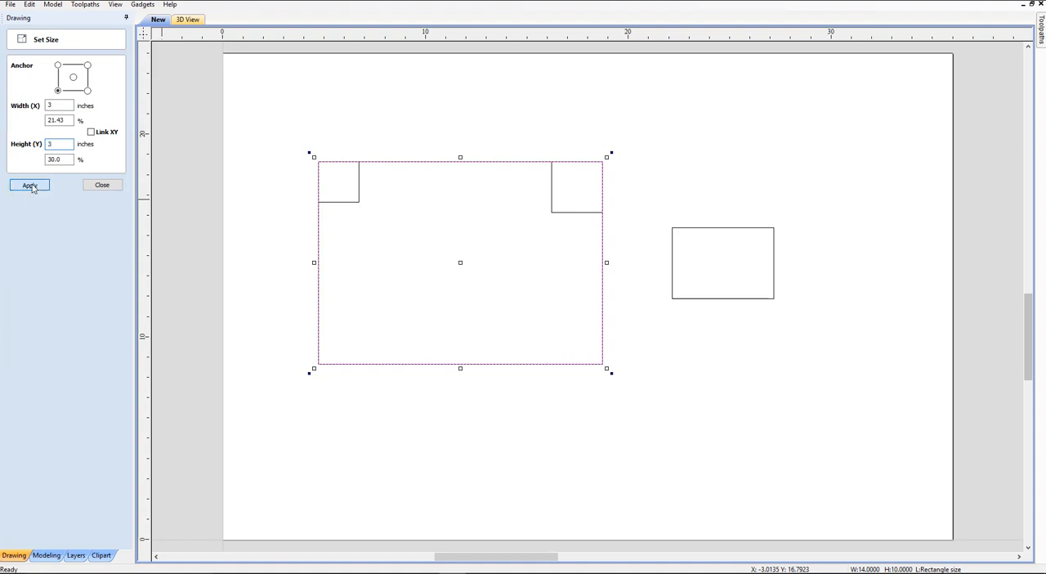
{"action": "left_click", "coordinate": [30, 184]}
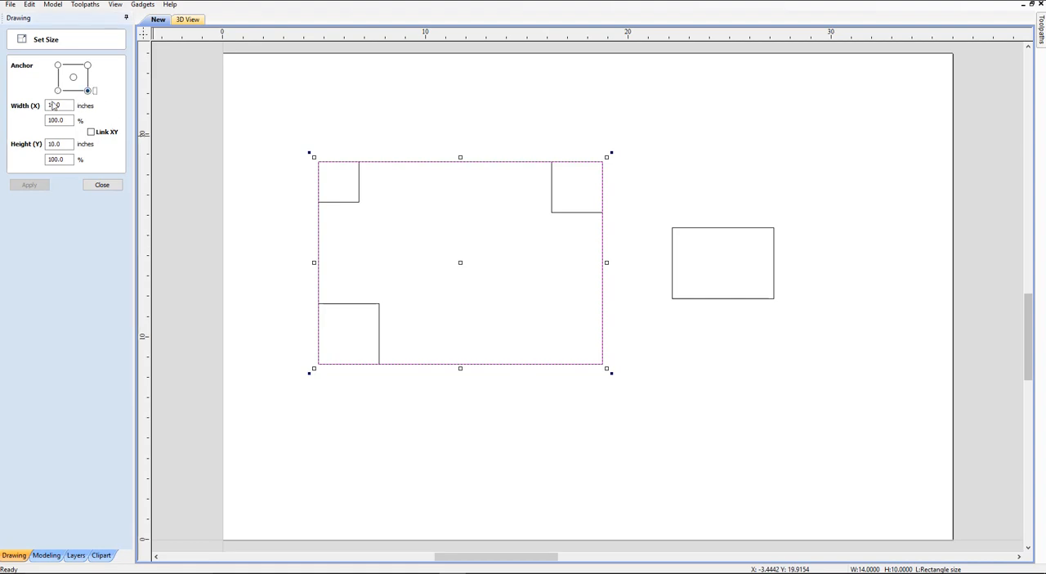
{"action": "triple_click", "coordinate": [59, 105]}
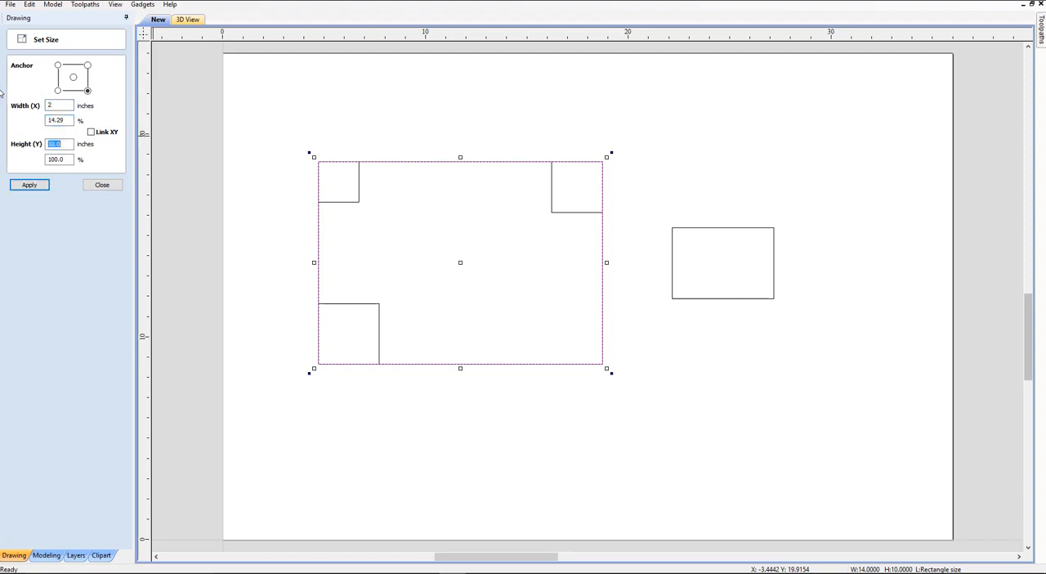
{"action": "type", "text": "2"}
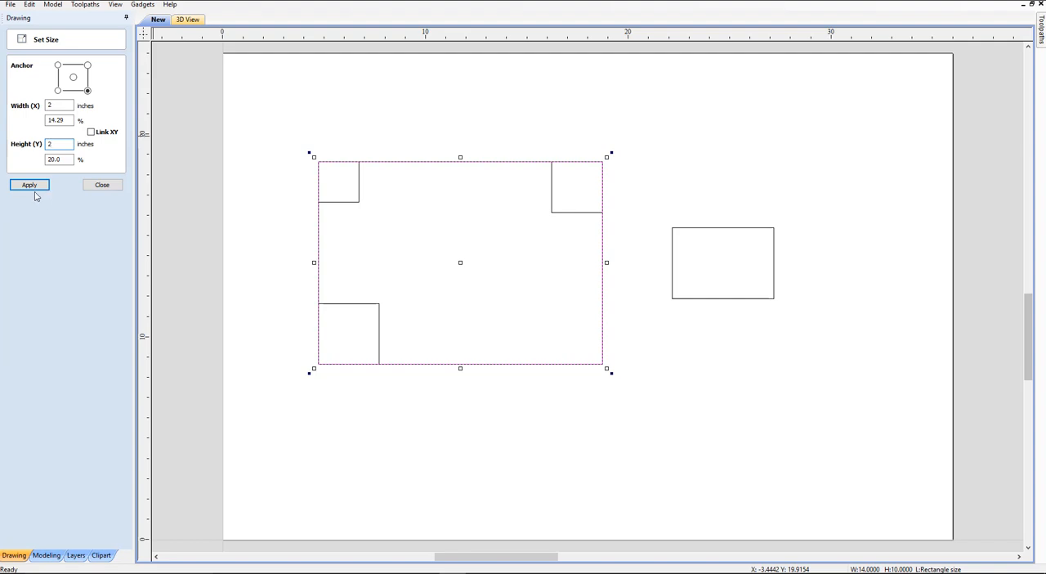
- Apply the bottom-right anchored 2 × 2 size to fill the last corner
{"action": "left_click", "coordinate": [28, 184]}
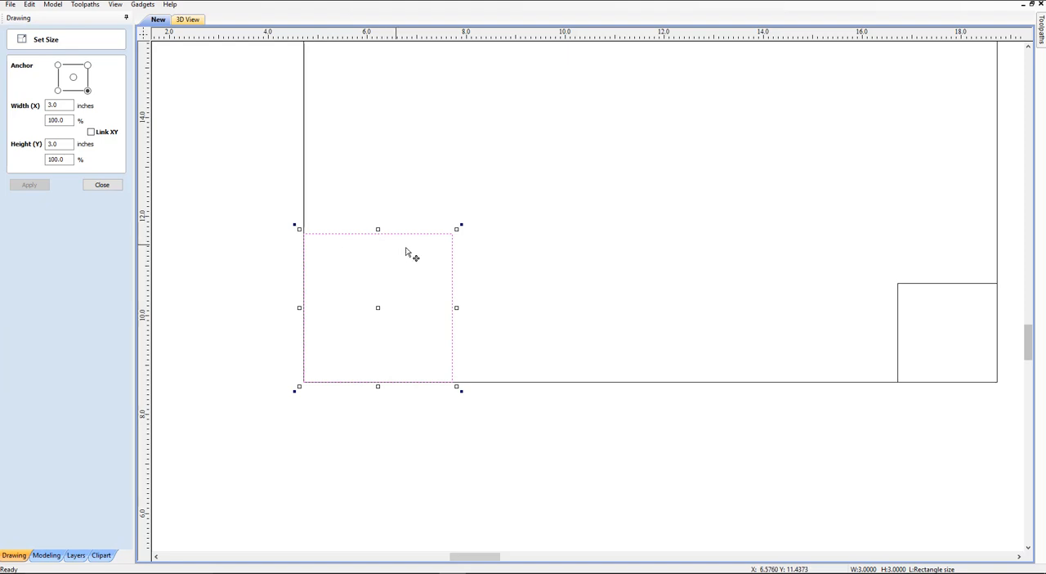
{"action": "mouse_move", "coordinate": [398, 391]}
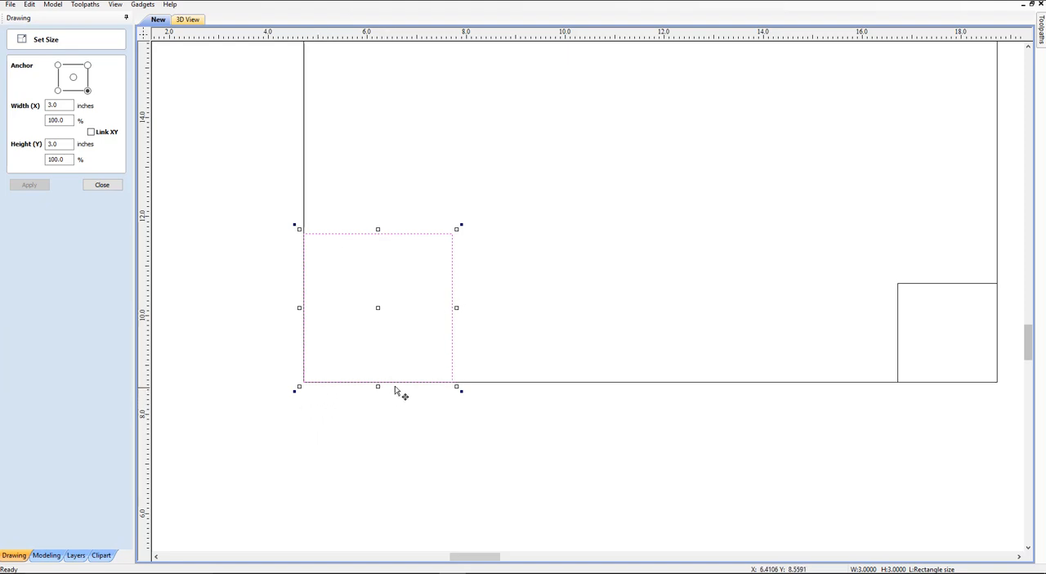
{"action": "mouse_move", "coordinate": [423, 389]}
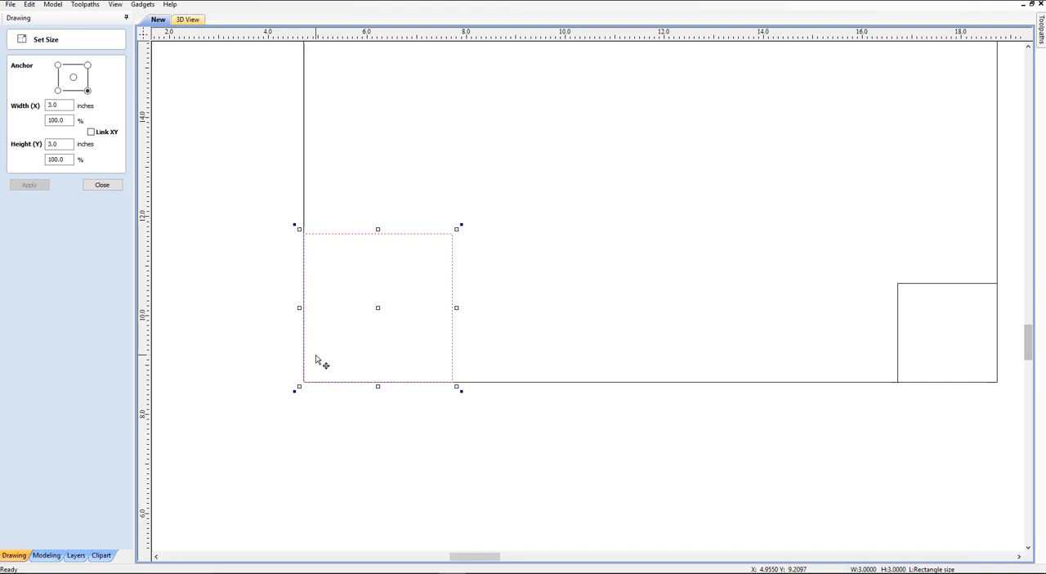
{"action": "mouse_move", "coordinate": [547, 301]}
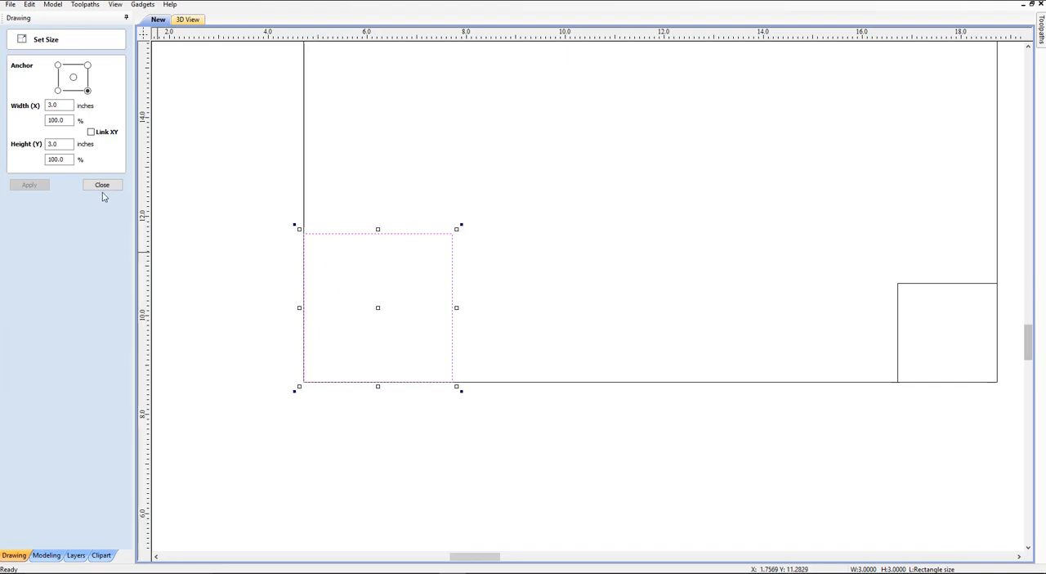
{"action": "mouse_move", "coordinate": [396, 385]}
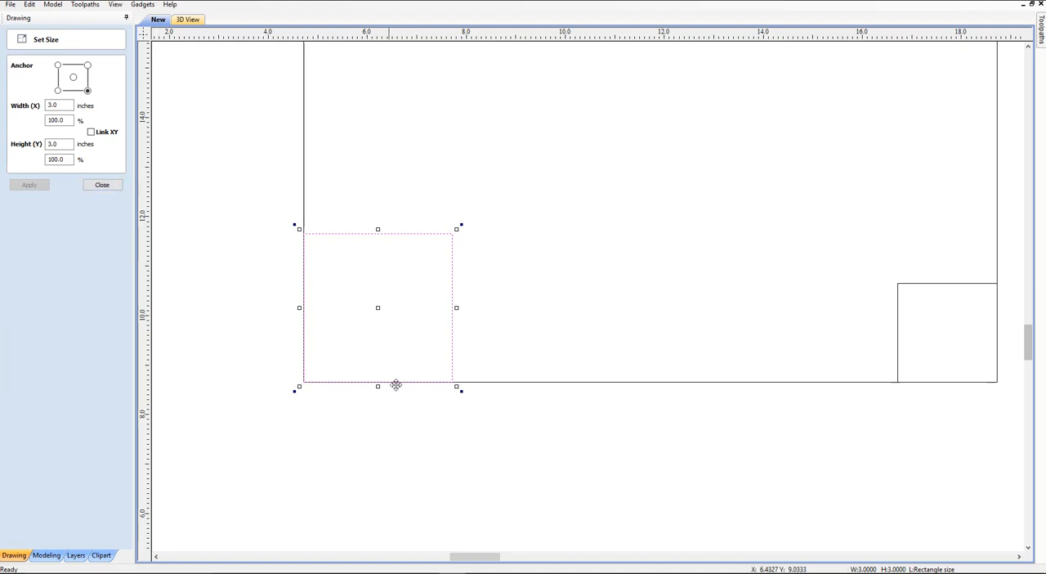
{"action": "mouse_move", "coordinate": [405, 391]}
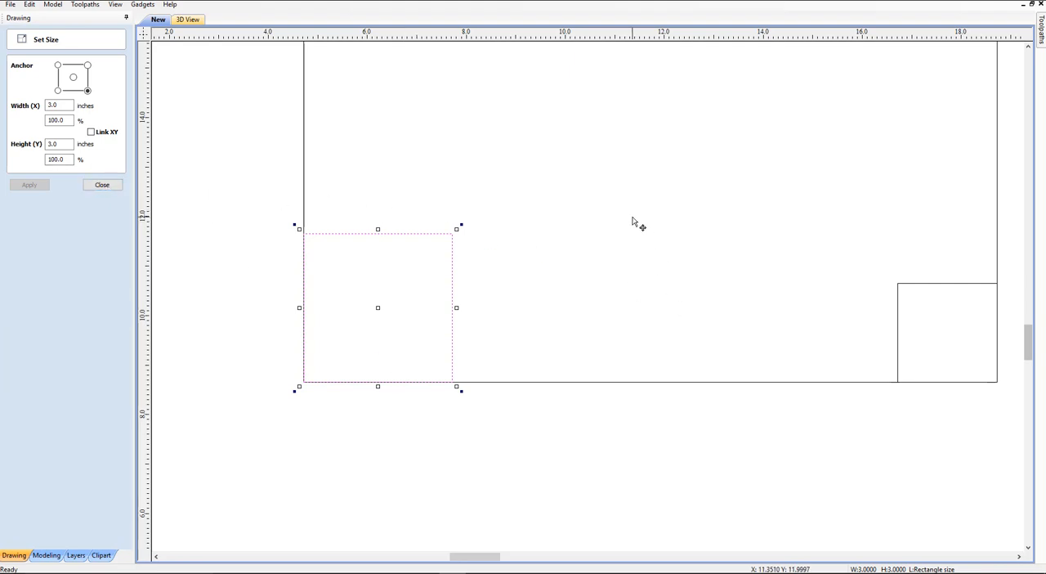
- Apply a center-anchored 3.5 × 3.5 size, then clear the selection
{"action": "scroll", "scroll_direction": "down", "scroll_amount": 3}
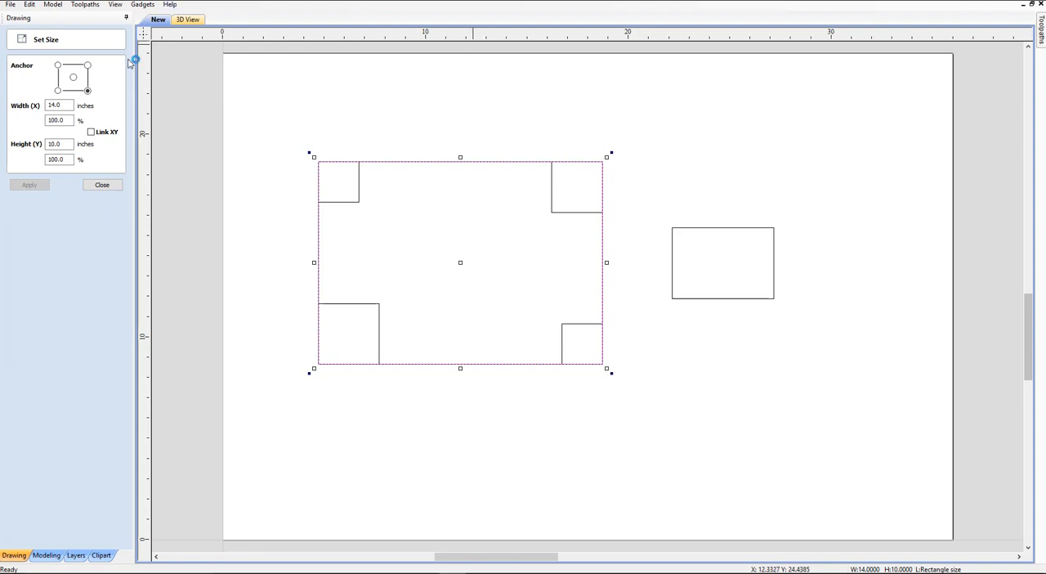
{"action": "left_click", "coordinate": [73, 76]}
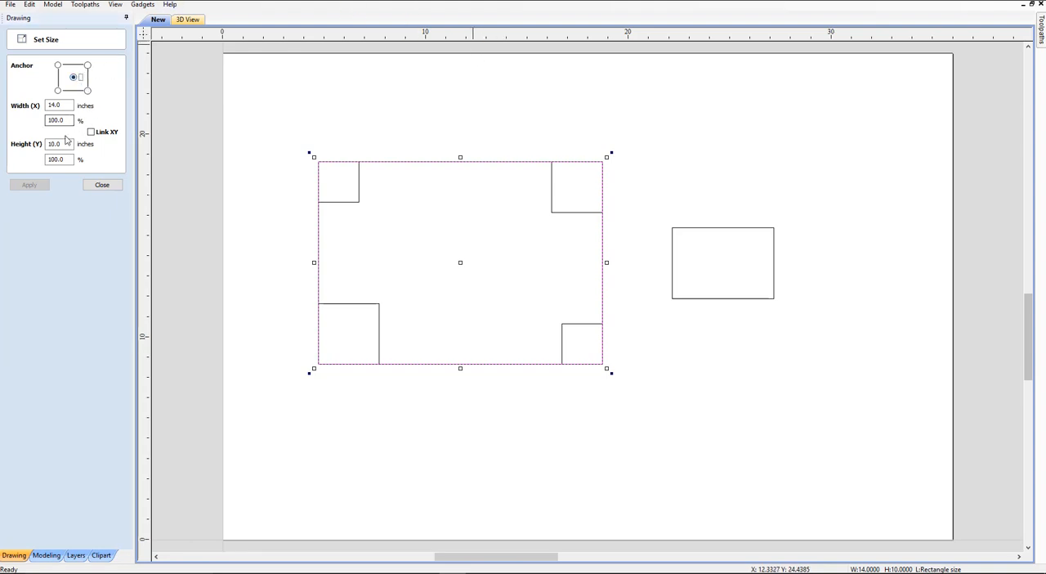
{"action": "triple_click", "coordinate": [58, 105]}
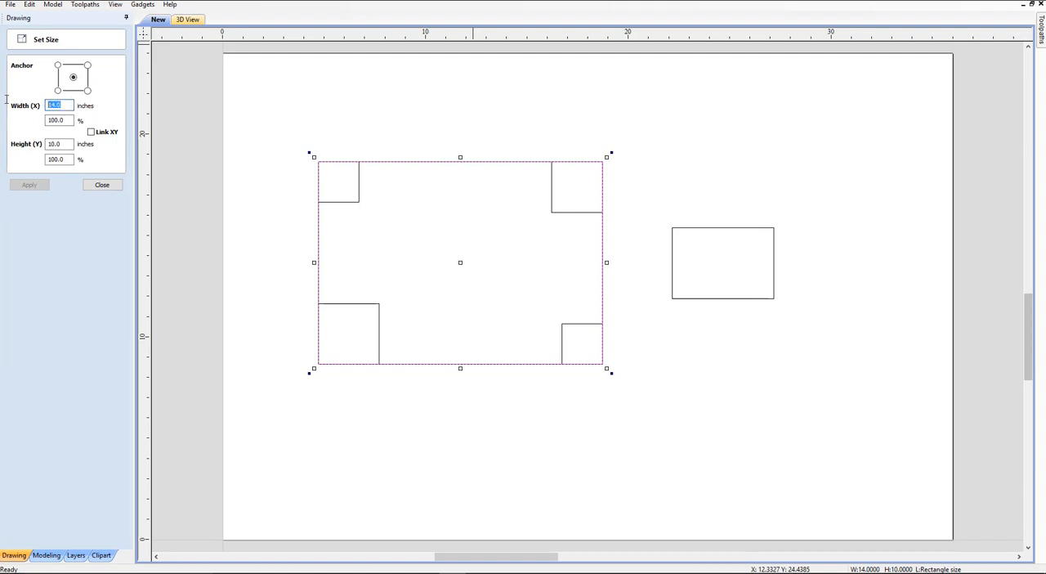
{"action": "type", "text": "3.5"}
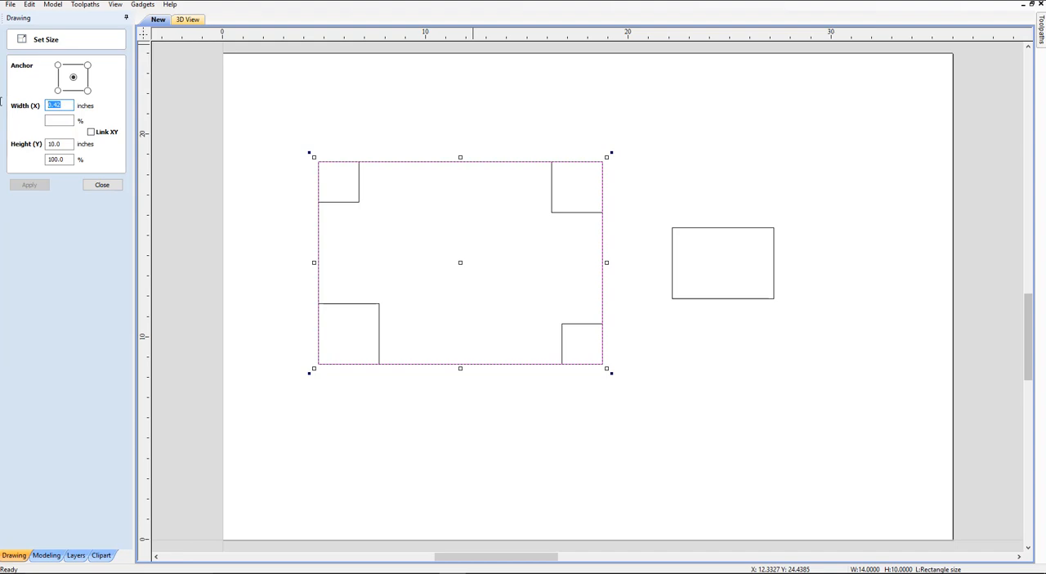
{"action": "type", "text": "3.5"}
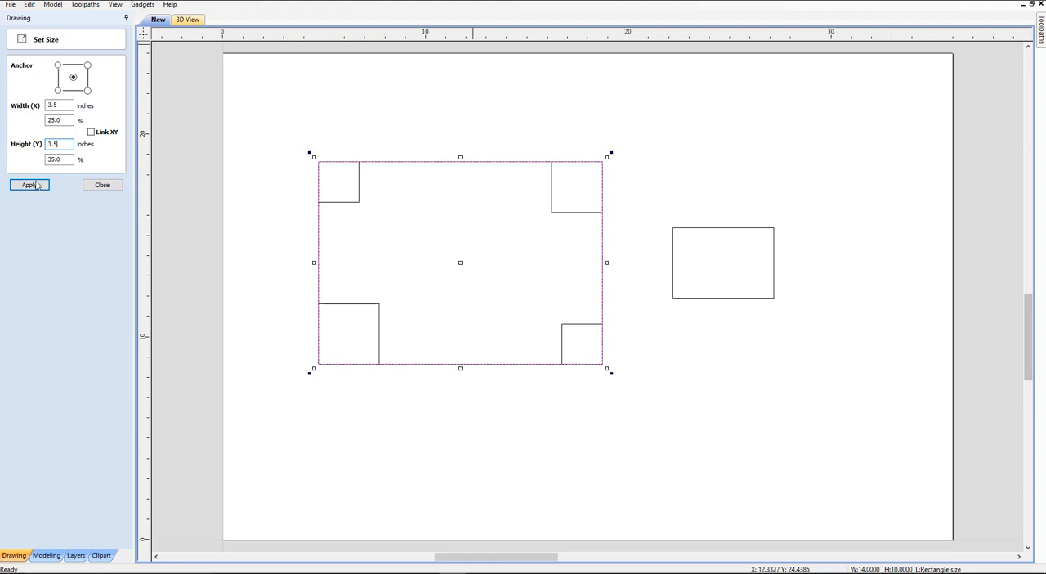
{"action": "left_click", "coordinate": [29, 184]}
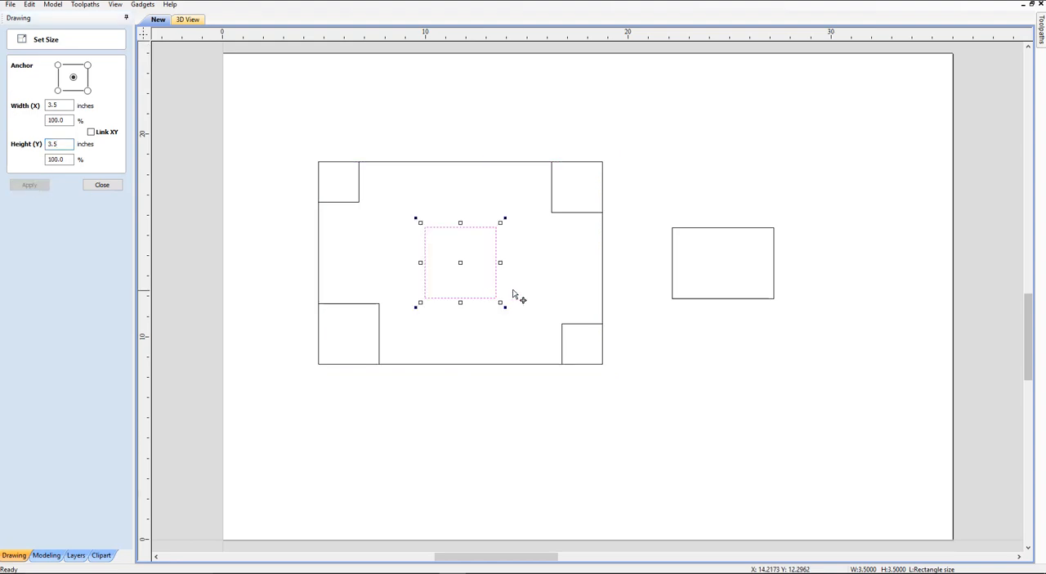
{"action": "left_click", "coordinate": [620, 284]}
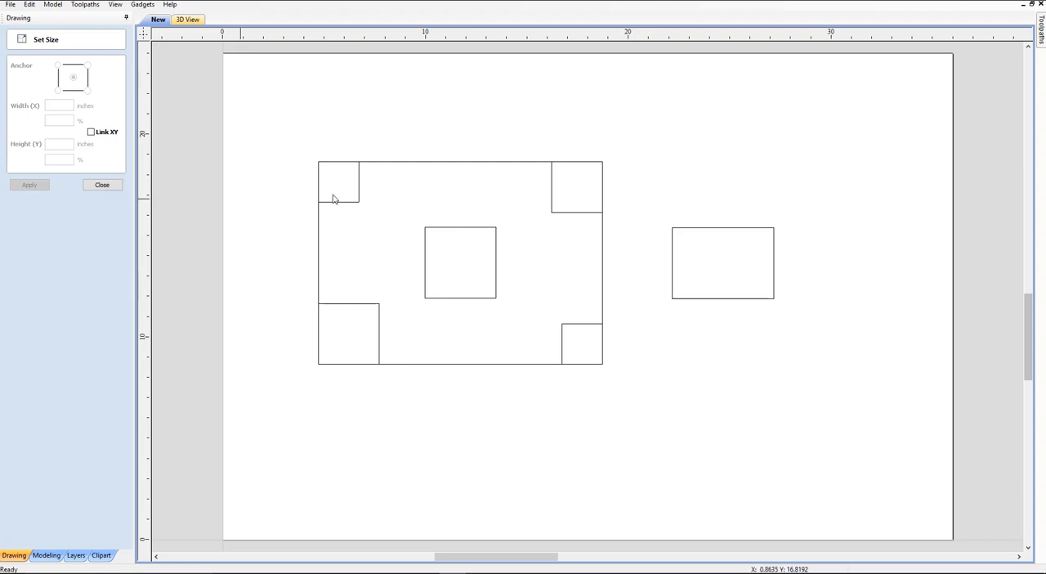
- Inspect the corner squares, delete the 3.5-inch centre square, and close Set Size
{"action": "left_click", "coordinate": [338, 181]}
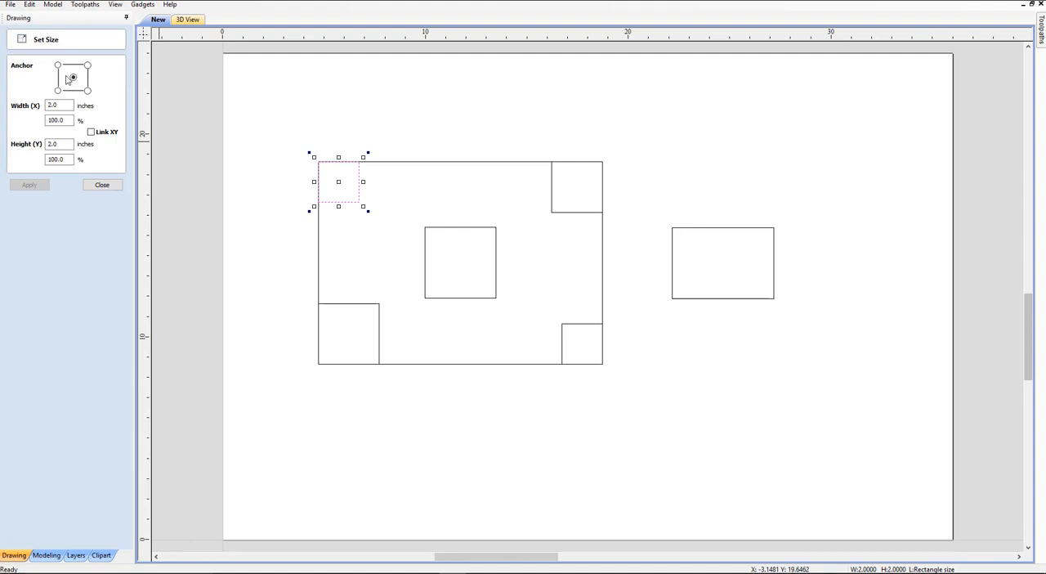
{"action": "left_click", "coordinate": [73, 77]}
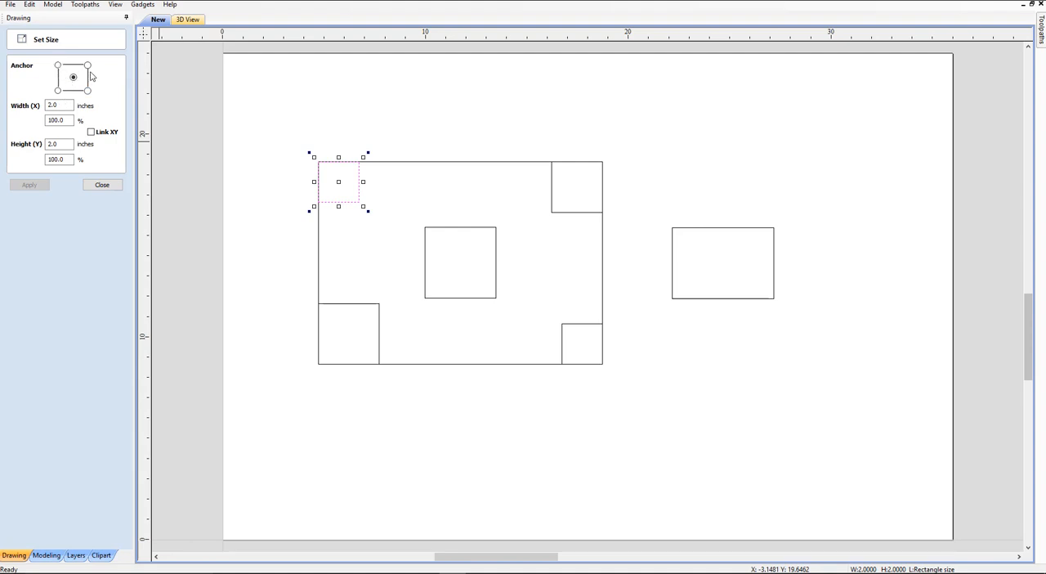
{"action": "mouse_move", "coordinate": [503, 357]}
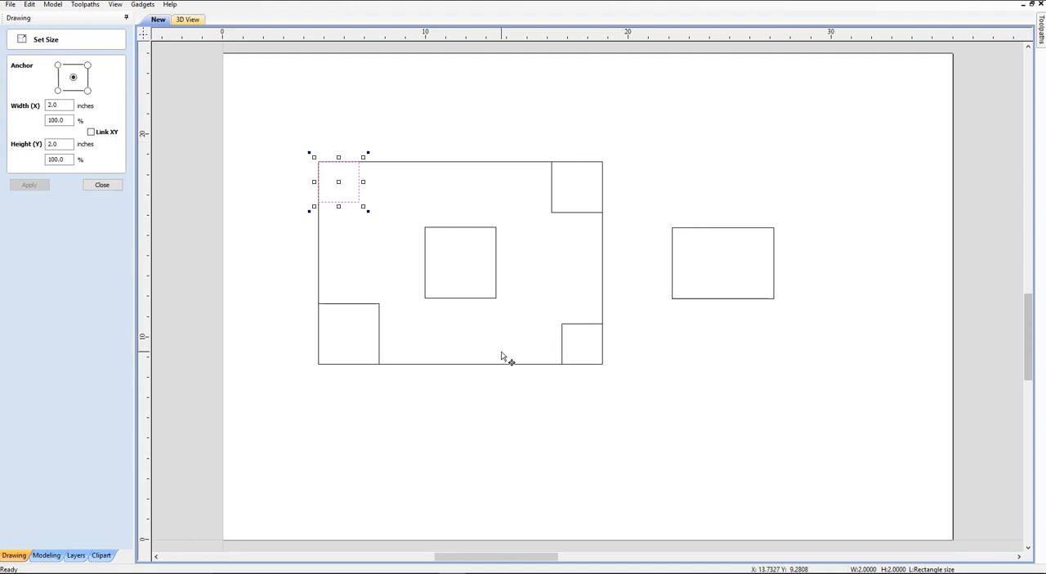
{"action": "left_click", "coordinate": [493, 301]}
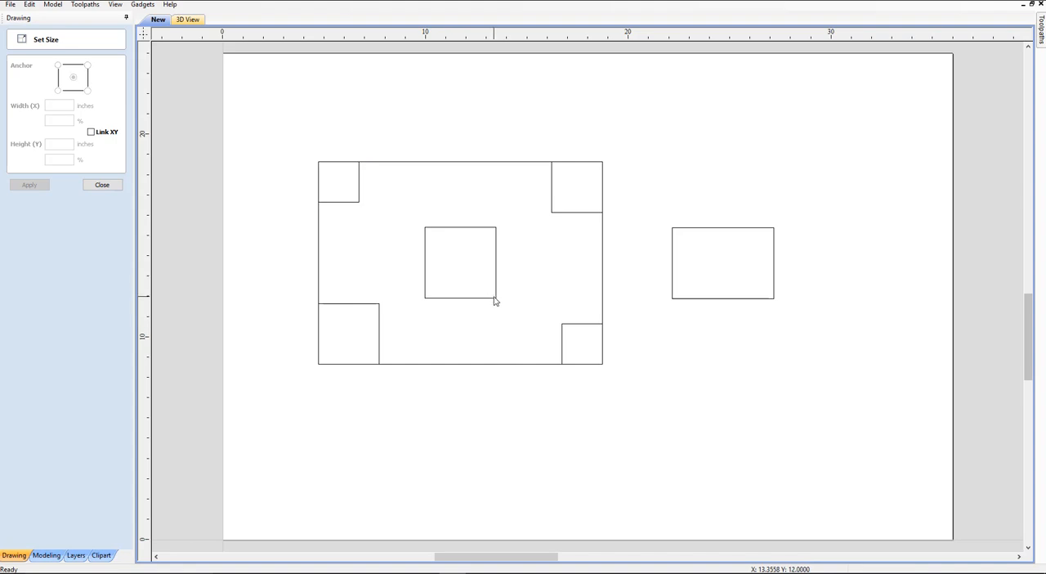
{"action": "left_click", "coordinate": [459, 263]}
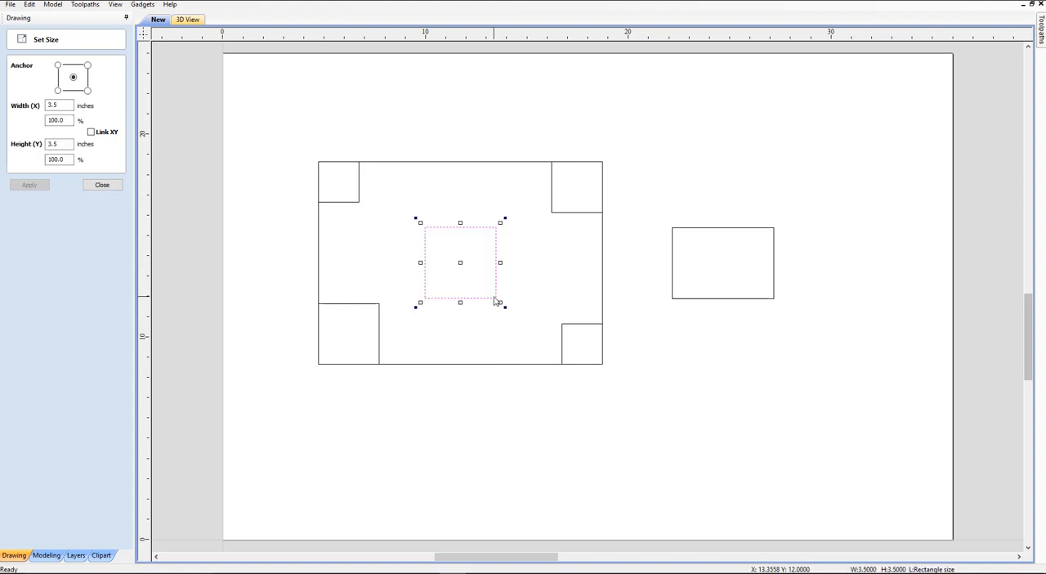
{"action": "left_click", "coordinate": [579, 164]}
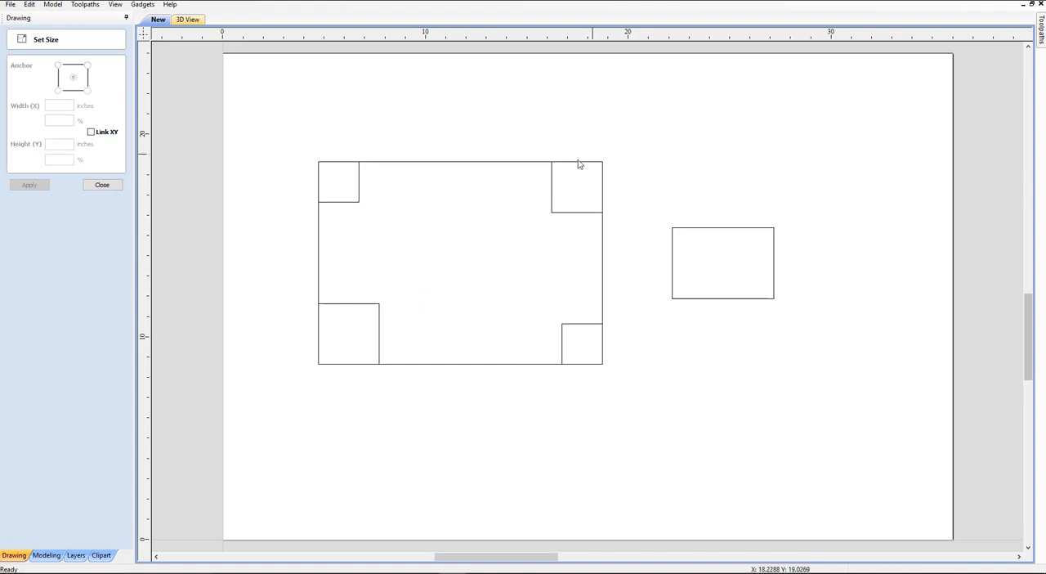
{"action": "mouse_move", "coordinate": [554, 217]}
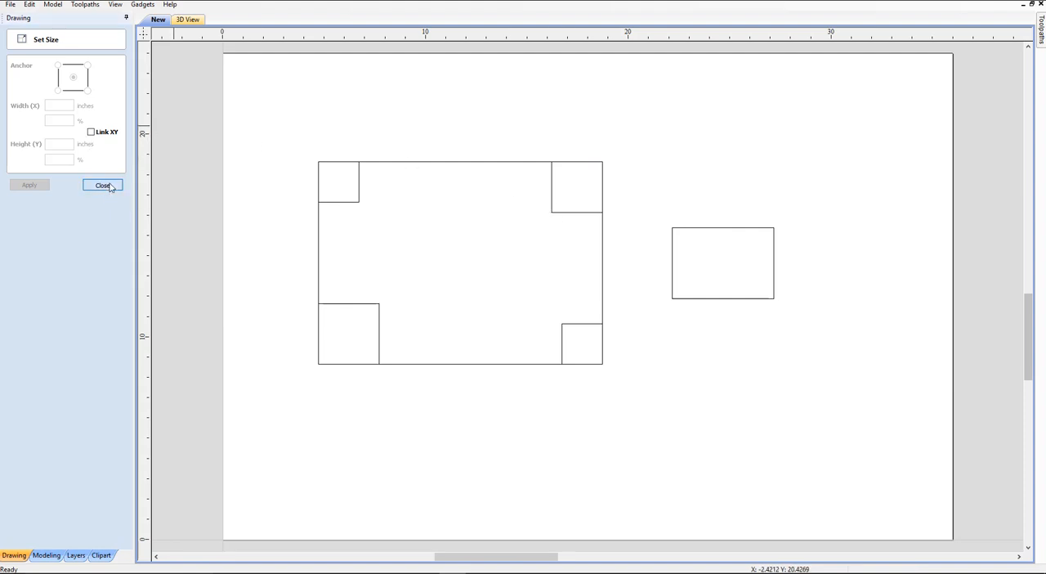
{"action": "left_click", "coordinate": [103, 184]}
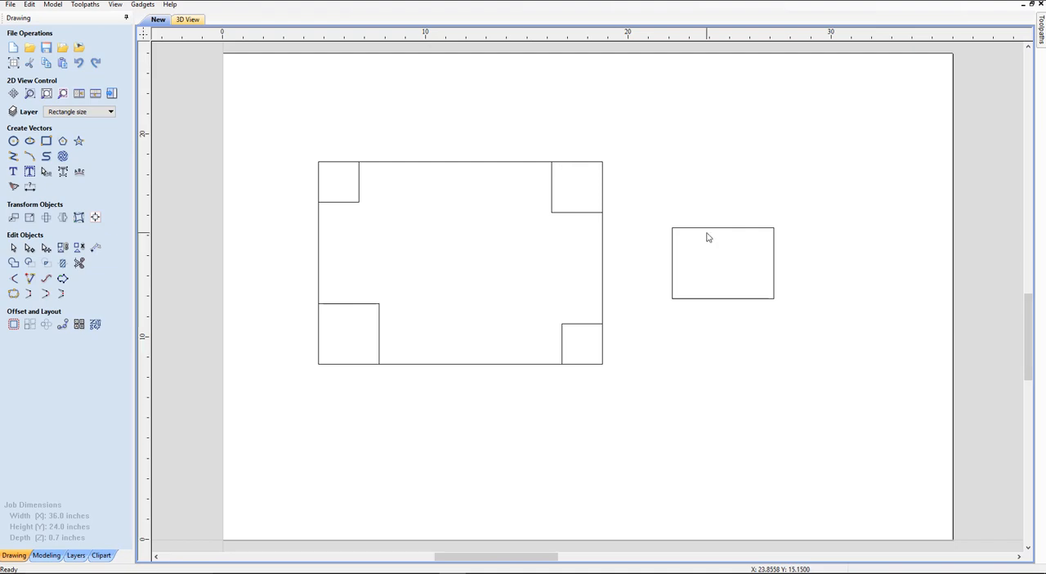
{"action": "mouse_move", "coordinate": [680, 231]}
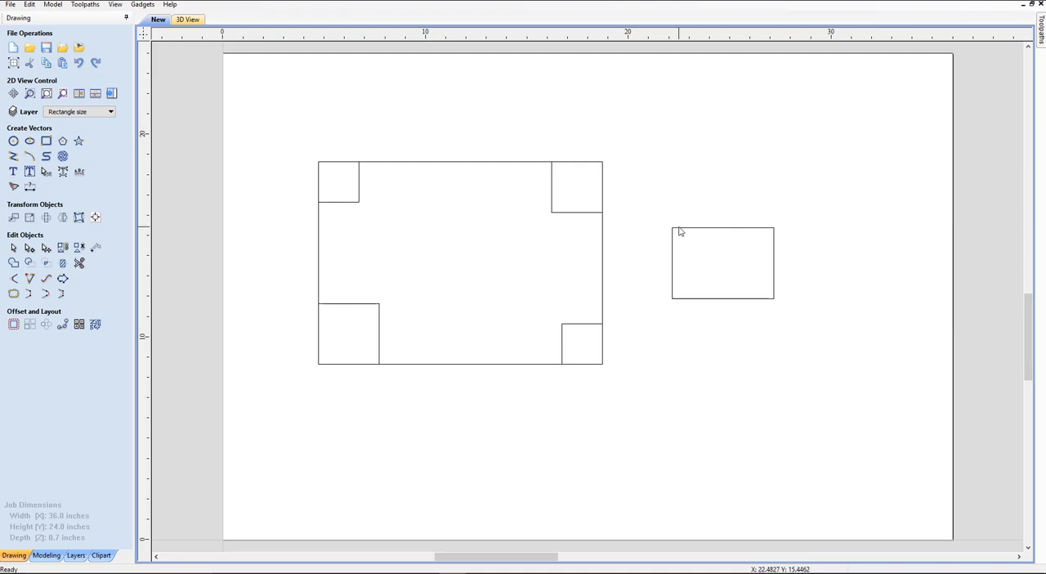
- Open Align Selected Objects and tick 'Show common tools on drawing tab'
{"action": "left_click", "coordinate": [722, 263]}
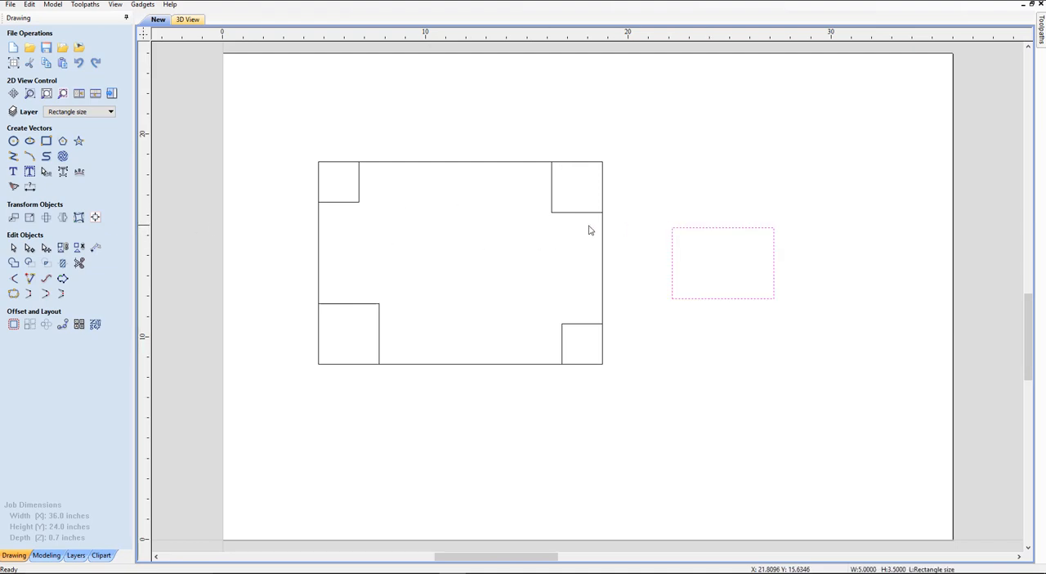
{"action": "mouse_move", "coordinate": [605, 251]}
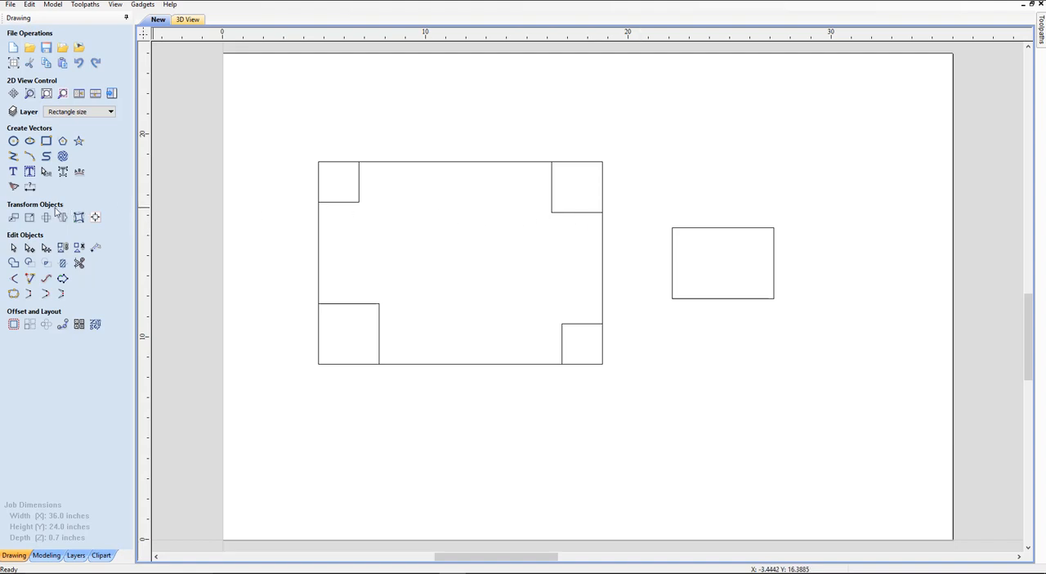
{"action": "mouse_move", "coordinate": [74, 212]}
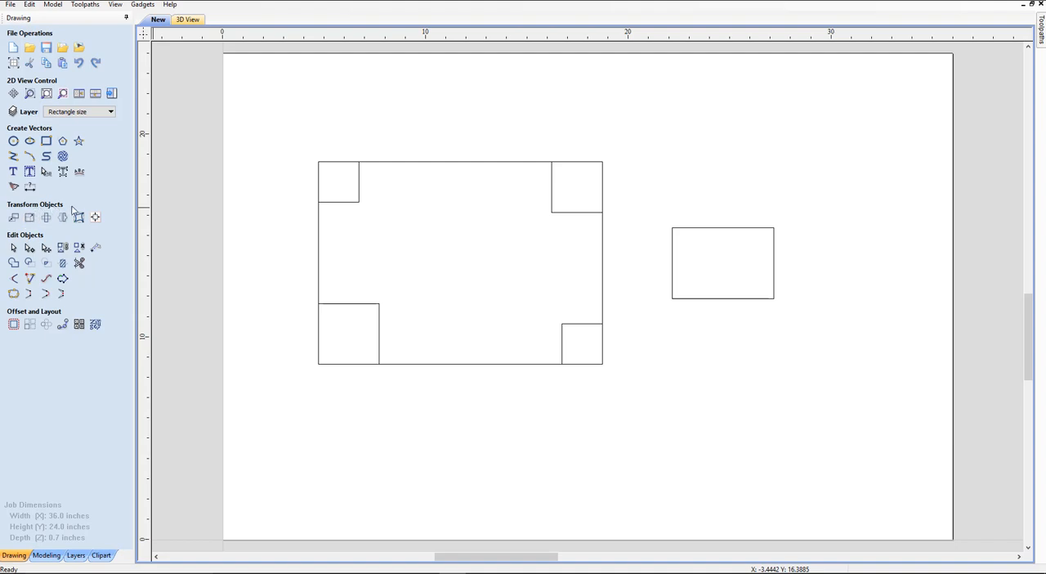
{"action": "mouse_move", "coordinate": [95, 217]}
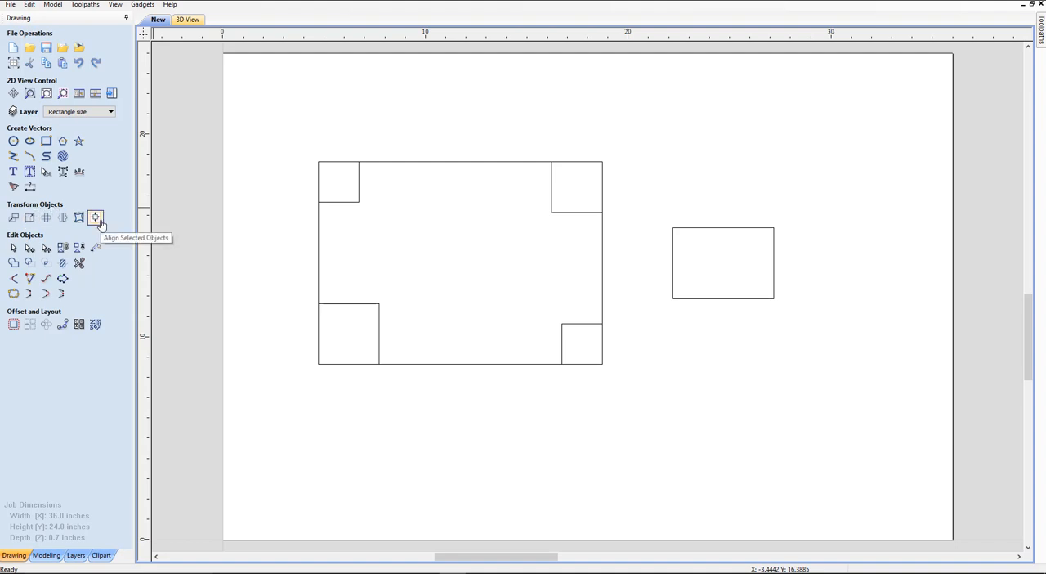
{"action": "mouse_move", "coordinate": [96, 222]}
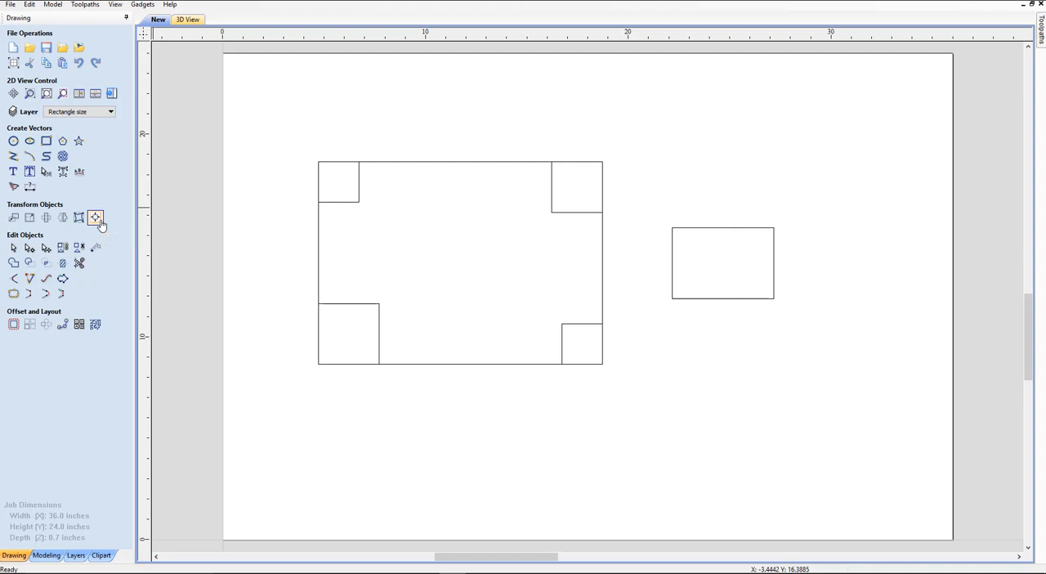
{"action": "left_click", "coordinate": [96, 217]}
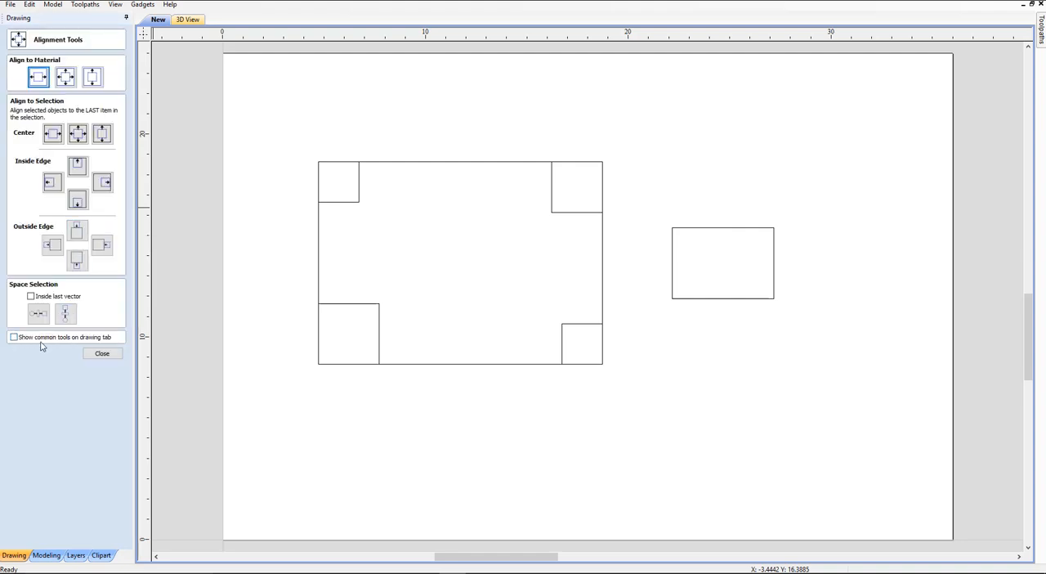
{"action": "mouse_move", "coordinate": [111, 343]}
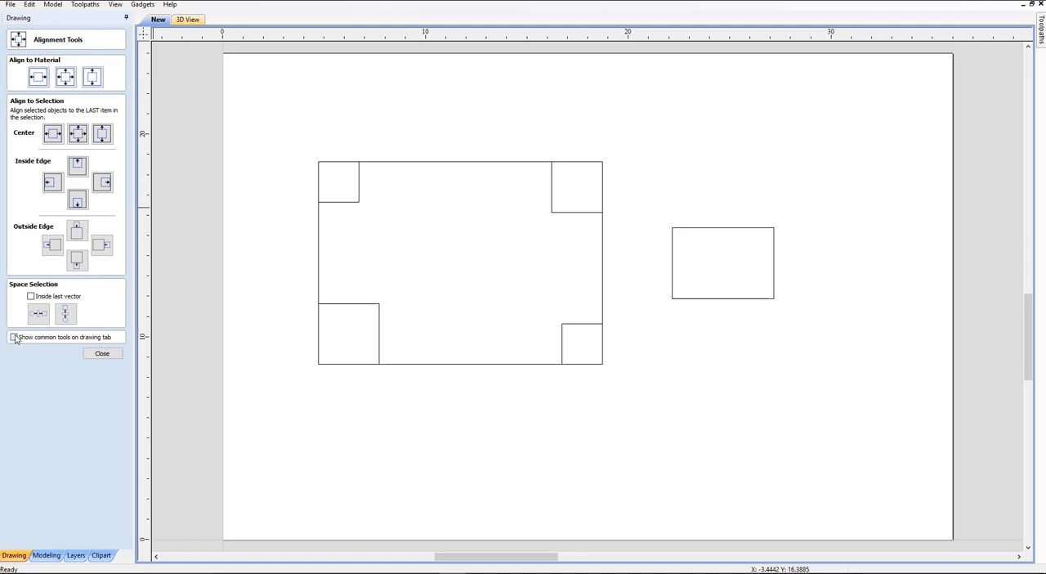
{"action": "left_click", "coordinate": [101, 353]}
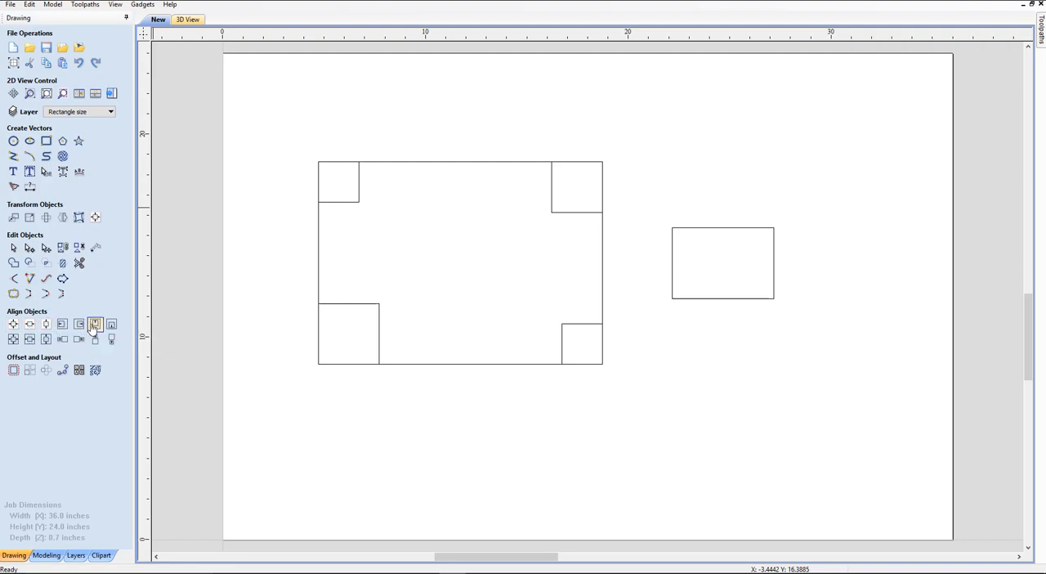
{"action": "mouse_move", "coordinate": [112, 324]}
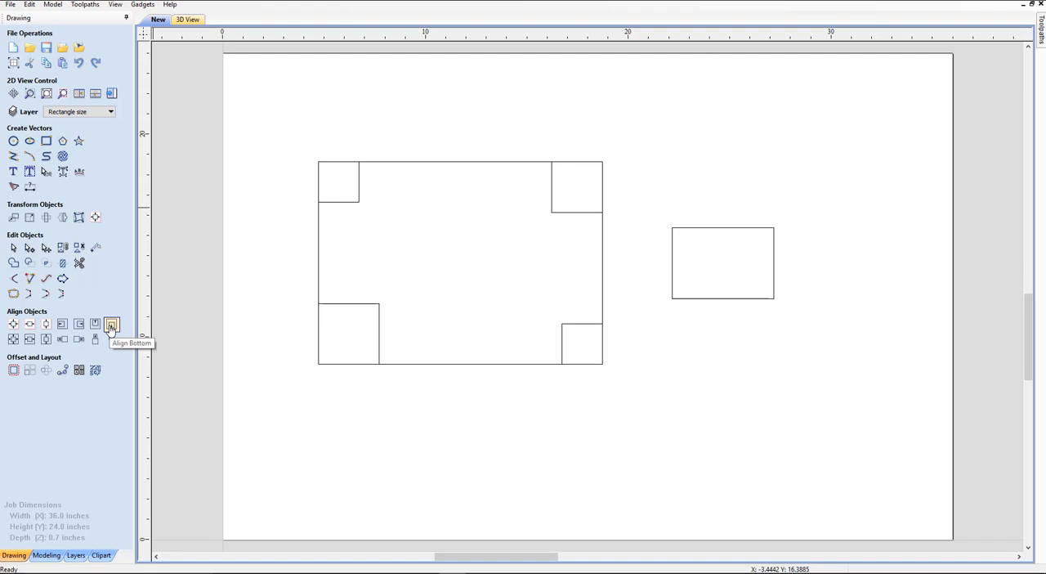
{"action": "mouse_move", "coordinate": [96, 217]}
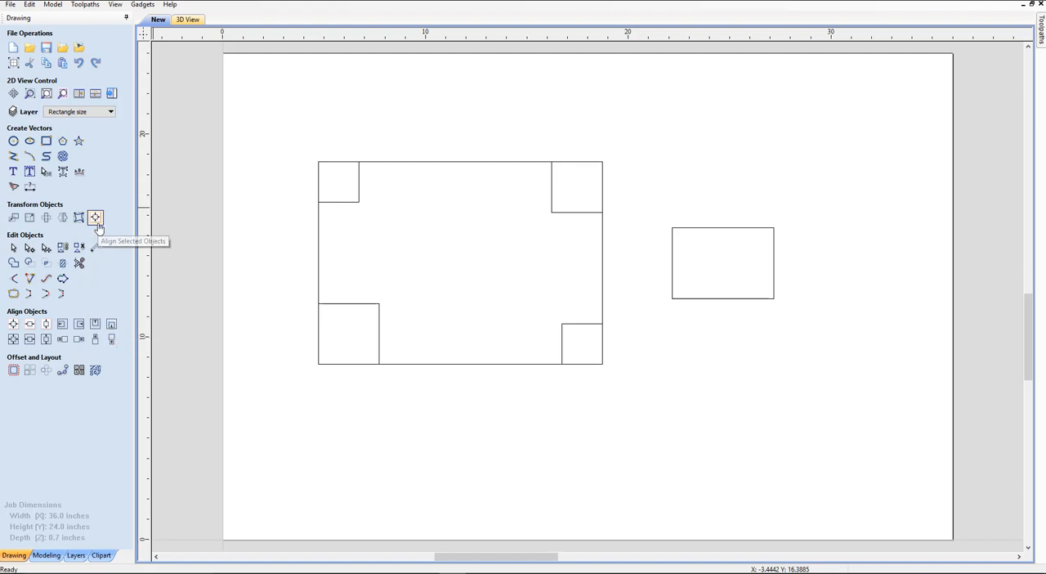
{"action": "mouse_move", "coordinate": [677, 49]}
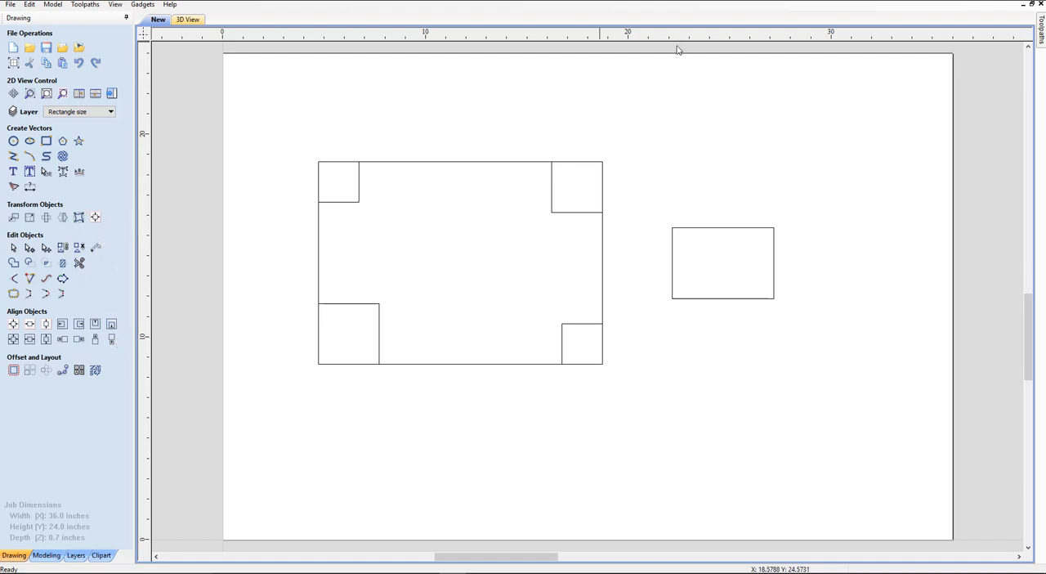
{"action": "mouse_move", "coordinate": [723, 232]}
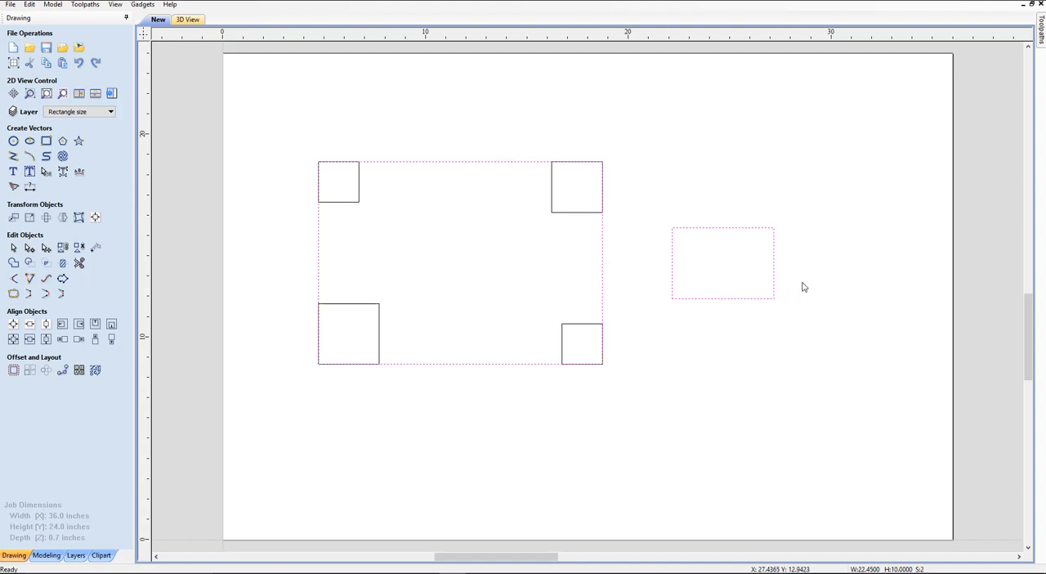
{"action": "mouse_move", "coordinate": [474, 237]}
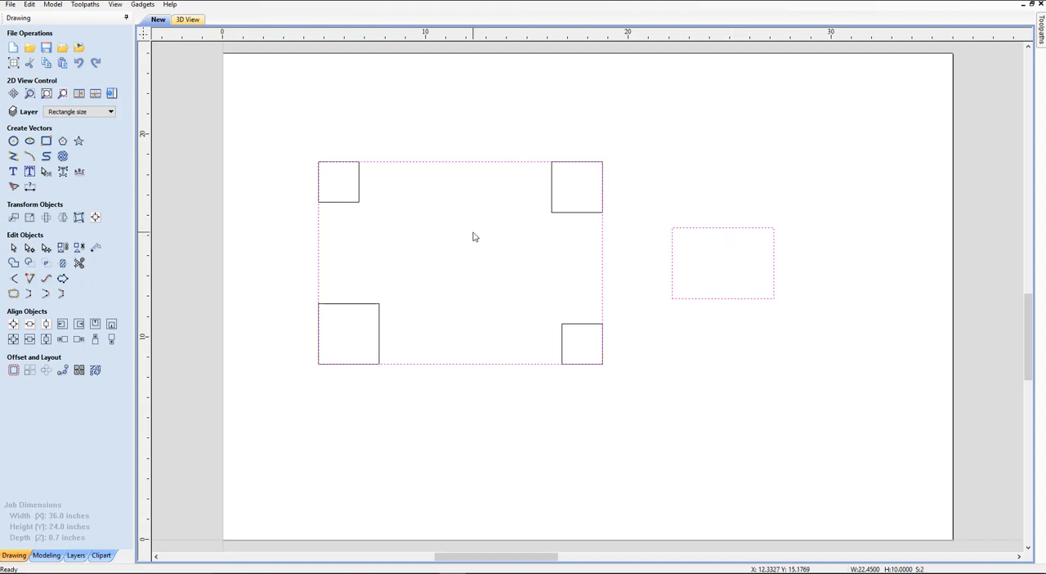
{"action": "mouse_move", "coordinate": [29, 339]}
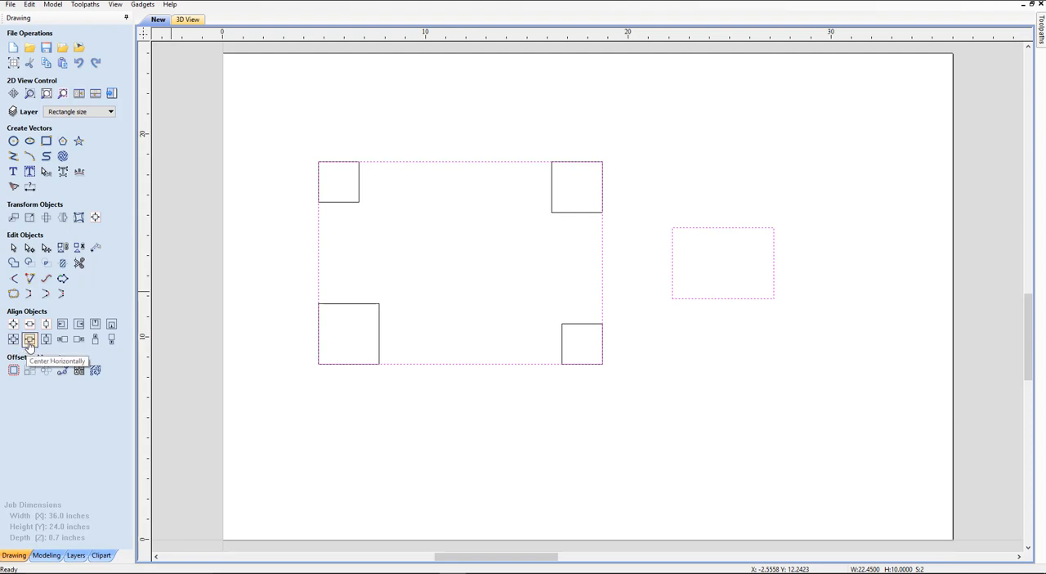
{"action": "mouse_move", "coordinate": [14, 339]}
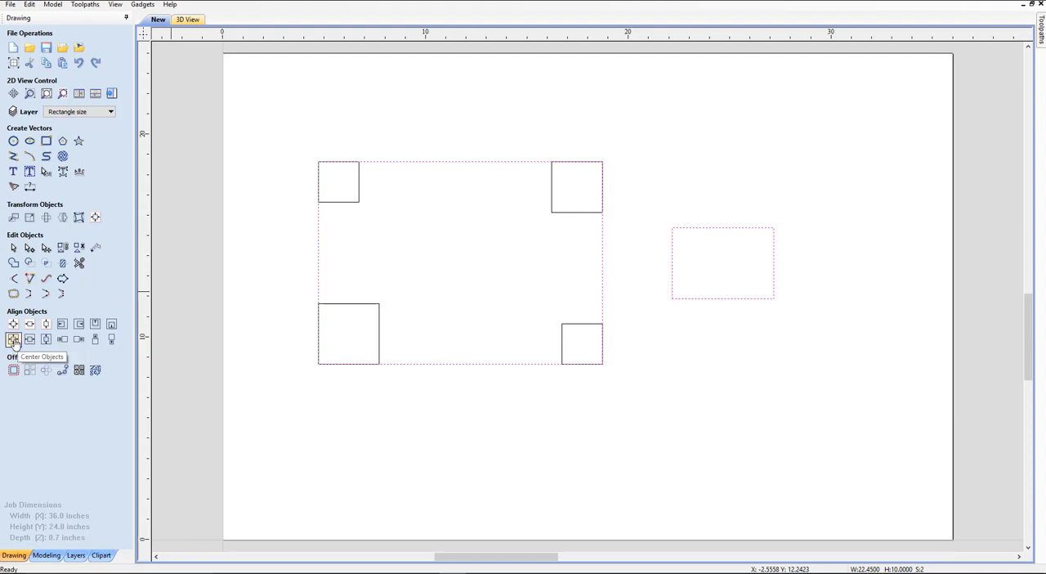
{"action": "left_click", "coordinate": [13, 339]}
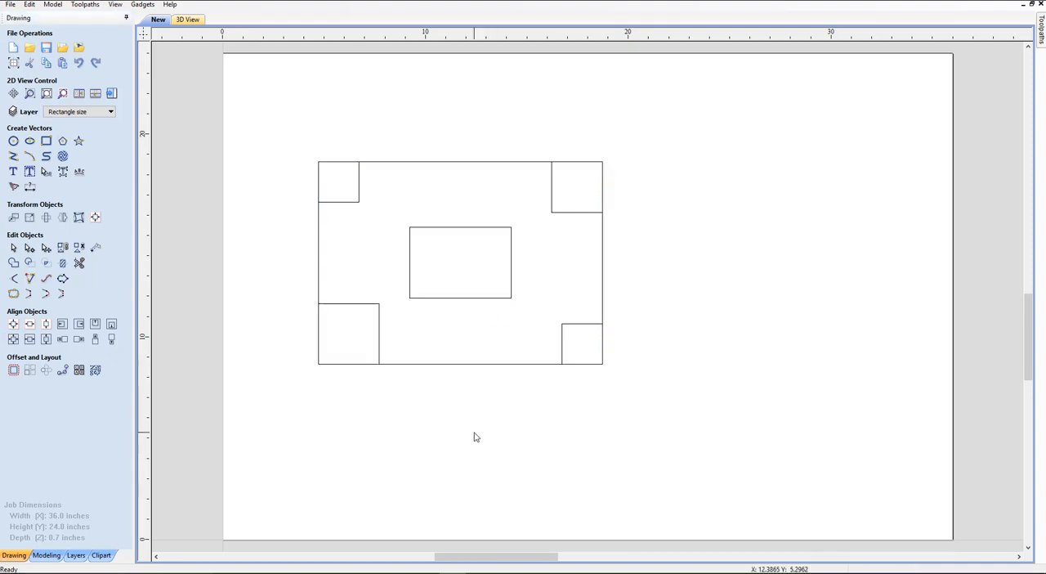
{"action": "left_click_drag", "start_coordinate": [459, 262], "coordinate": [722, 261]}
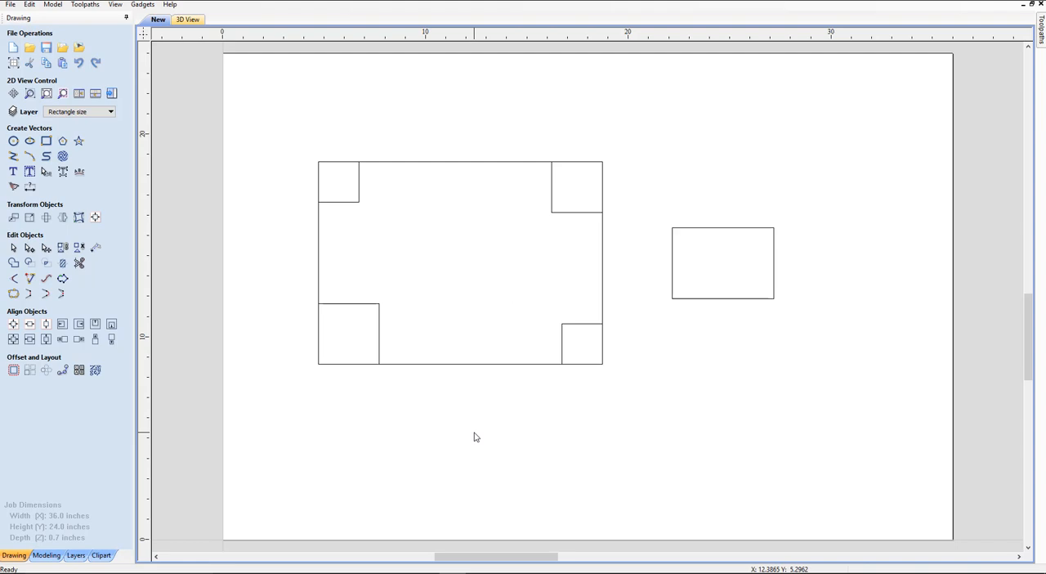
{"action": "mouse_move", "coordinate": [570, 165]}
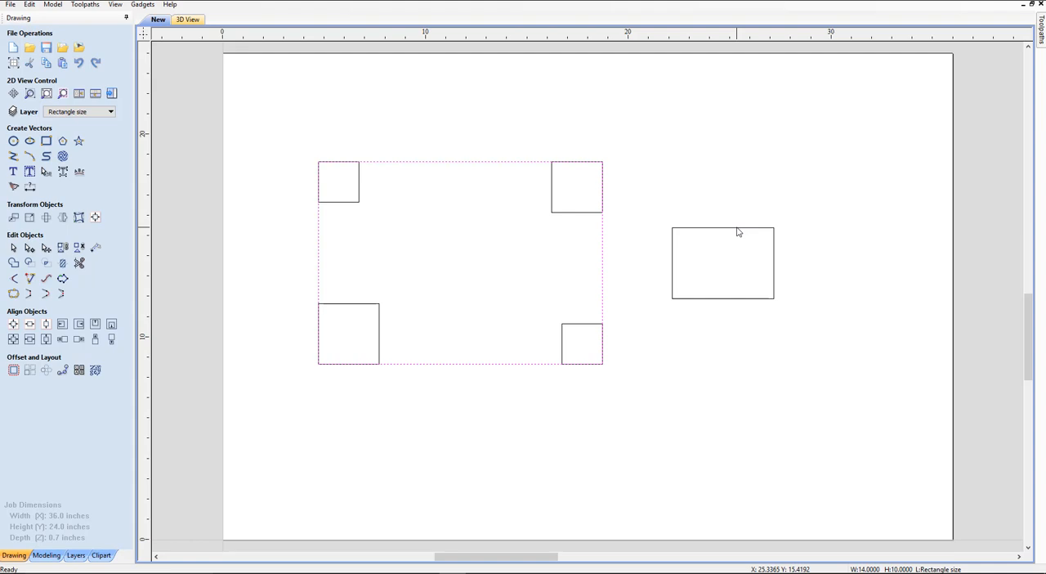
{"action": "left_click", "coordinate": [723, 262]}
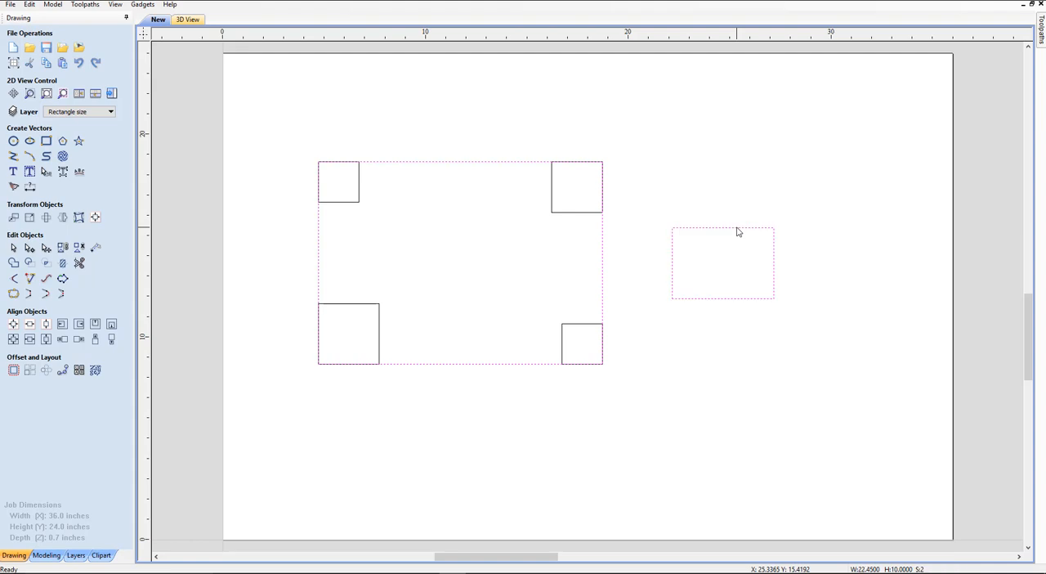
{"action": "mouse_move", "coordinate": [1, 251]}
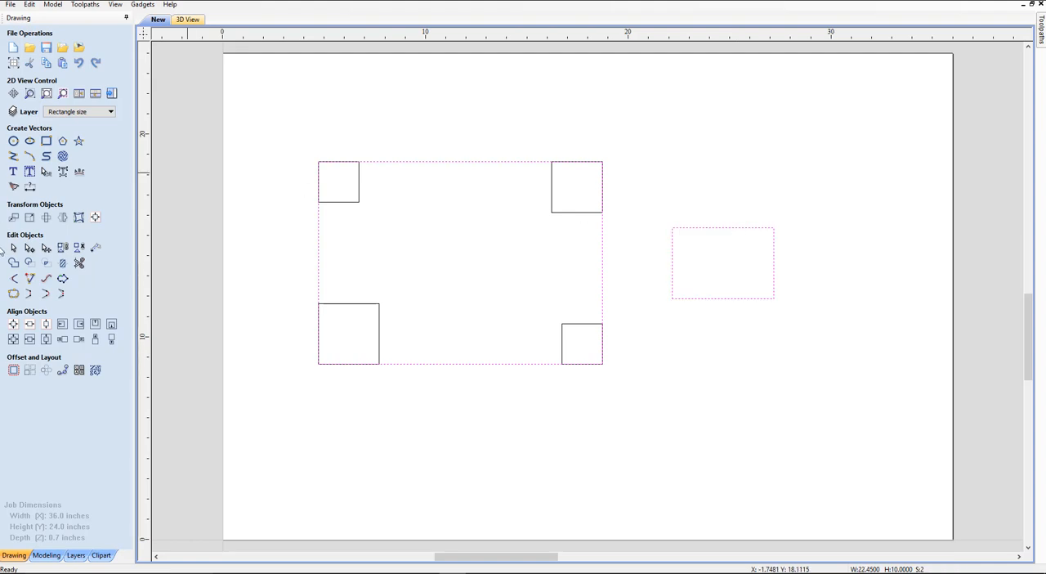
{"action": "left_click", "coordinate": [14, 338]}
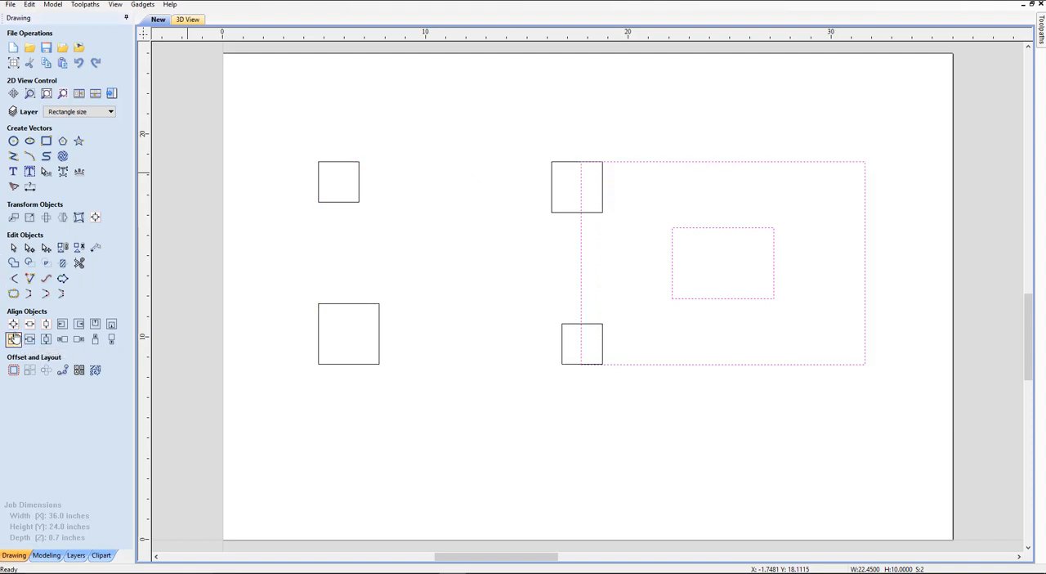
{"action": "left_click", "coordinate": [653, 254]}
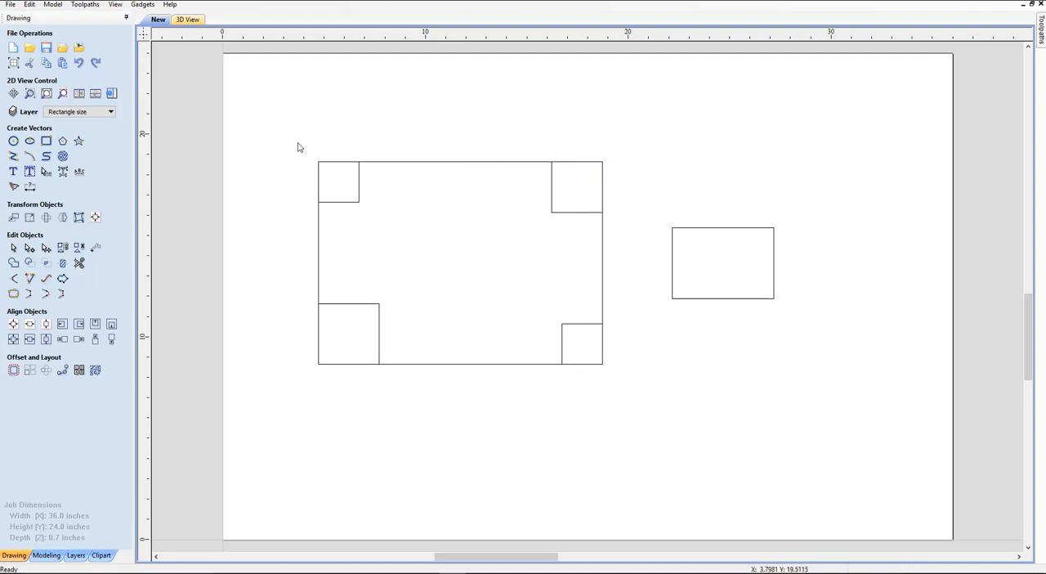
{"action": "mouse_move", "coordinate": [559, 215]}
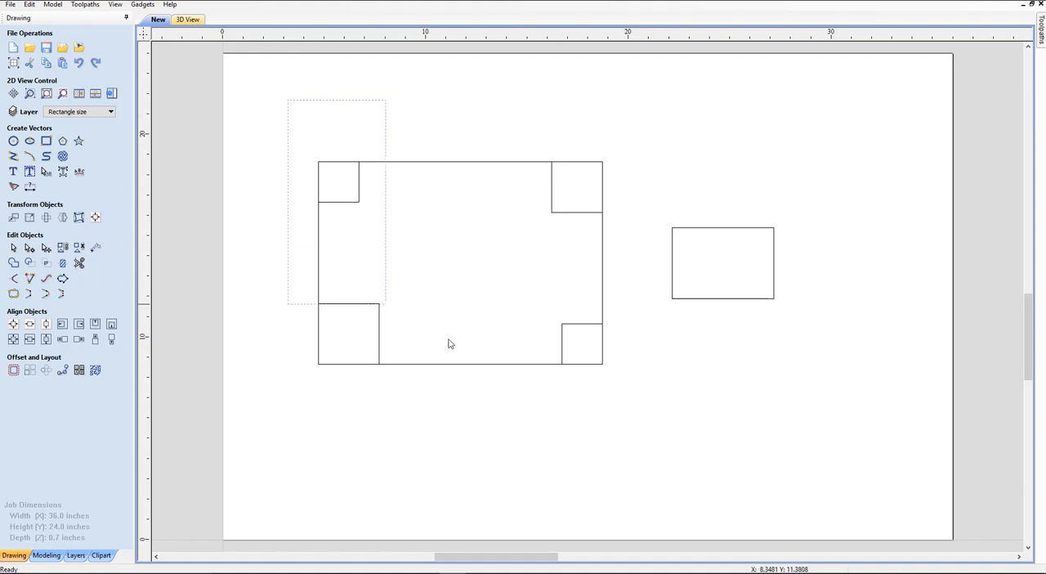
{"action": "left_click_drag", "start_coordinate": [450, 343], "coordinate": [636, 398]}
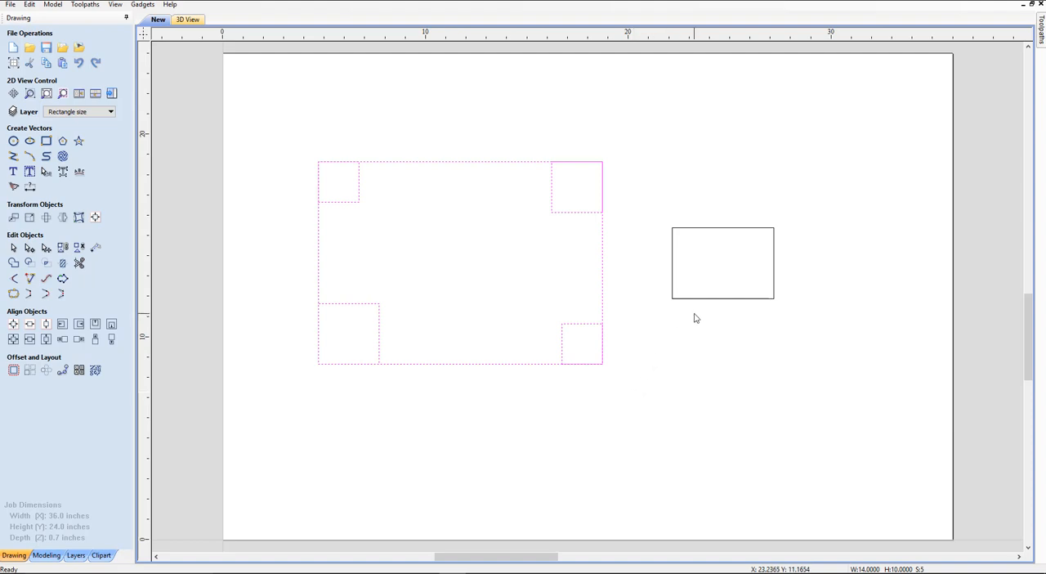
{"action": "mouse_move", "coordinate": [699, 303]}
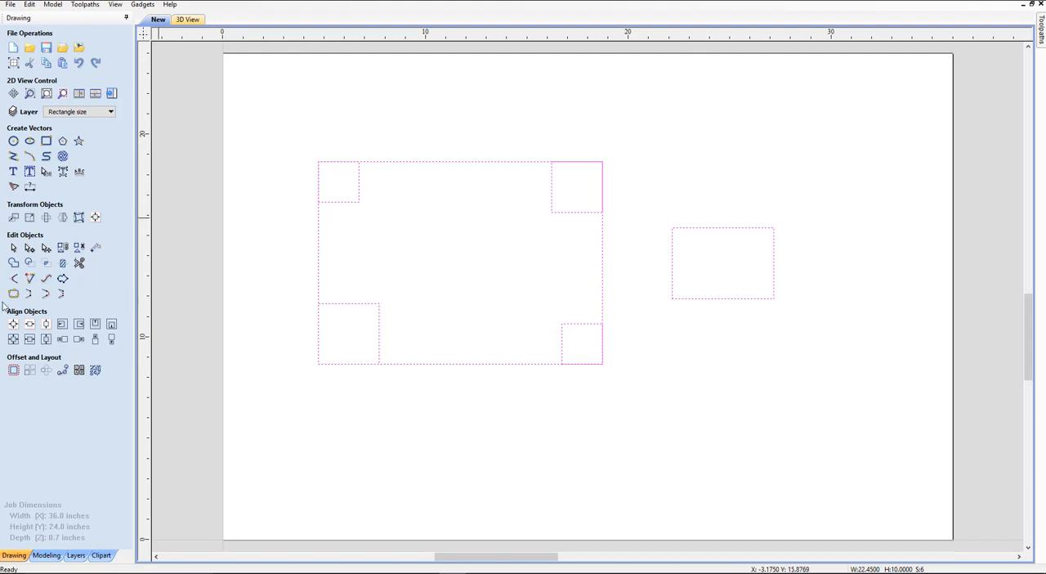
{"action": "left_click", "coordinate": [14, 339]}
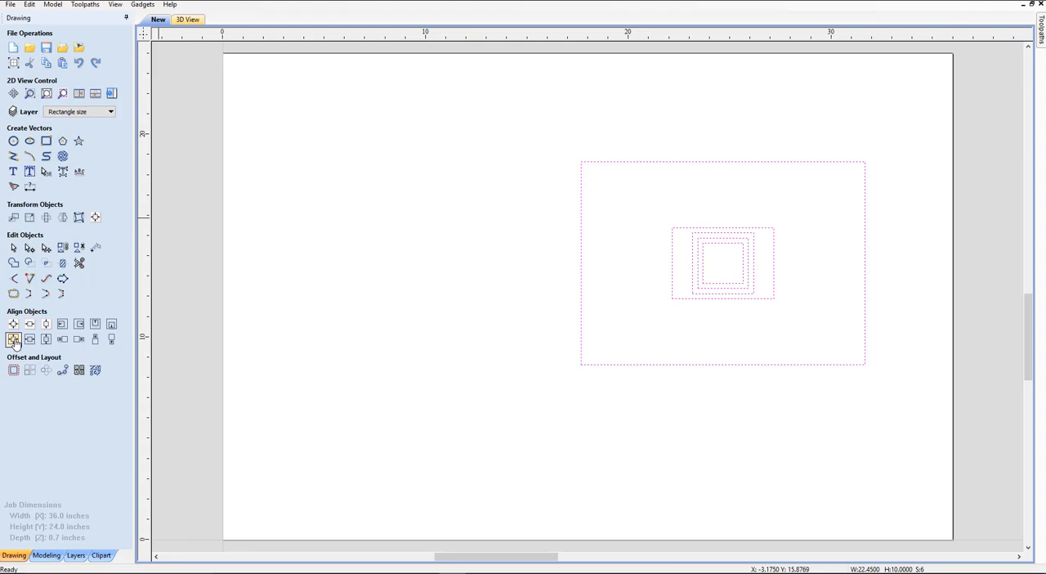
{"action": "left_click", "coordinate": [14, 339]}
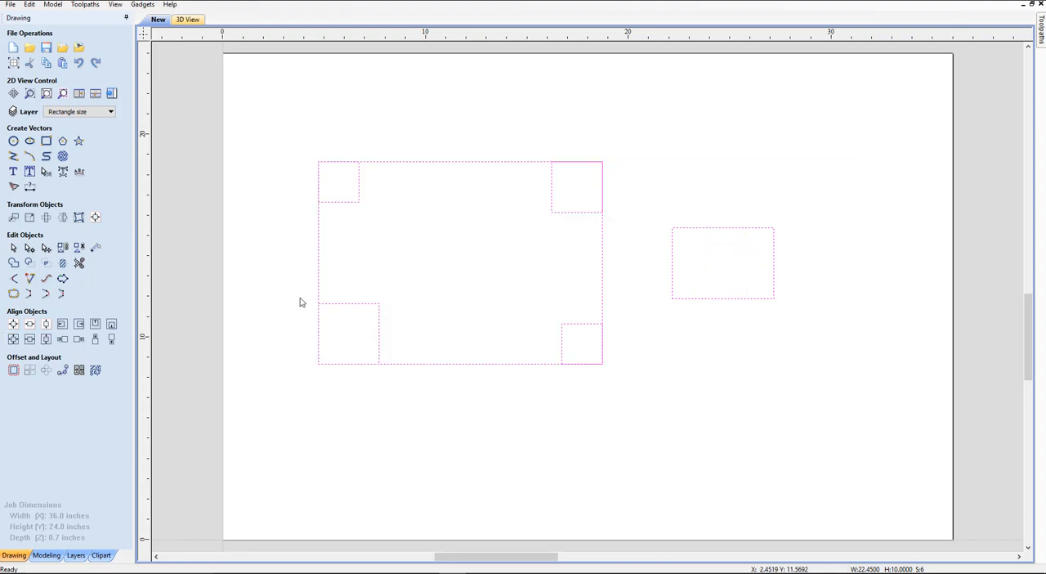
{"action": "left_click", "coordinate": [558, 216]}
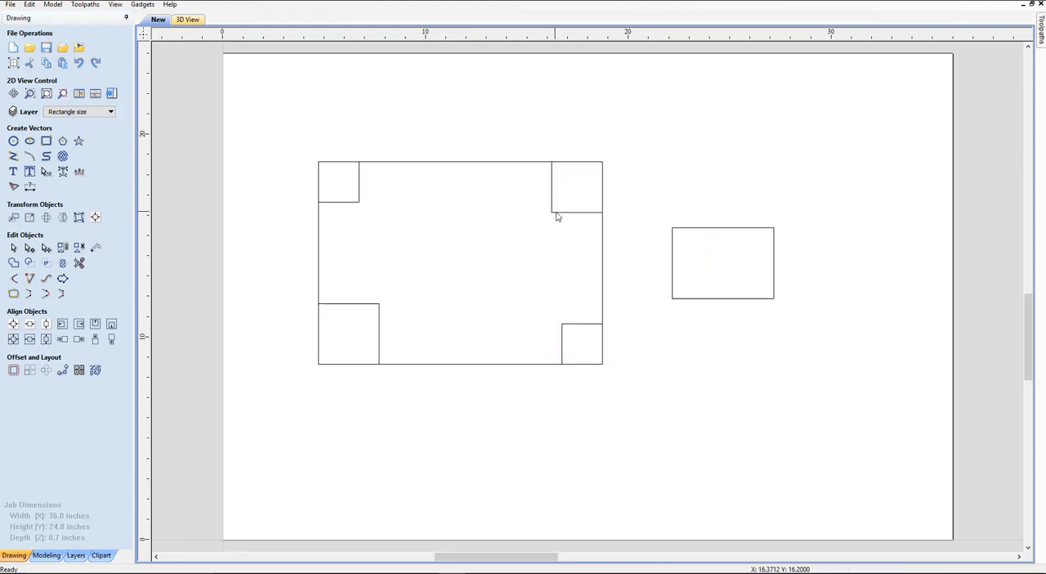
{"action": "mouse_move", "coordinate": [262, 126]}
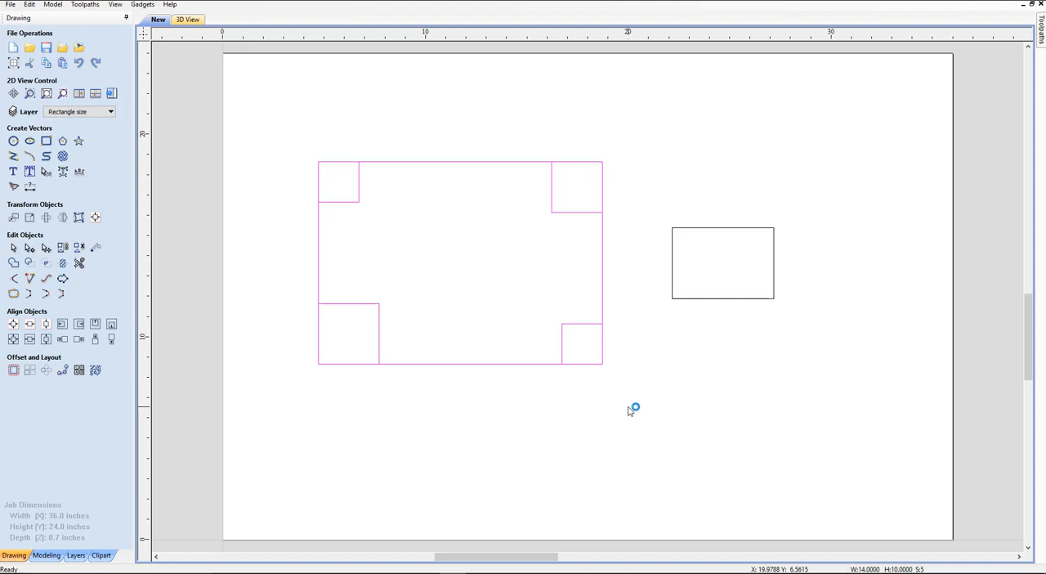
- Select the frame and its corner squares, then shift-add the small rectangle
{"action": "left_click", "coordinate": [459, 261]}
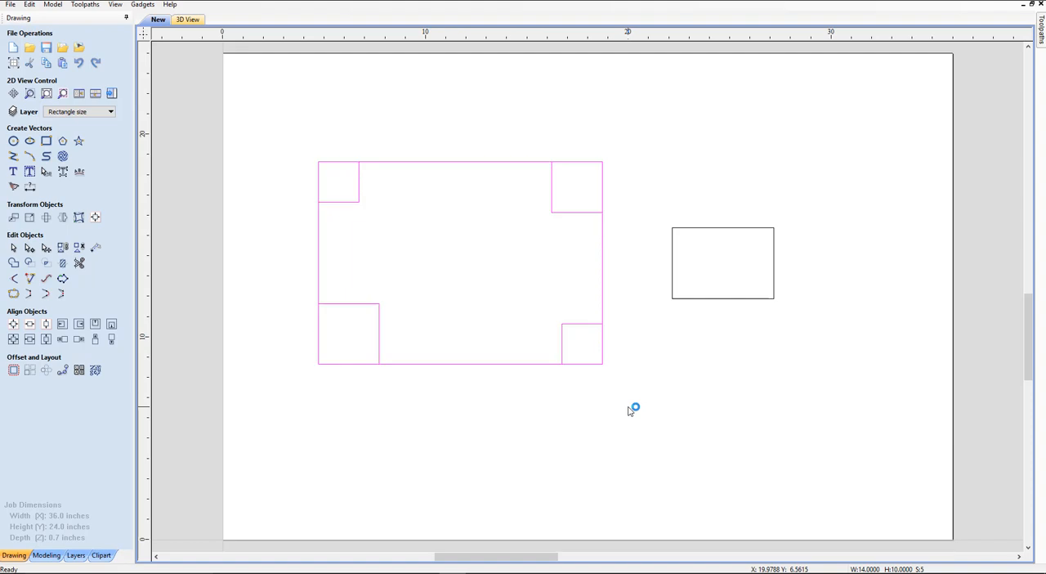
{"action": "mouse_move", "coordinate": [723, 231]}
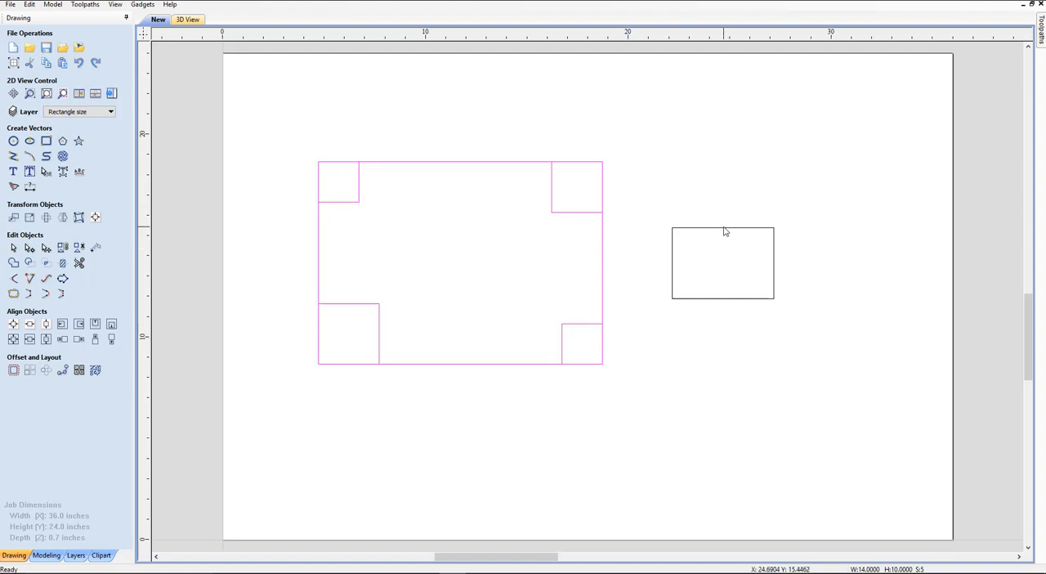
{"action": "left_click", "coordinate": [62, 324]}
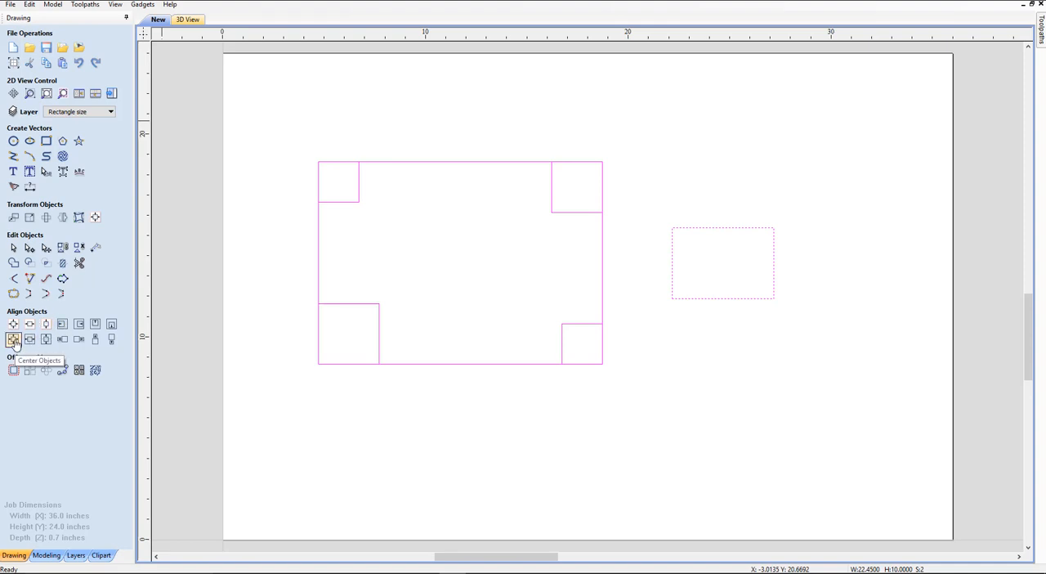
- Select the frame group and small rectangle, then centre them on the material
{"action": "left_click", "coordinate": [13, 338]}
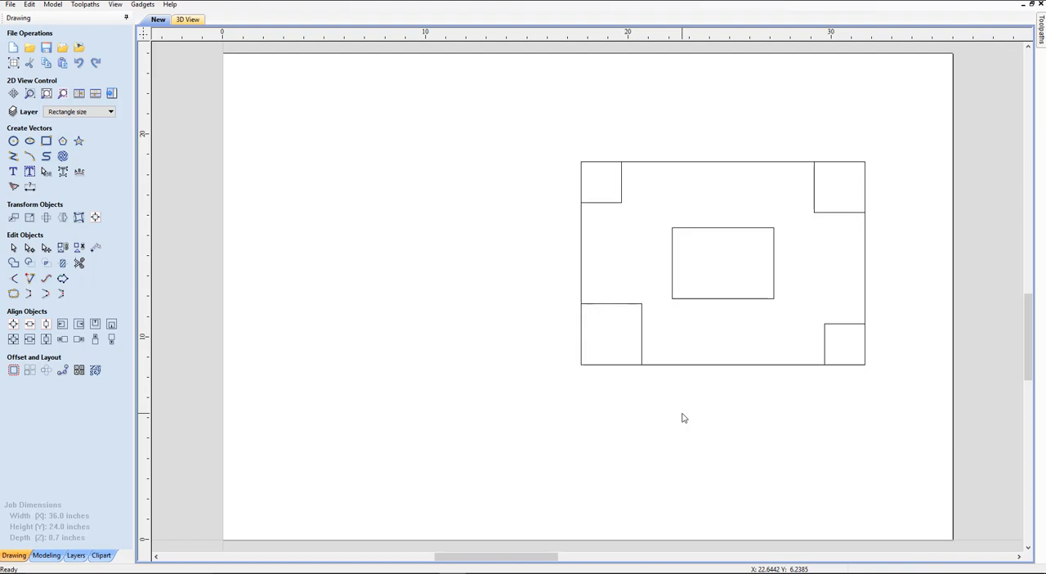
{"action": "mouse_move", "coordinate": [848, 322]}
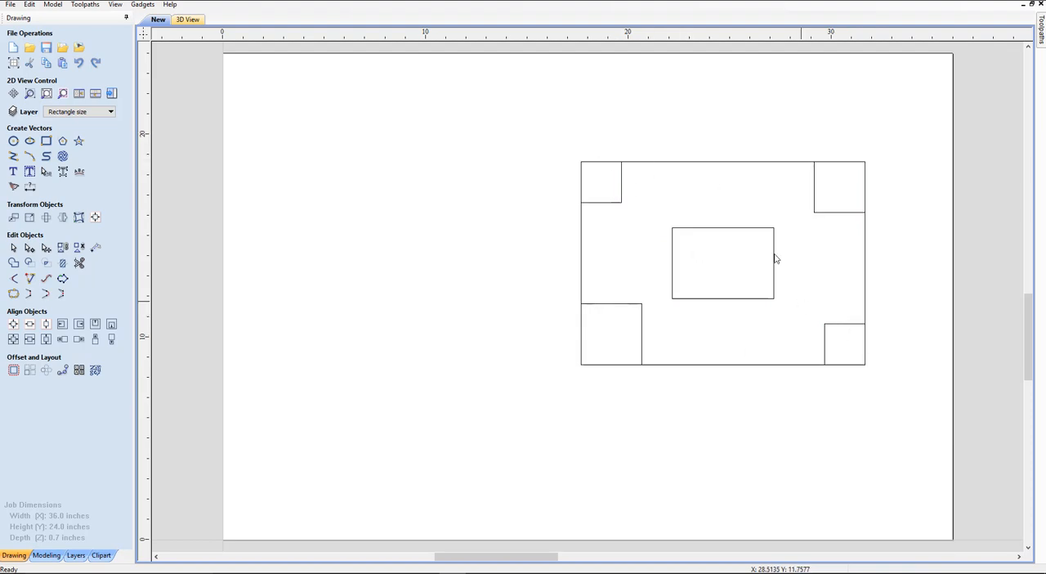
{"action": "left_click_drag", "start_coordinate": [552, 123], "coordinate": [959, 423]}
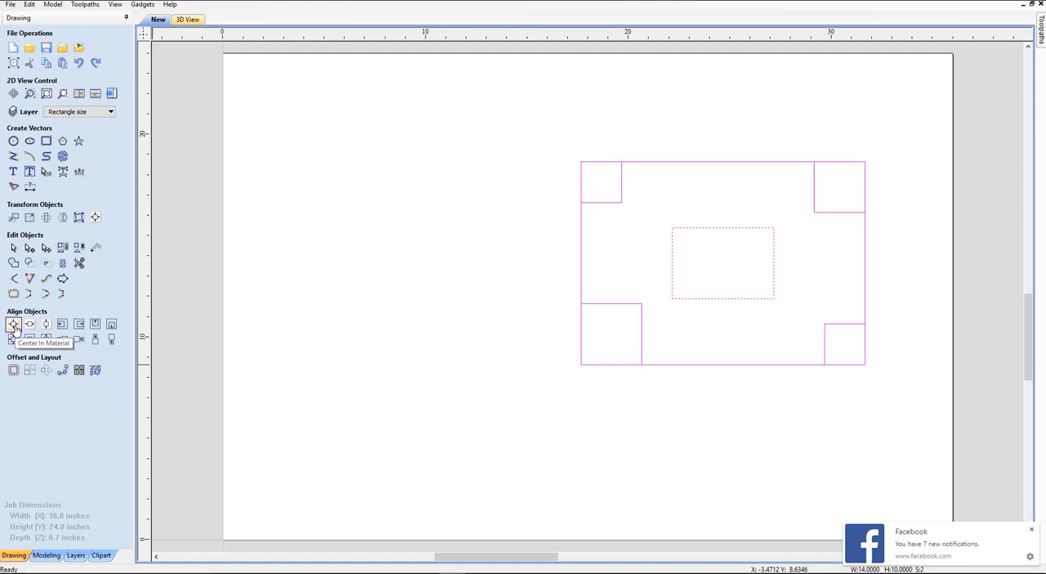
{"action": "left_click", "coordinate": [13, 324]}
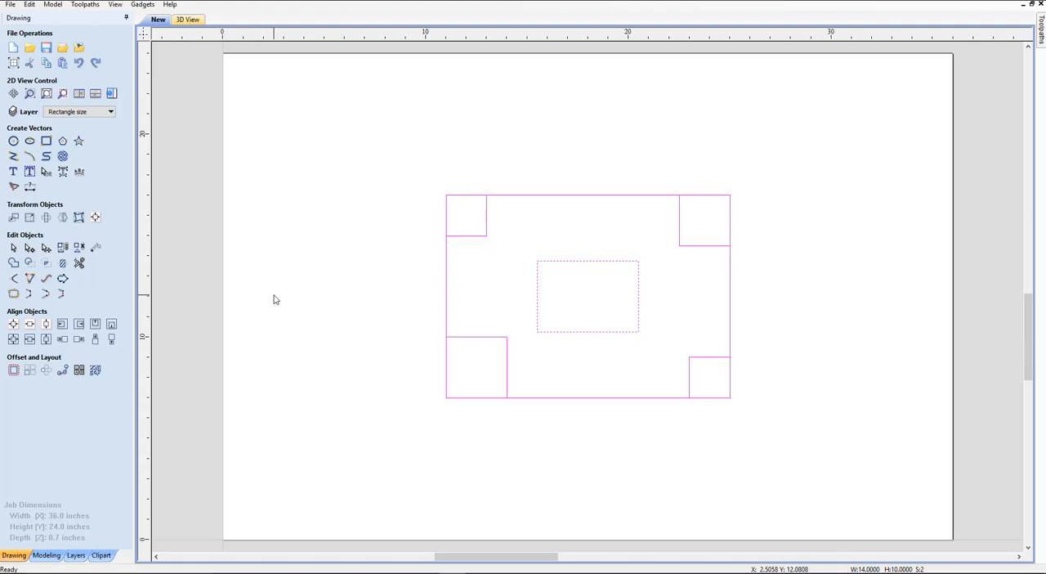
{"action": "mouse_move", "coordinate": [585, 276]}
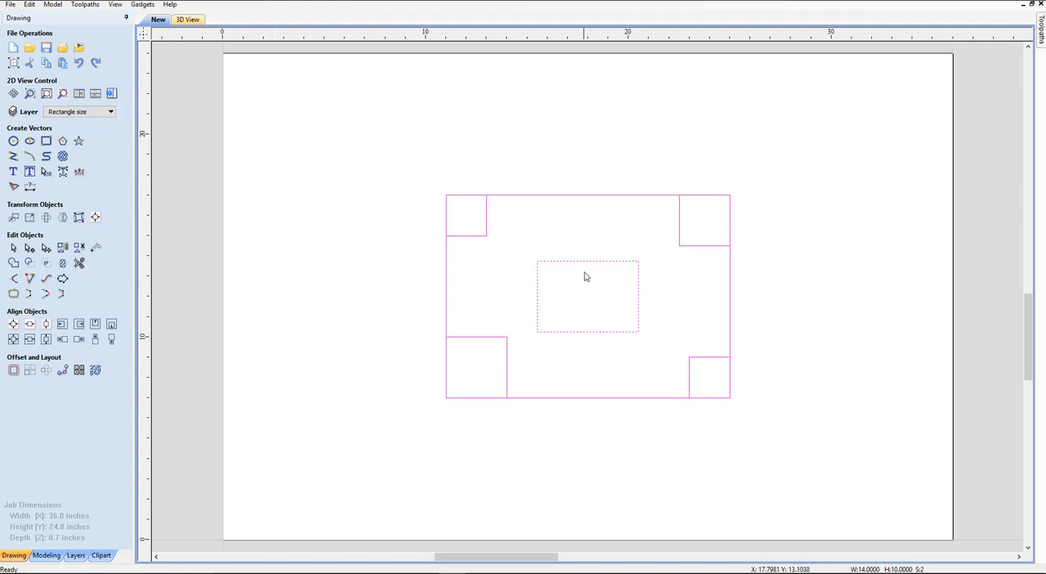
{"action": "mouse_move", "coordinate": [556, 252]}
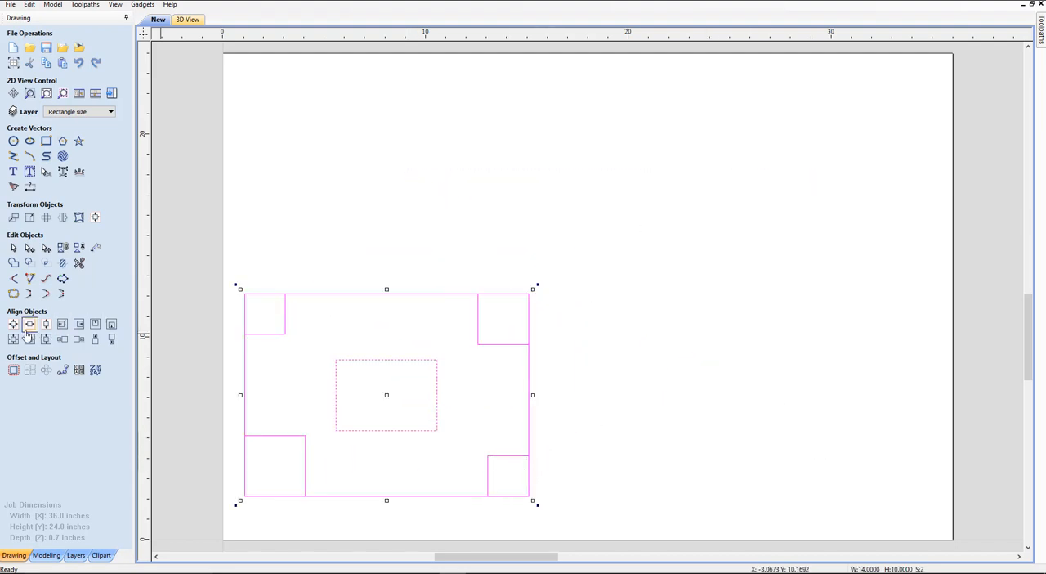
{"action": "left_click", "coordinate": [13, 324]}
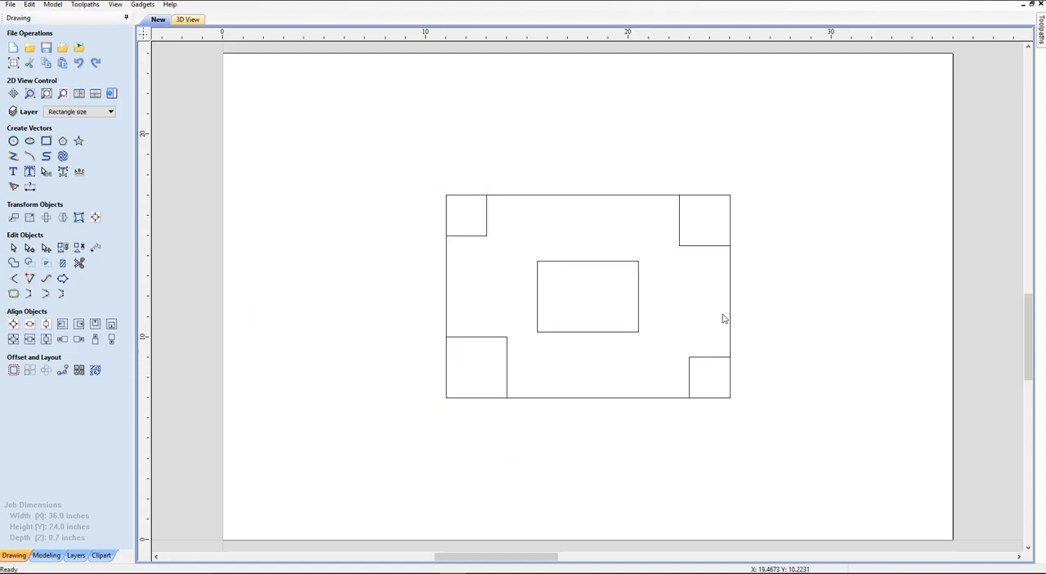
{"action": "mouse_move", "coordinate": [81, 125]}
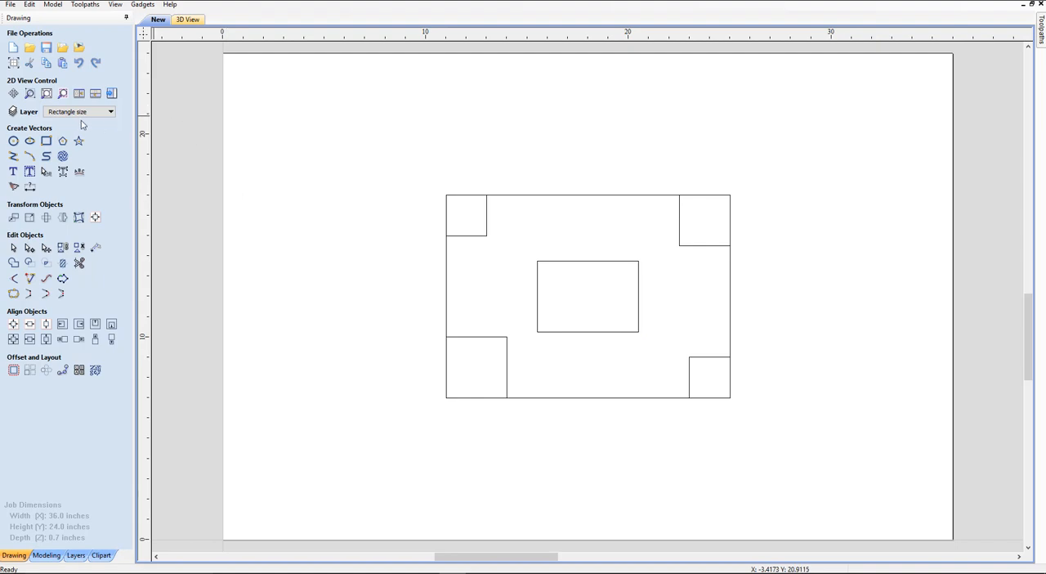
- Turn off the Rectangle size layer and window-select the three small circles
{"action": "left_click", "coordinate": [110, 112]}
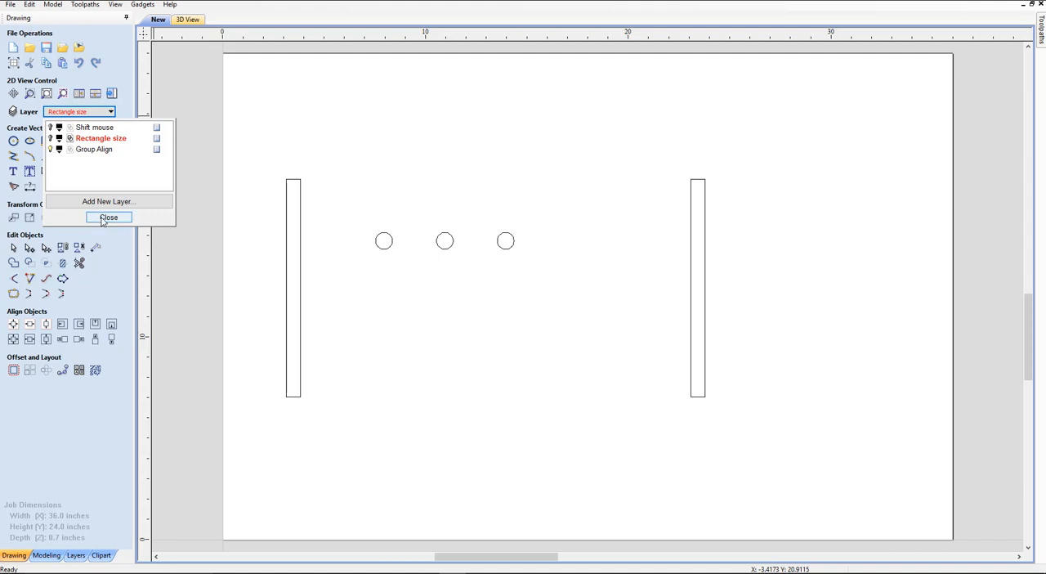
{"action": "left_click", "coordinate": [107, 217]}
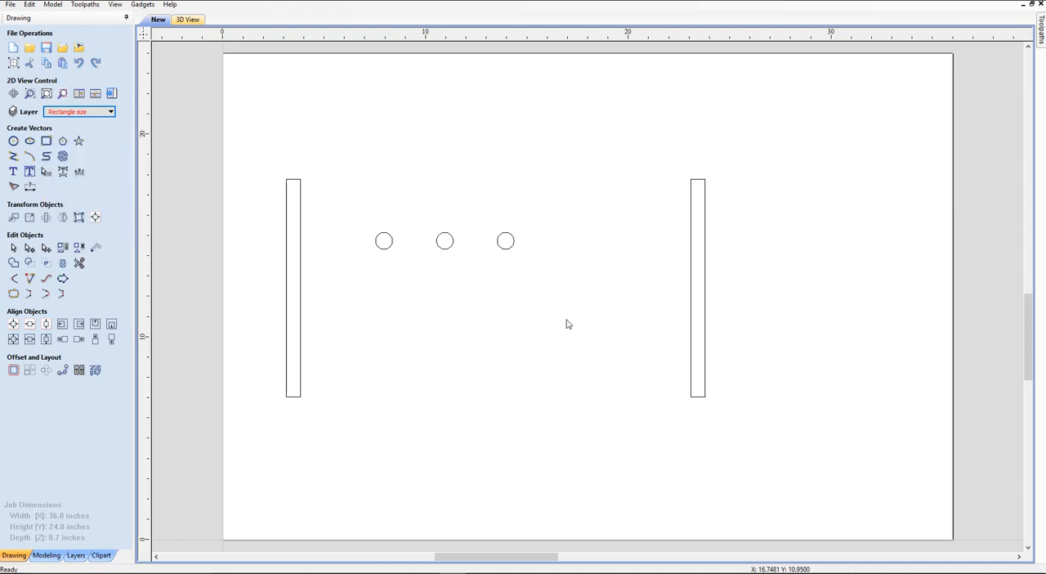
{"action": "mouse_move", "coordinate": [401, 262]}
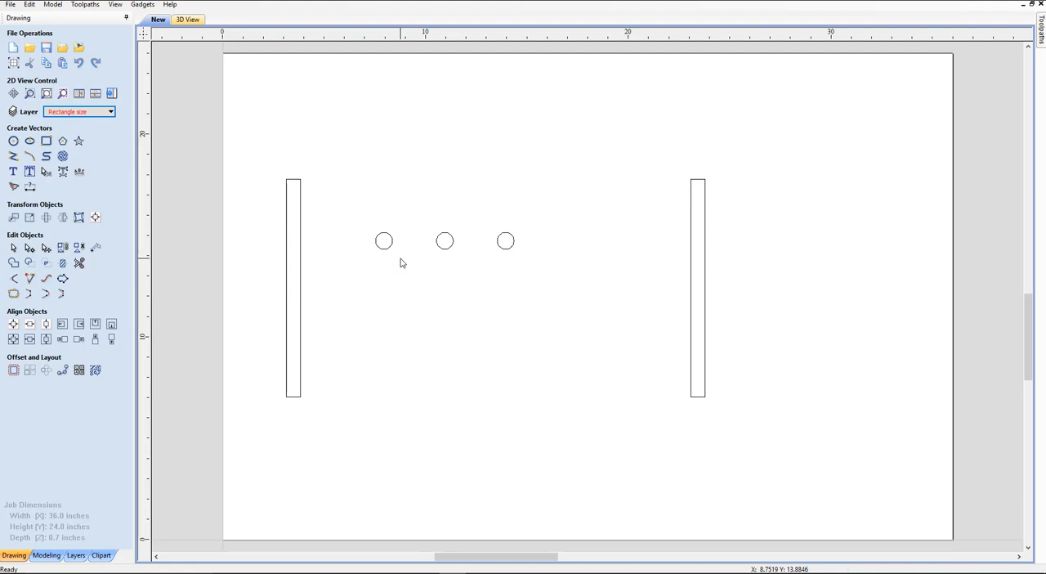
{"action": "mouse_move", "coordinate": [692, 280]}
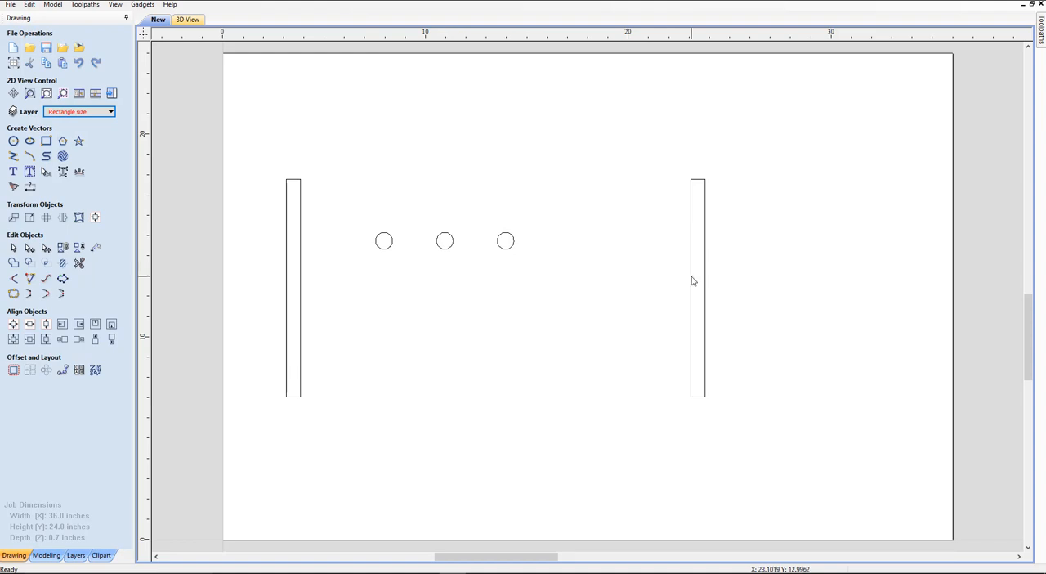
{"action": "left_click", "coordinate": [696, 284]}
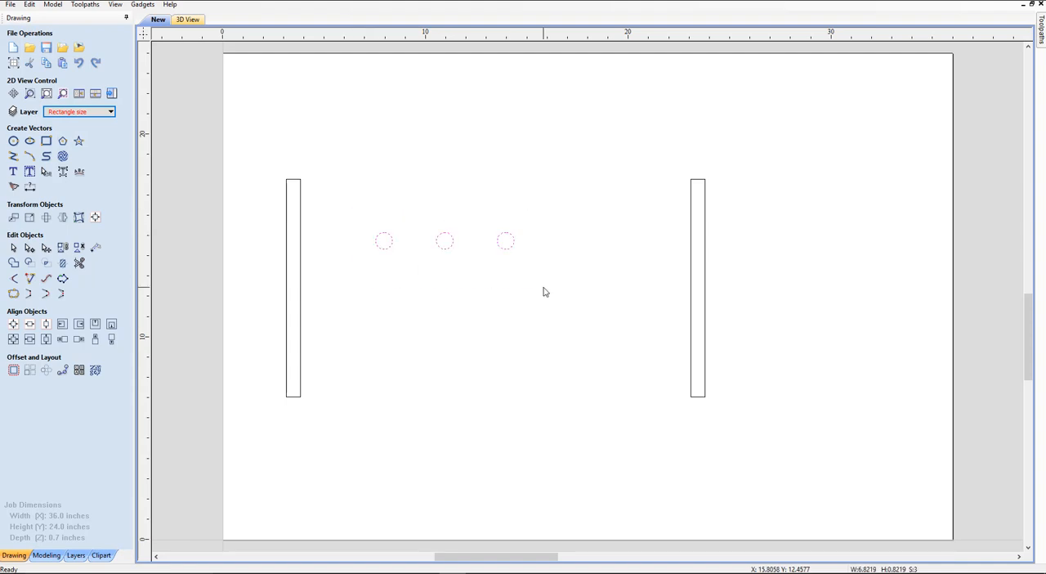
{"action": "mouse_move", "coordinate": [694, 319]}
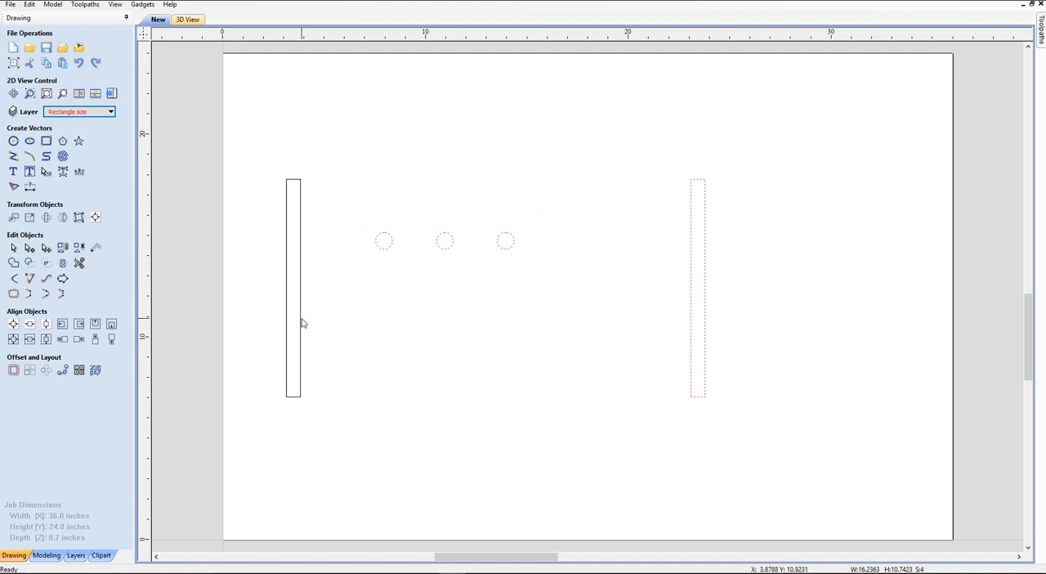
- Add the left bar to the circle selection and apply Center Horizontally
{"action": "left_click", "coordinate": [95, 324]}
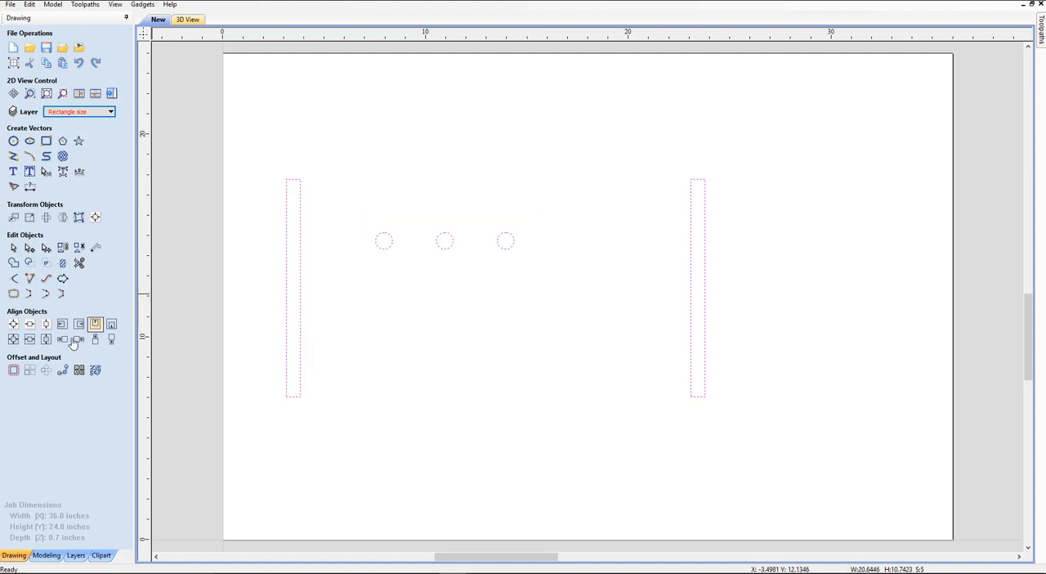
{"action": "mouse_move", "coordinate": [30, 339]}
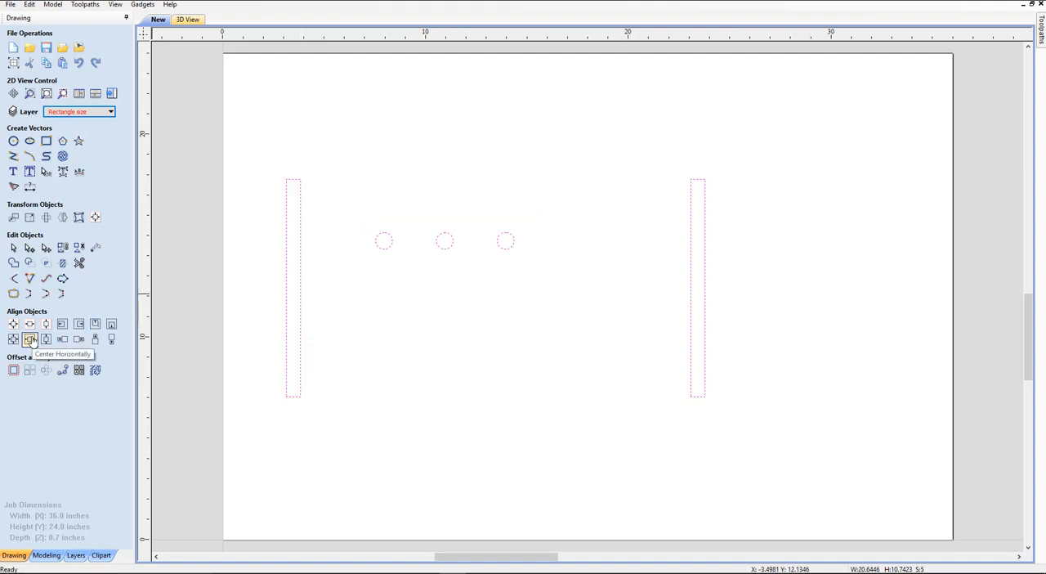
{"action": "left_click", "coordinate": [30, 339]}
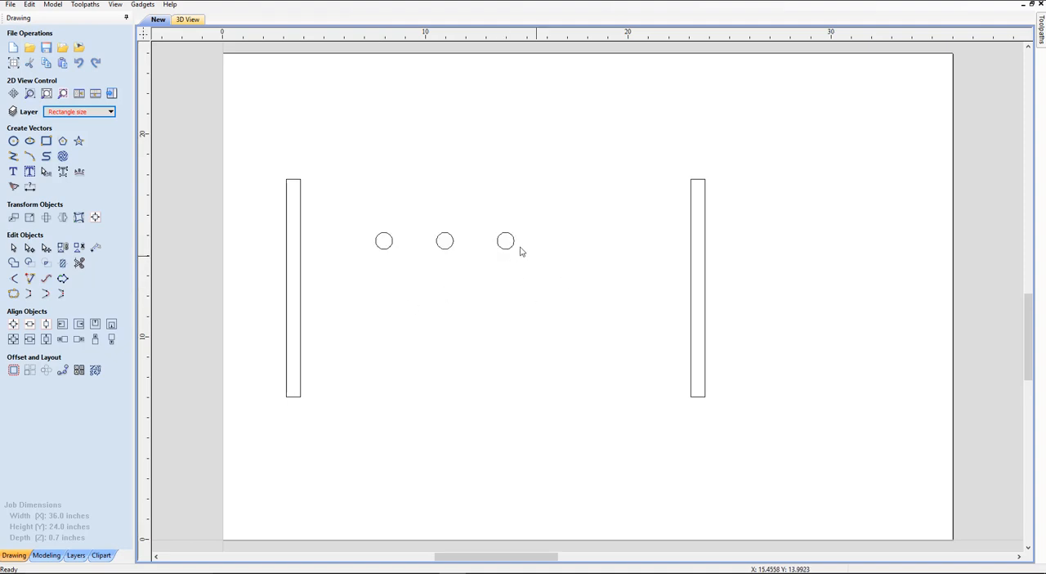
{"action": "mouse_move", "coordinate": [361, 220]}
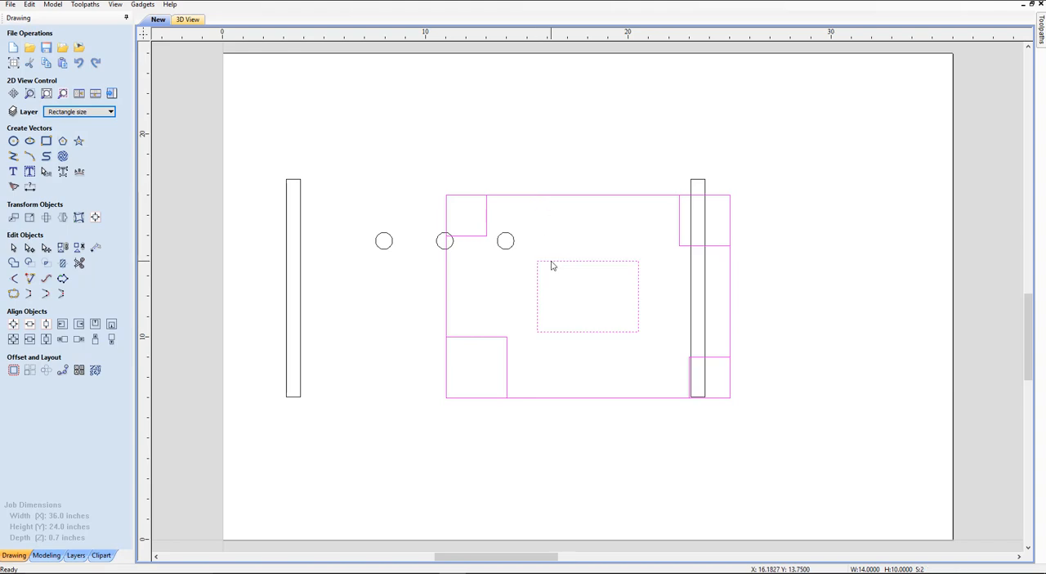
- Move the rectangle layout to the lower left over the left bar and select the inner rectangle
{"action": "left_click", "coordinate": [585, 237]}
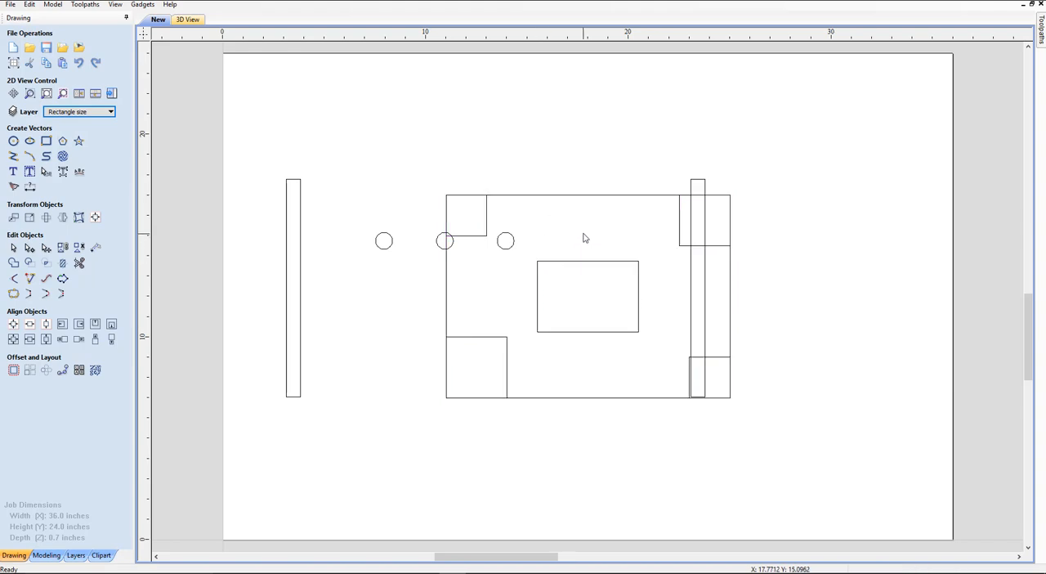
{"action": "mouse_move", "coordinate": [519, 215]}
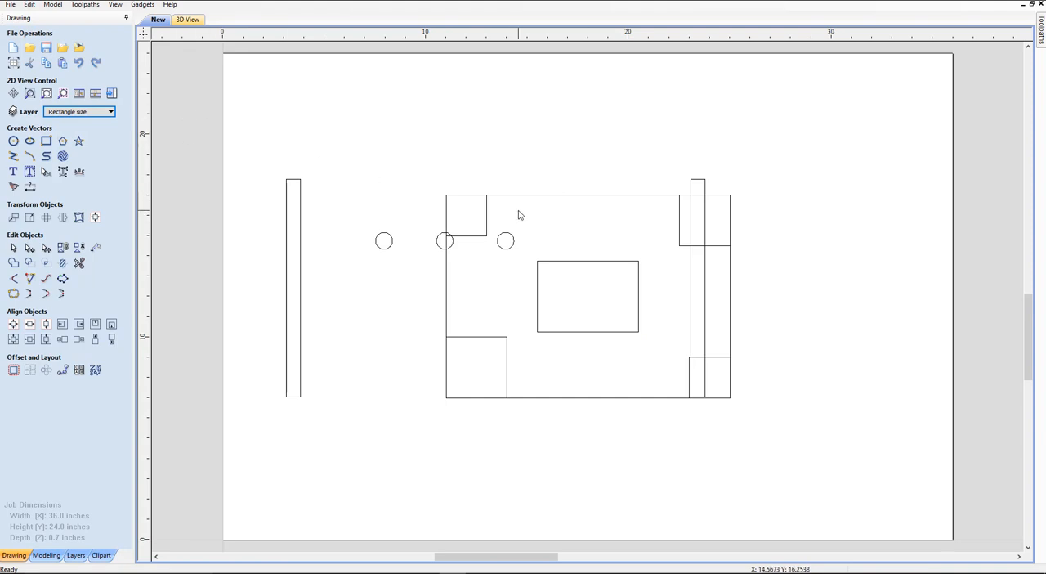
{"action": "mouse_move", "coordinate": [511, 207]}
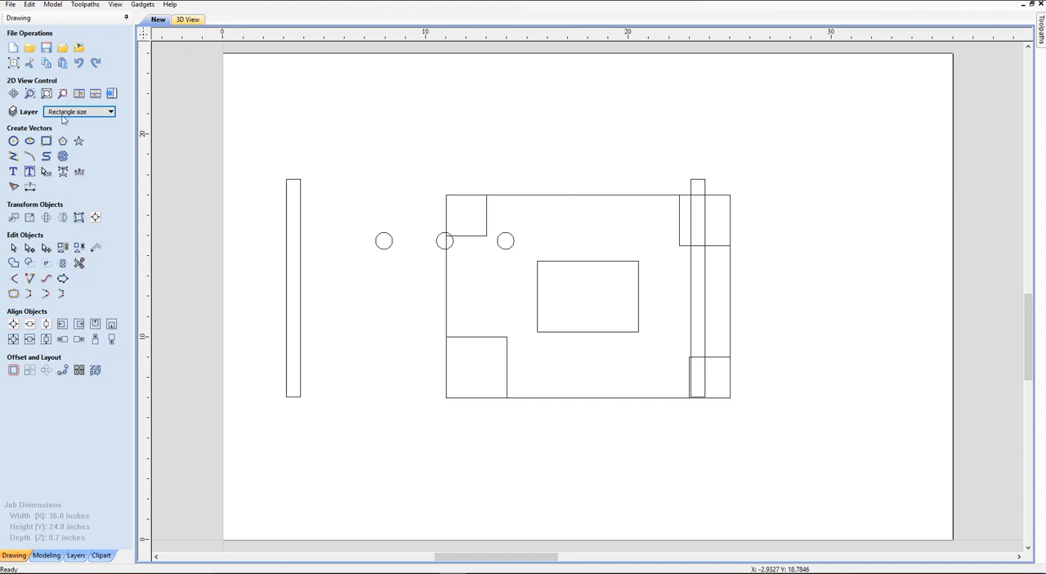
{"action": "mouse_move", "coordinate": [120, 122]}
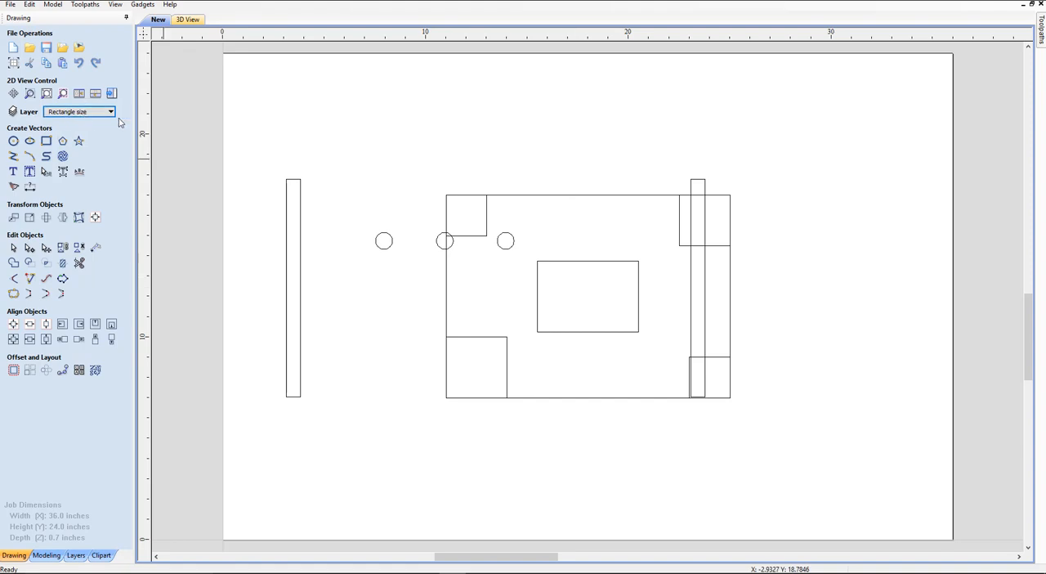
{"action": "left_click", "coordinate": [111, 111]}
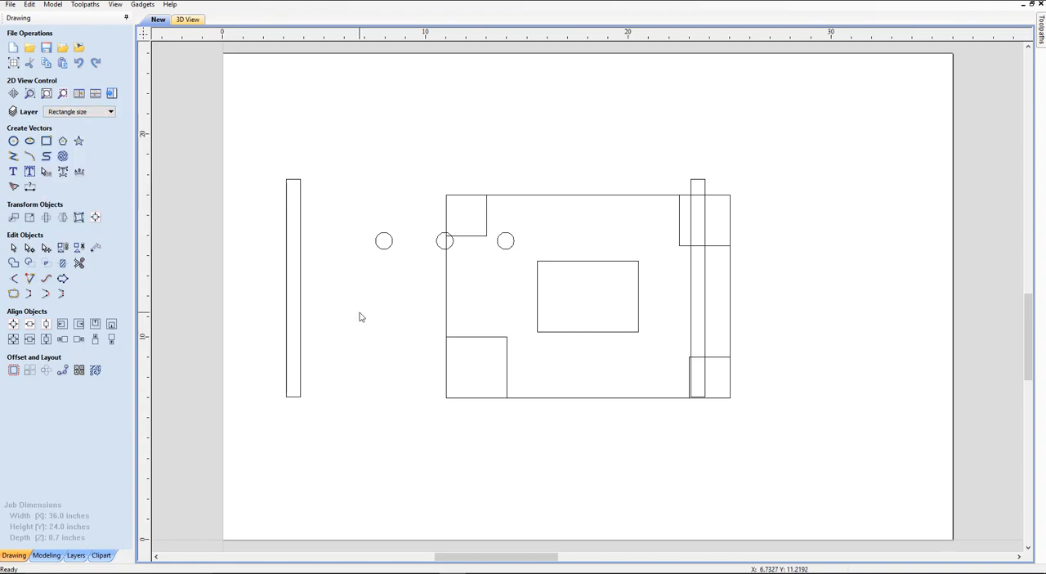
{"action": "mouse_move", "coordinate": [470, 310]}
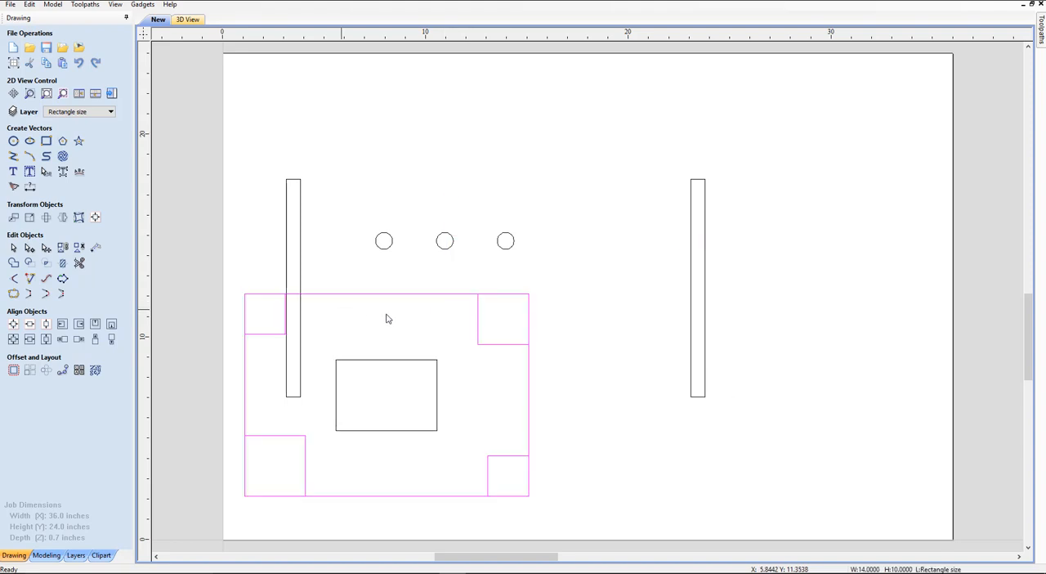
{"action": "mouse_move", "coordinate": [409, 368]}
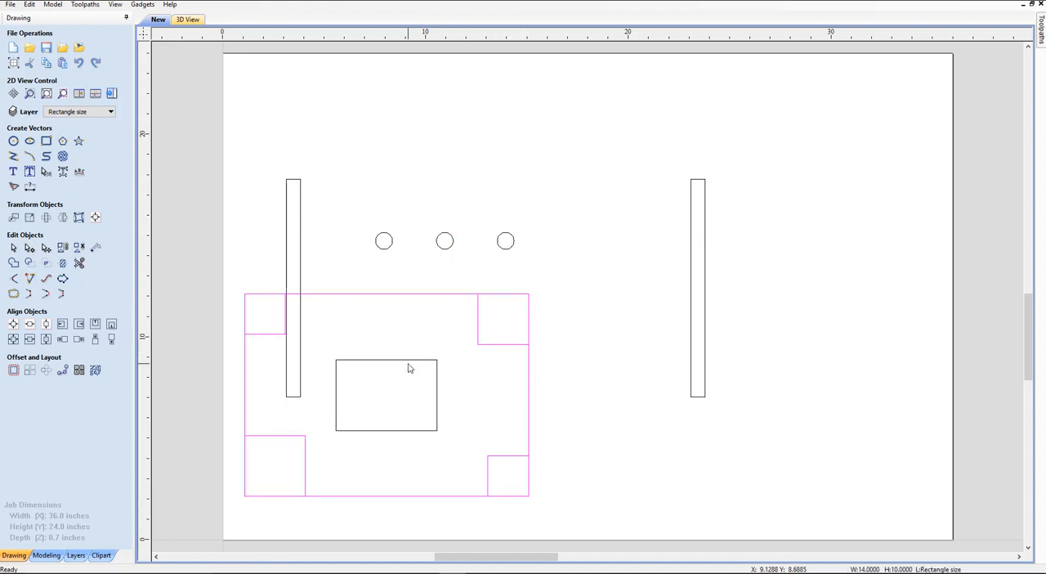
{"action": "mouse_move", "coordinate": [409, 362]}
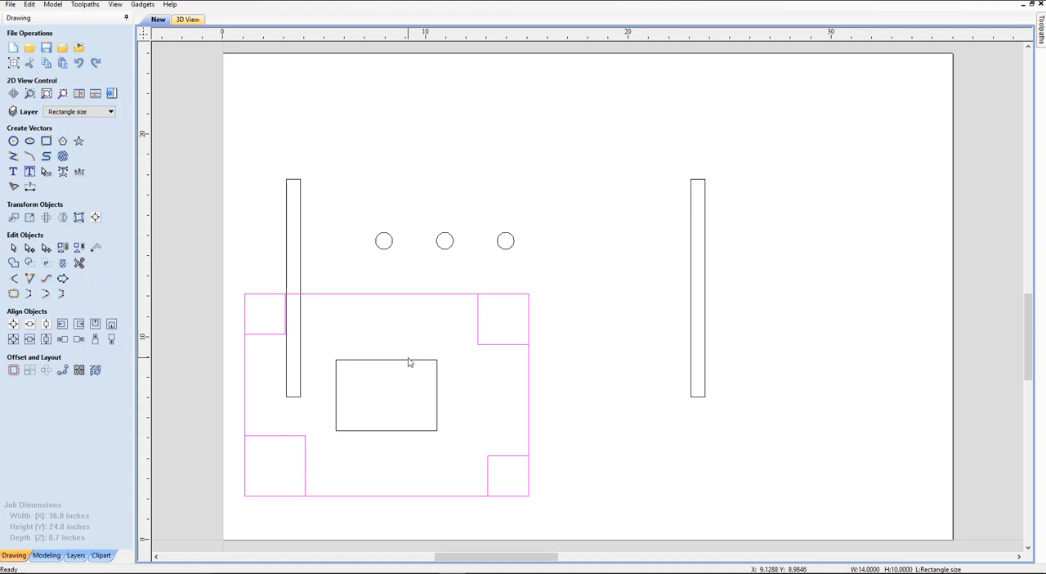
{"action": "left_click", "coordinate": [386, 395]}
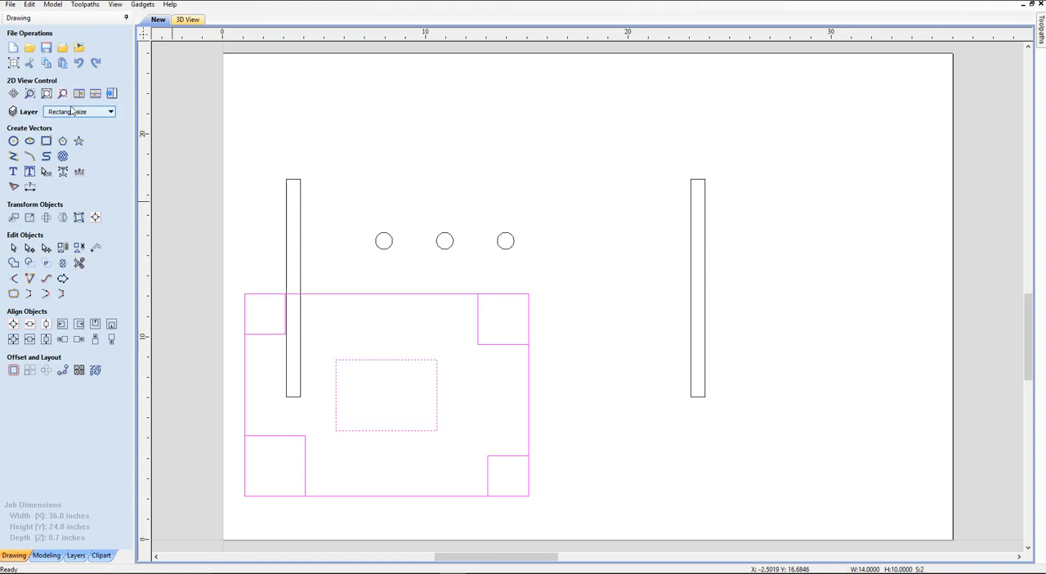
{"action": "left_click", "coordinate": [110, 112]}
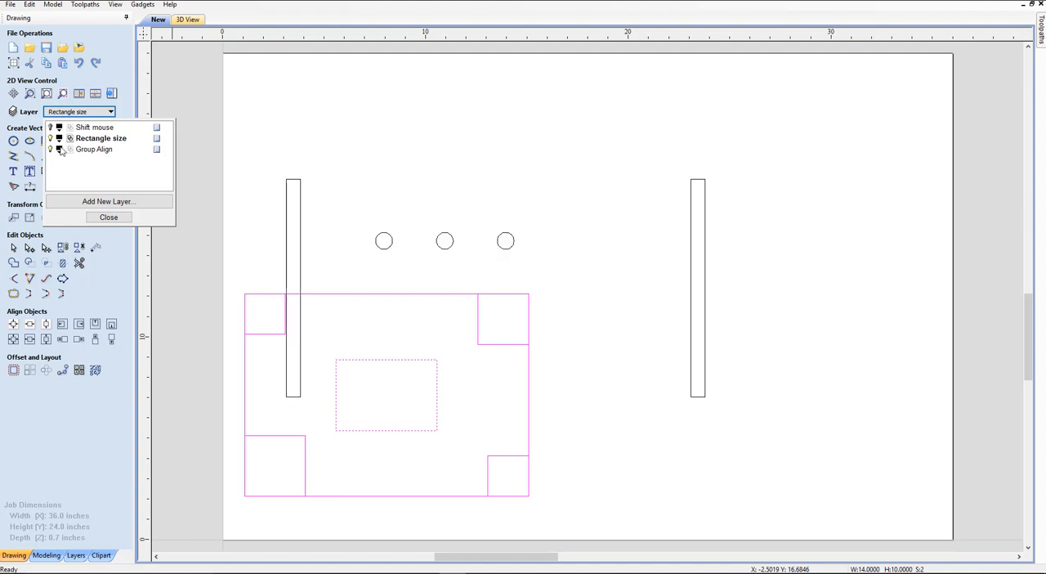
- Turn off the Rectangle size bulb and set Group Align as the active layer
{"action": "left_click", "coordinate": [50, 138]}
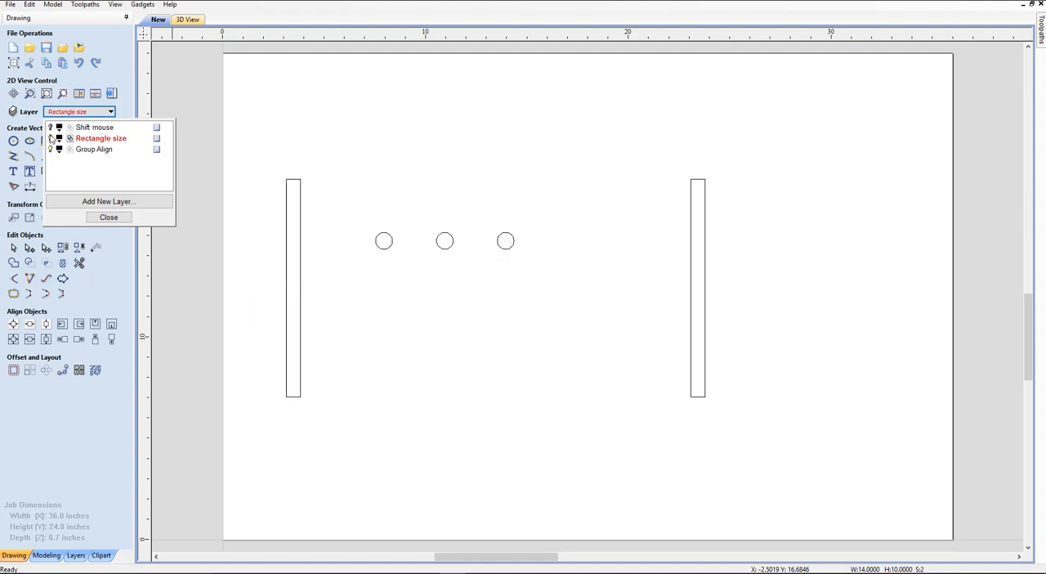
{"action": "left_click", "coordinate": [108, 216]}
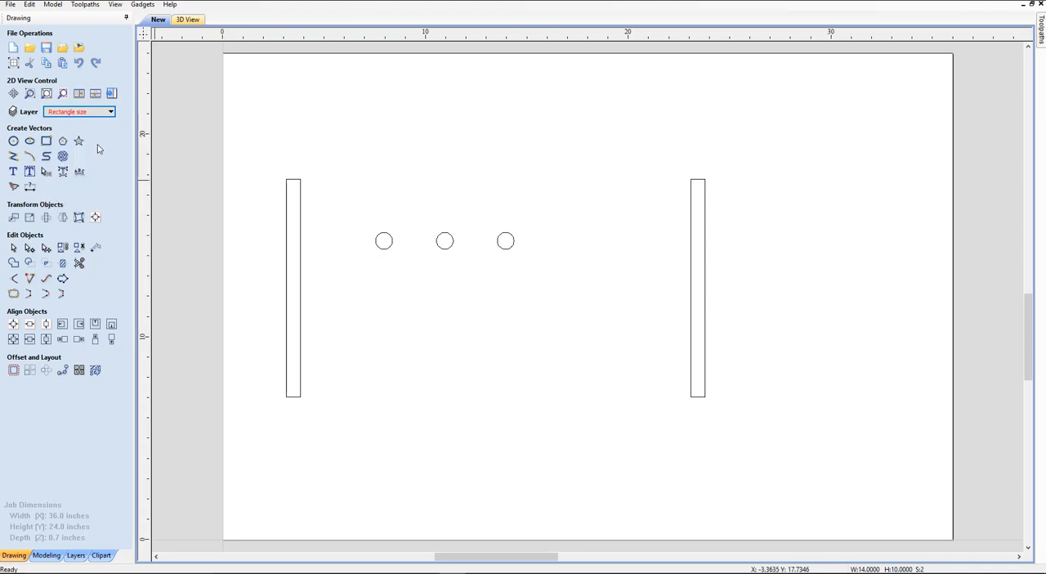
{"action": "mouse_move", "coordinate": [65, 124]}
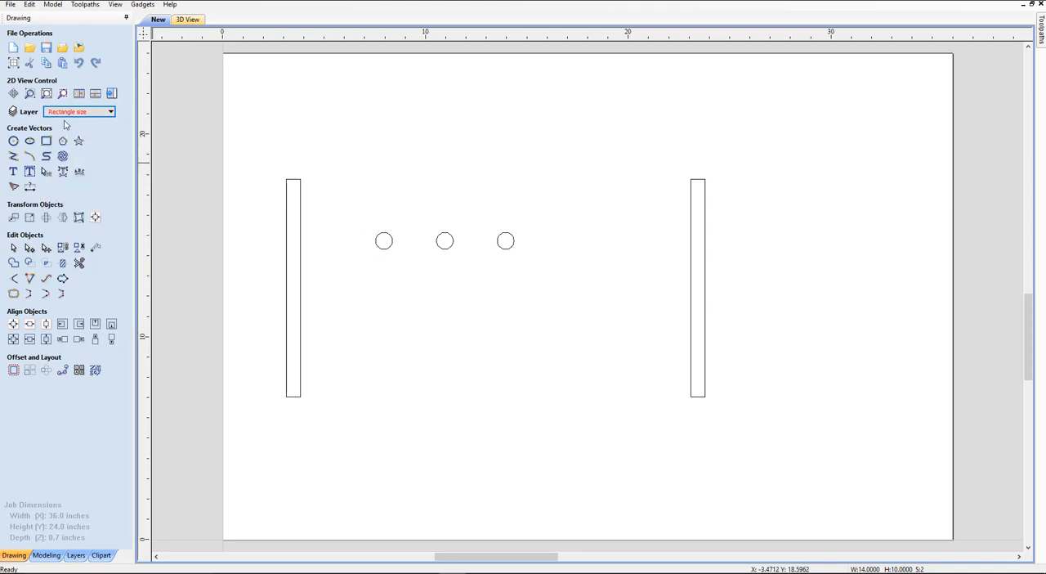
{"action": "left_click", "coordinate": [110, 111]}
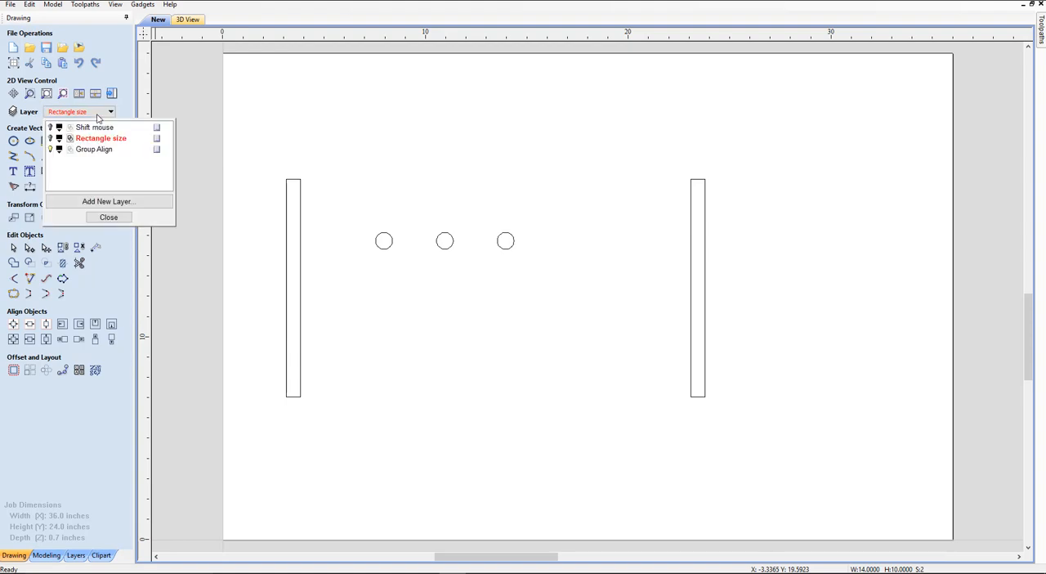
{"action": "left_click", "coordinate": [97, 149]}
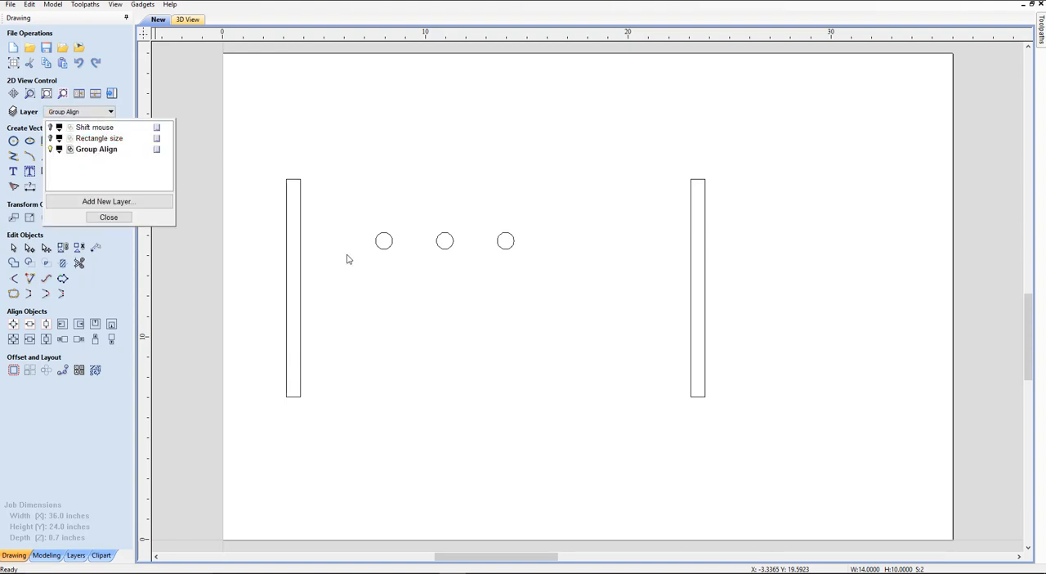
{"action": "left_click", "coordinate": [108, 216]}
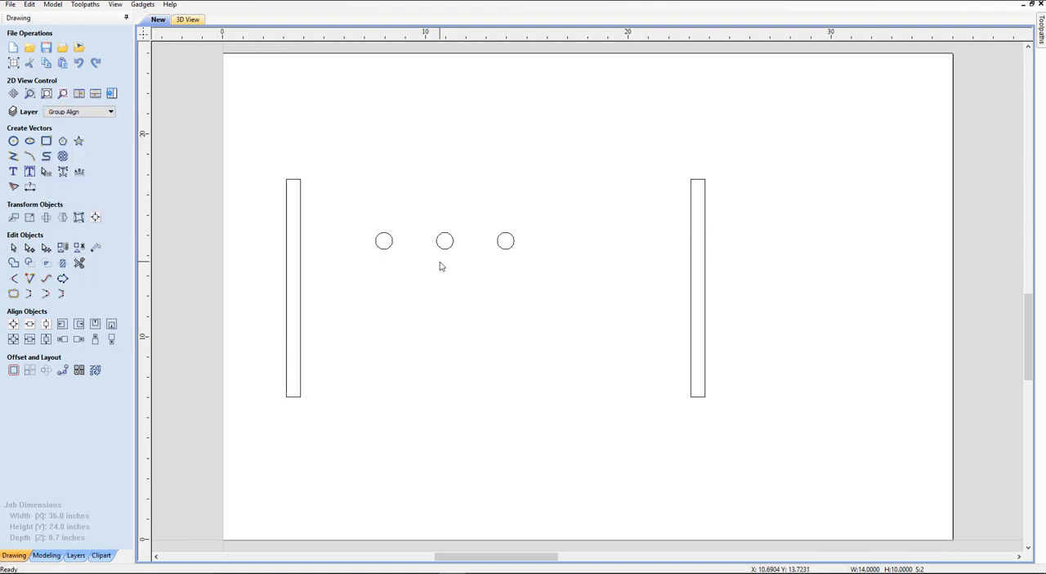
{"action": "mouse_move", "coordinate": [384, 241]}
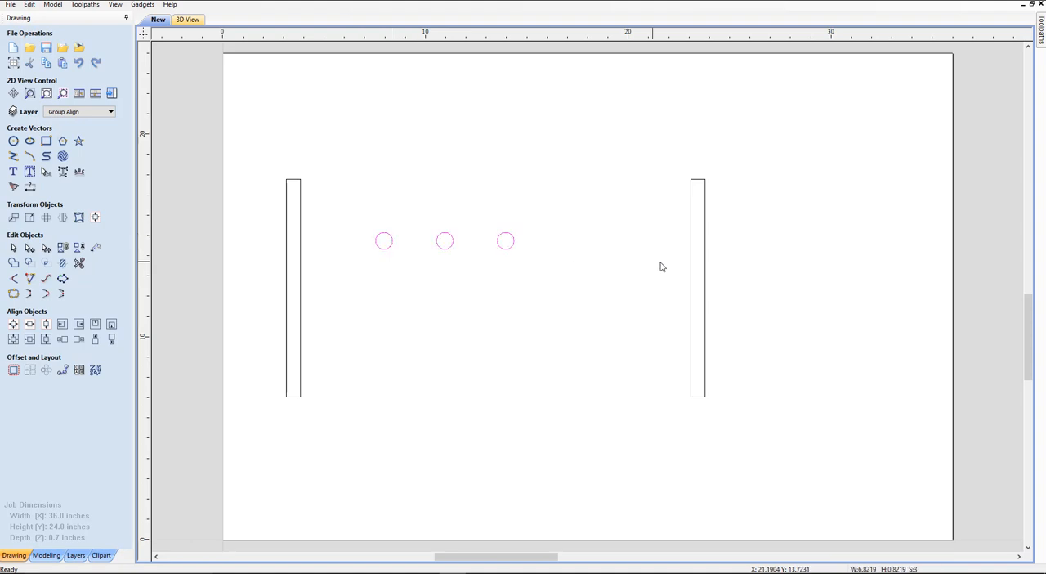
{"action": "mouse_move", "coordinate": [691, 283]}
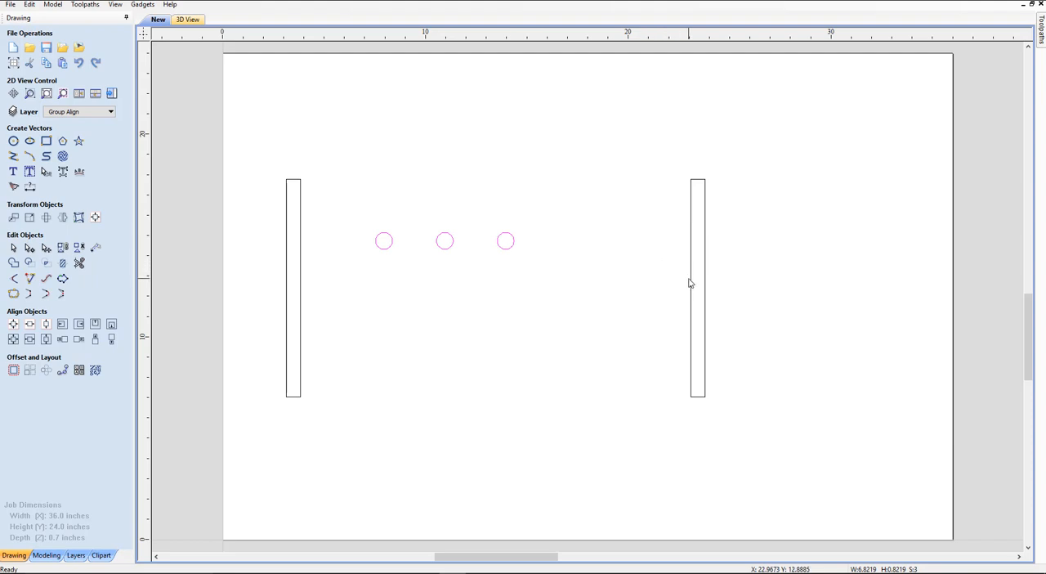
{"action": "left_click", "coordinate": [697, 286]}
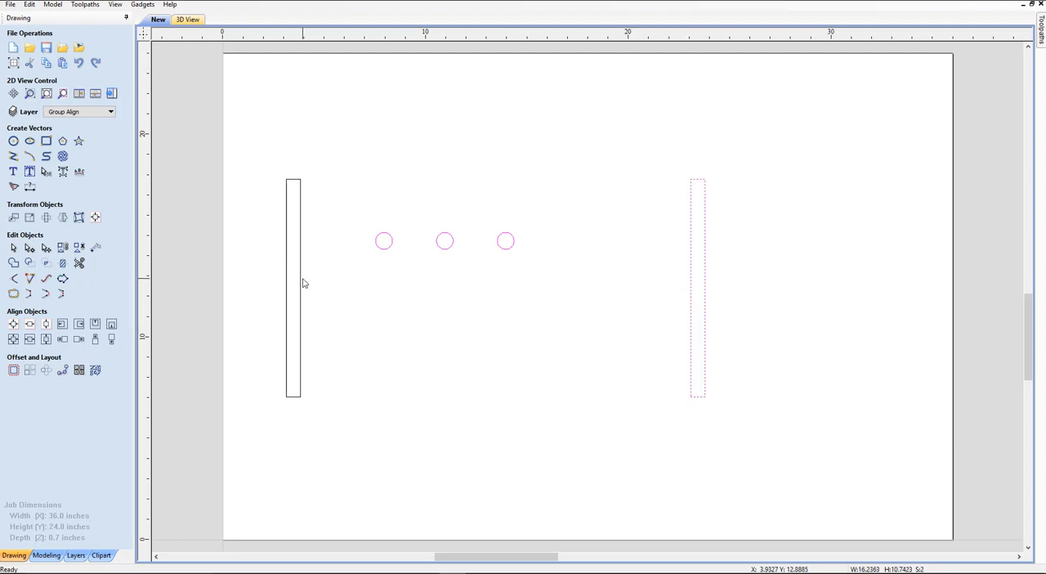
{"action": "left_click", "coordinate": [293, 286]}
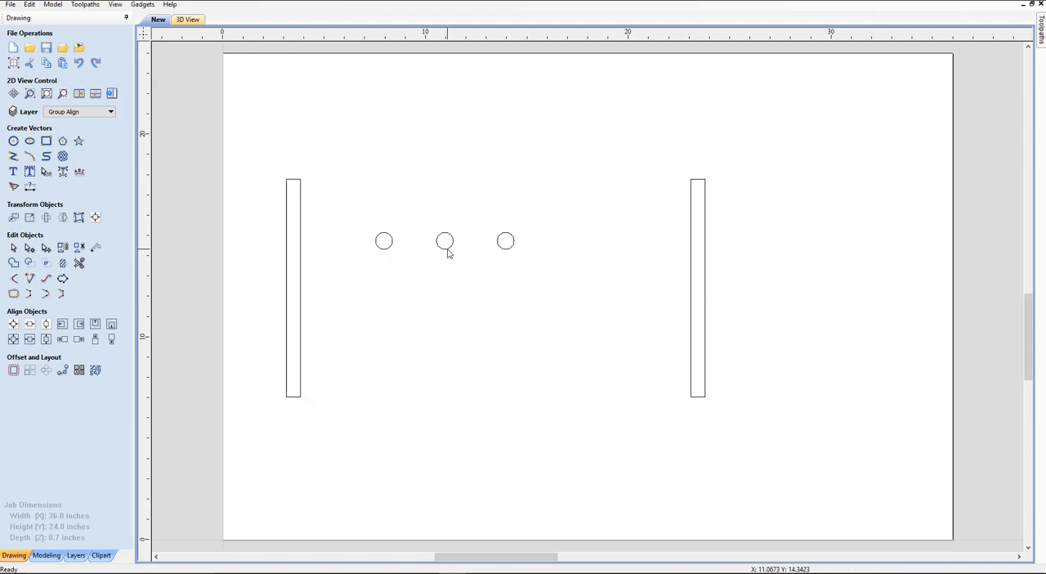
{"action": "mouse_move", "coordinate": [454, 248]}
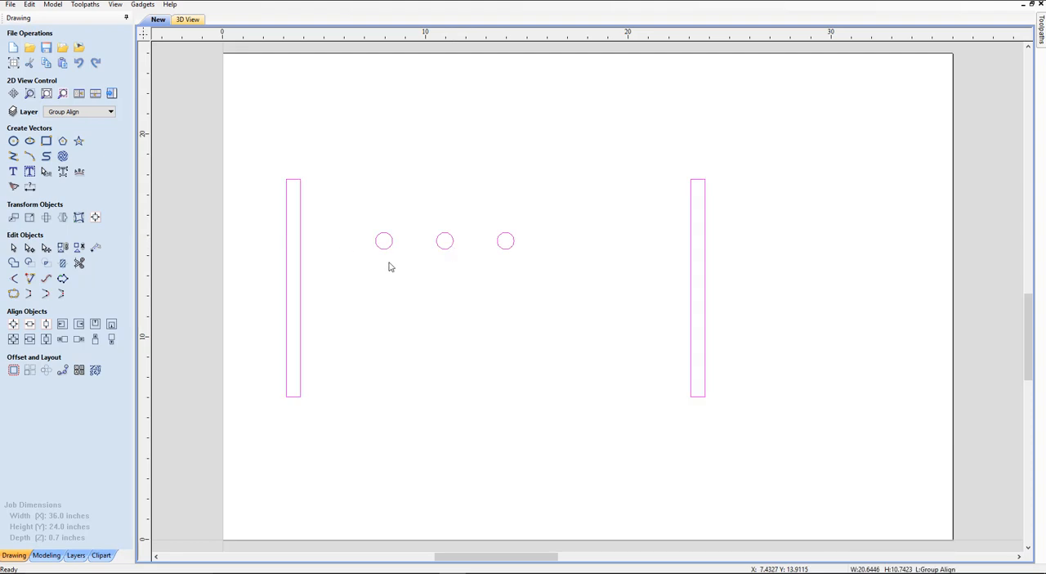
{"action": "mouse_move", "coordinate": [388, 247]}
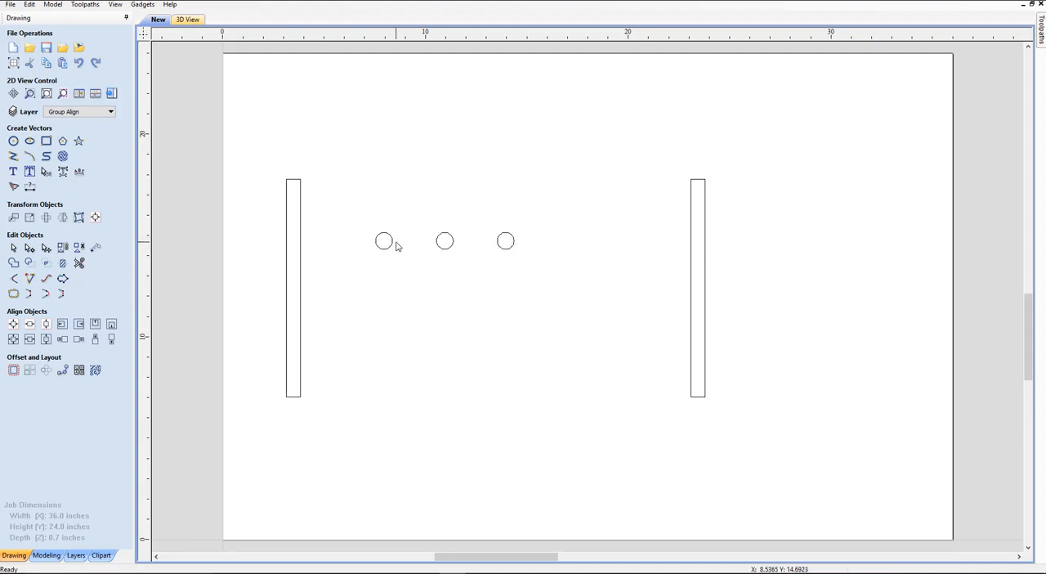
{"action": "left_click", "coordinate": [697, 286]}
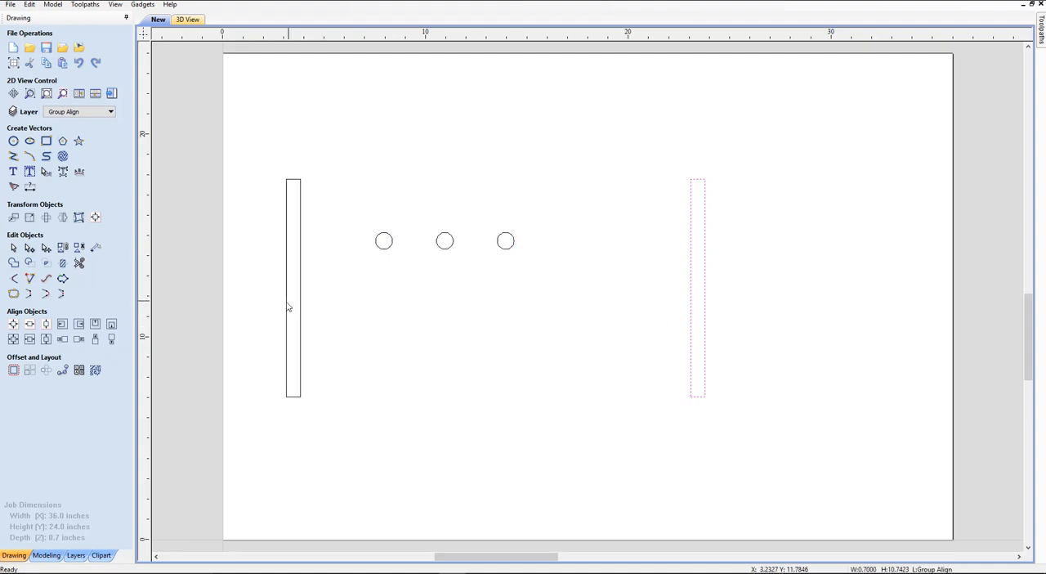
{"action": "left_click", "coordinate": [293, 286]}
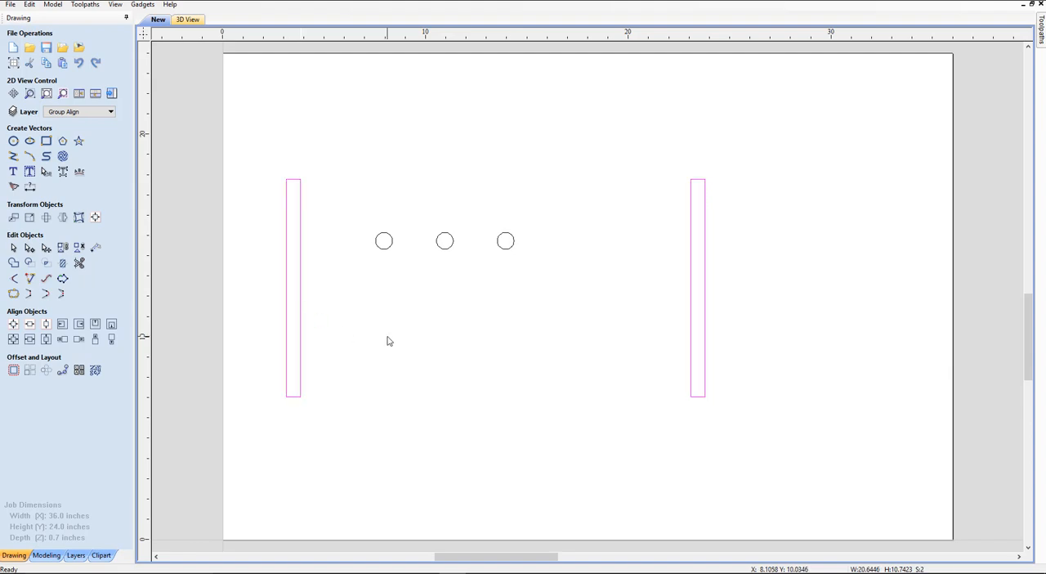
{"action": "left_click", "coordinate": [360, 226]}
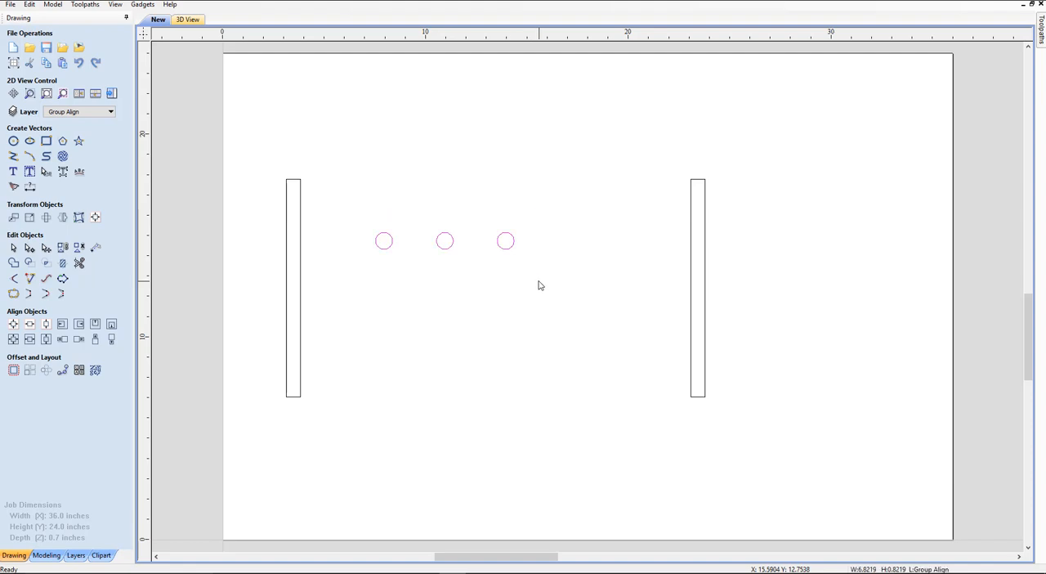
{"action": "mouse_move", "coordinate": [300, 266]}
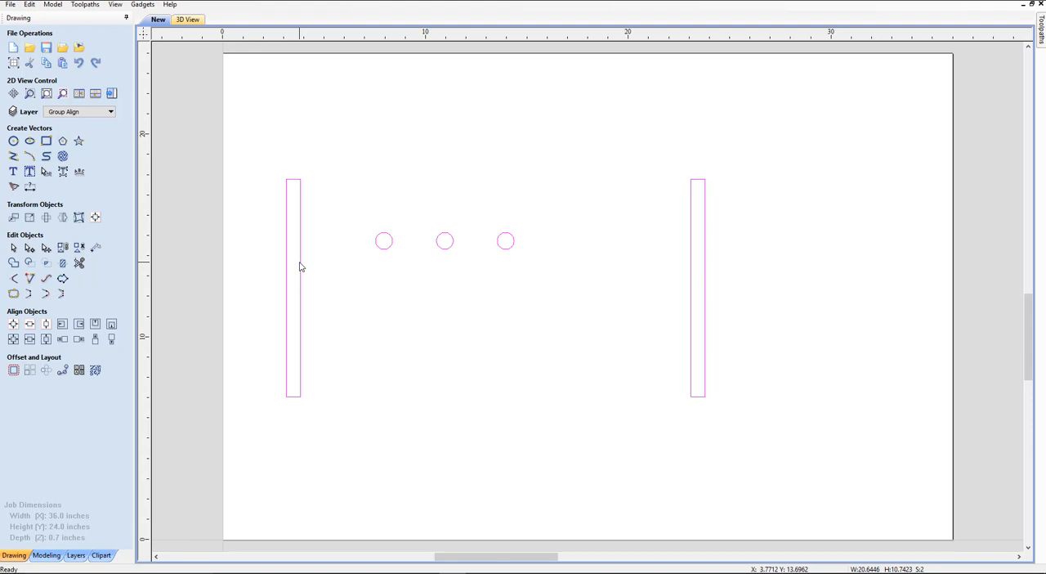
{"action": "left_click", "coordinate": [29, 339]}
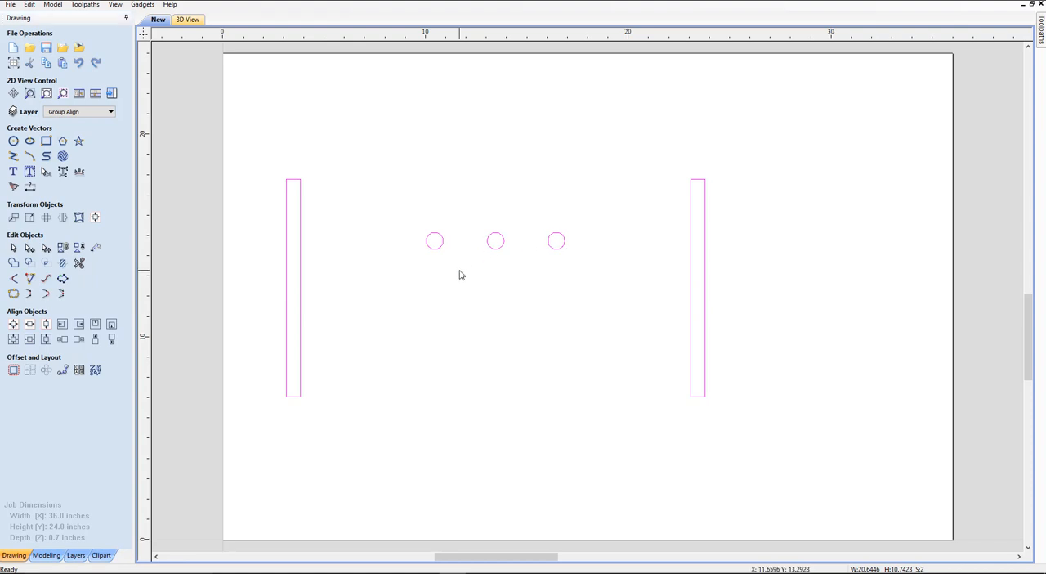
- Use the Select tool to select the grouped three small circles
{"action": "left_click", "coordinate": [432, 267]}
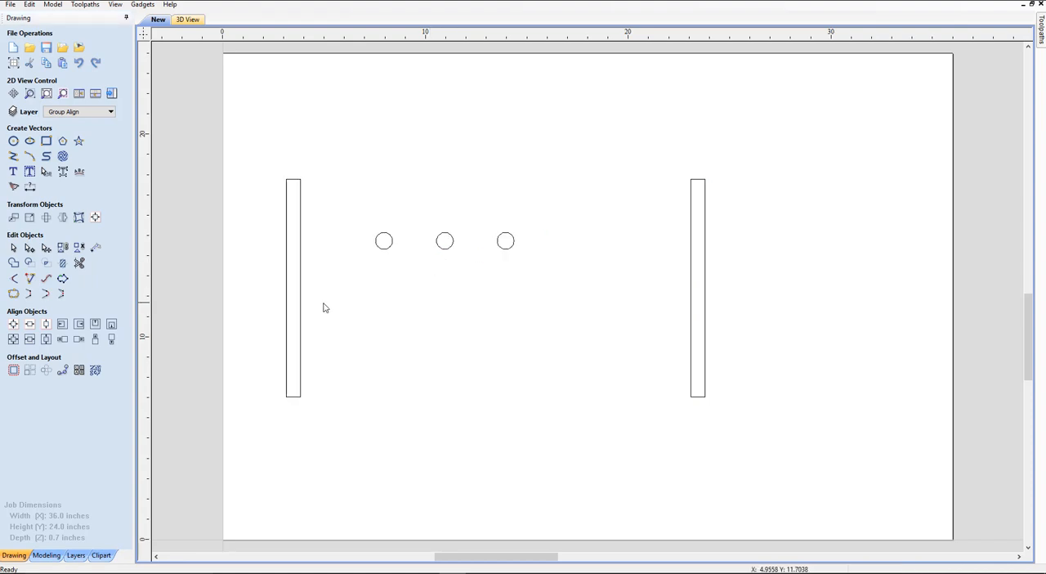
{"action": "left_click", "coordinate": [293, 286]}
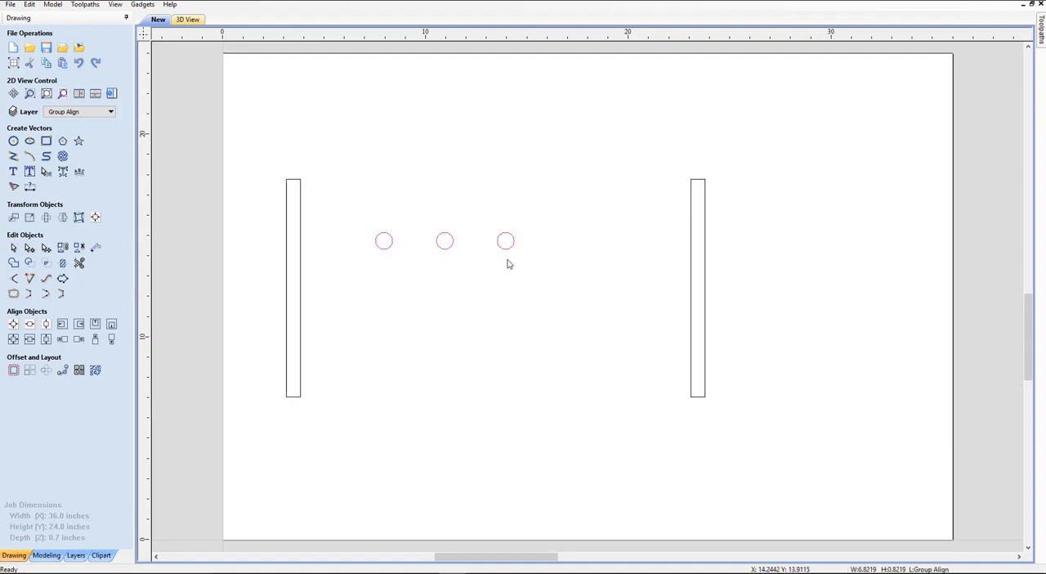
{"action": "left_click", "coordinate": [521, 309]}
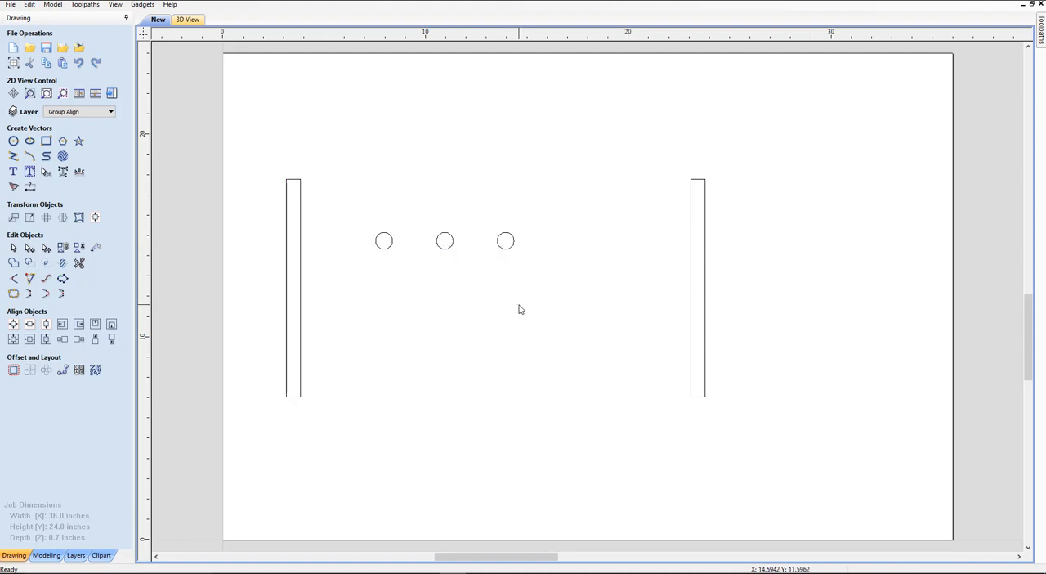
{"action": "mouse_move", "coordinate": [651, 284]}
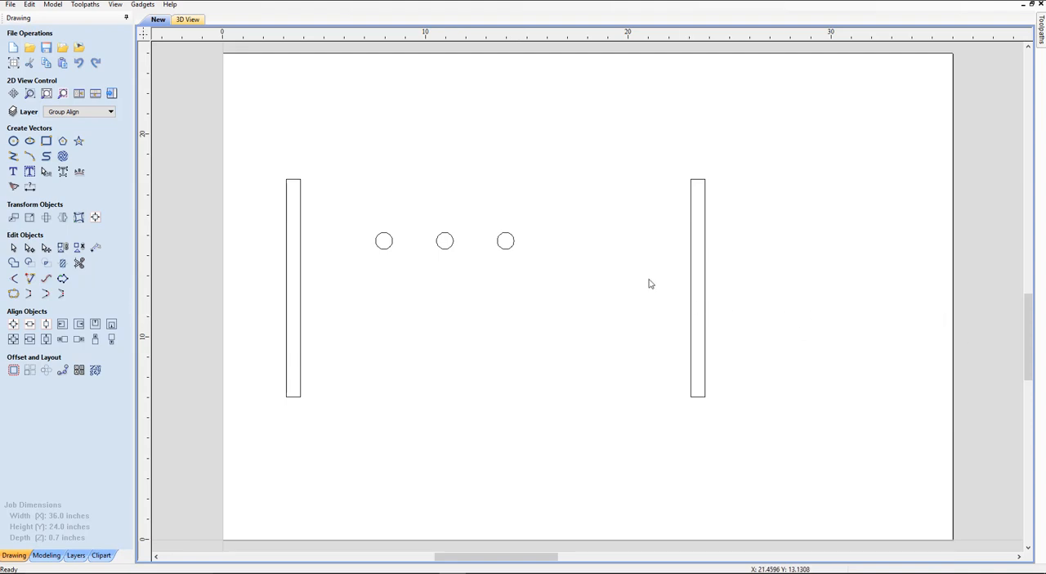
{"action": "mouse_move", "coordinate": [356, 213]}
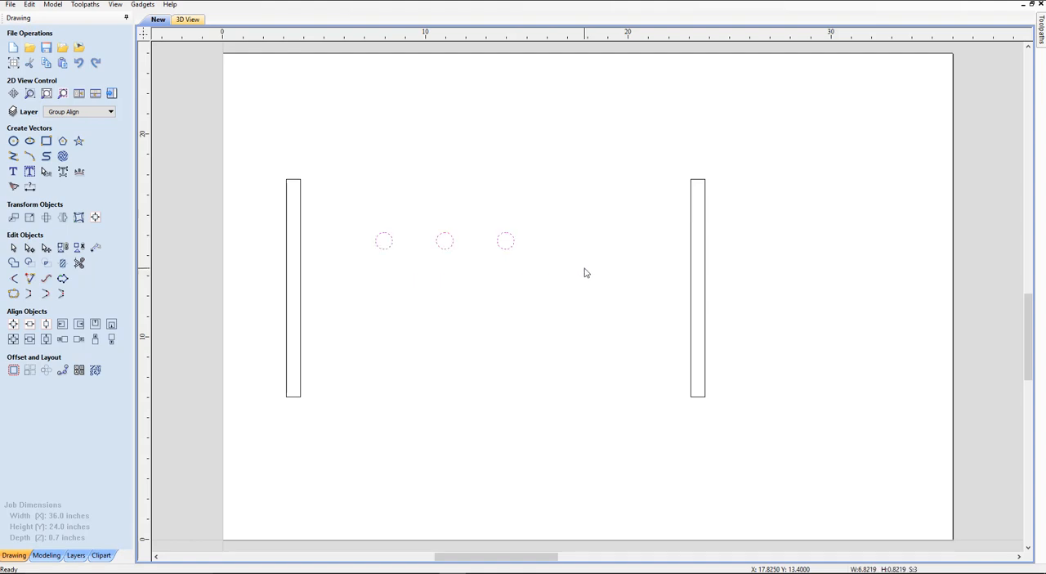
{"action": "mouse_move", "coordinate": [353, 210]}
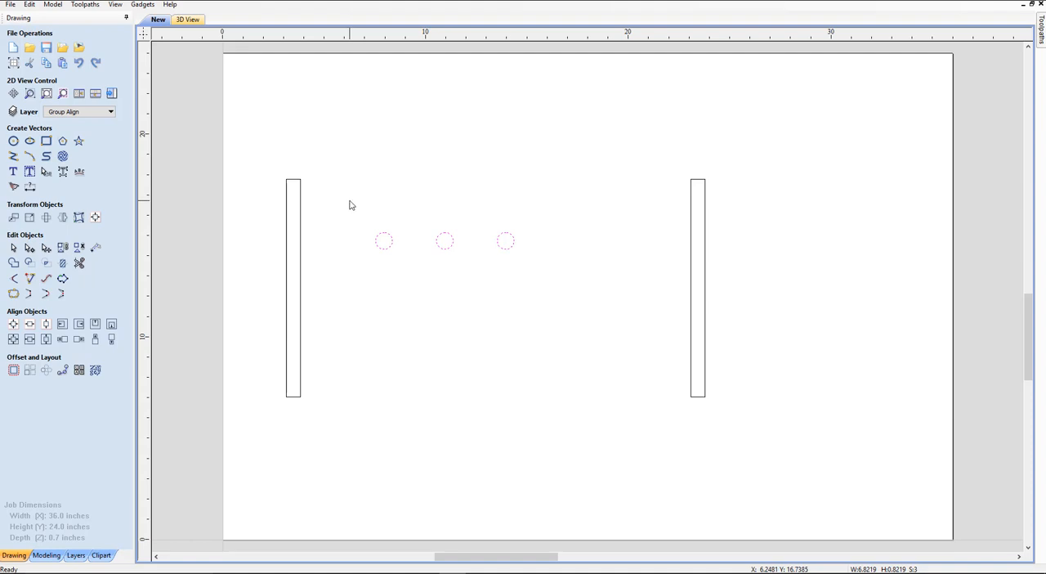
{"action": "mouse_move", "coordinate": [412, 268]}
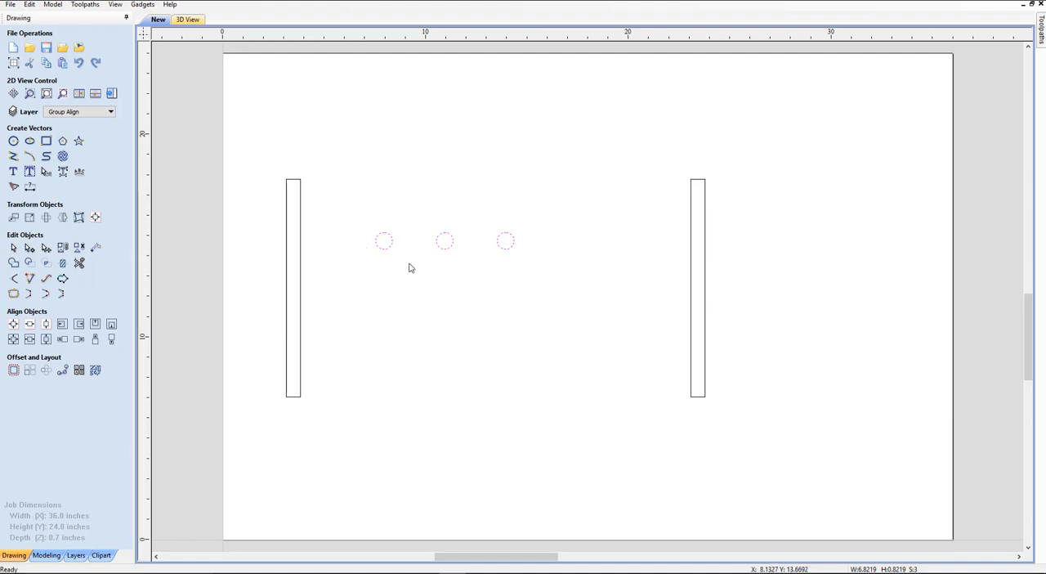
{"action": "mouse_move", "coordinate": [588, 323]}
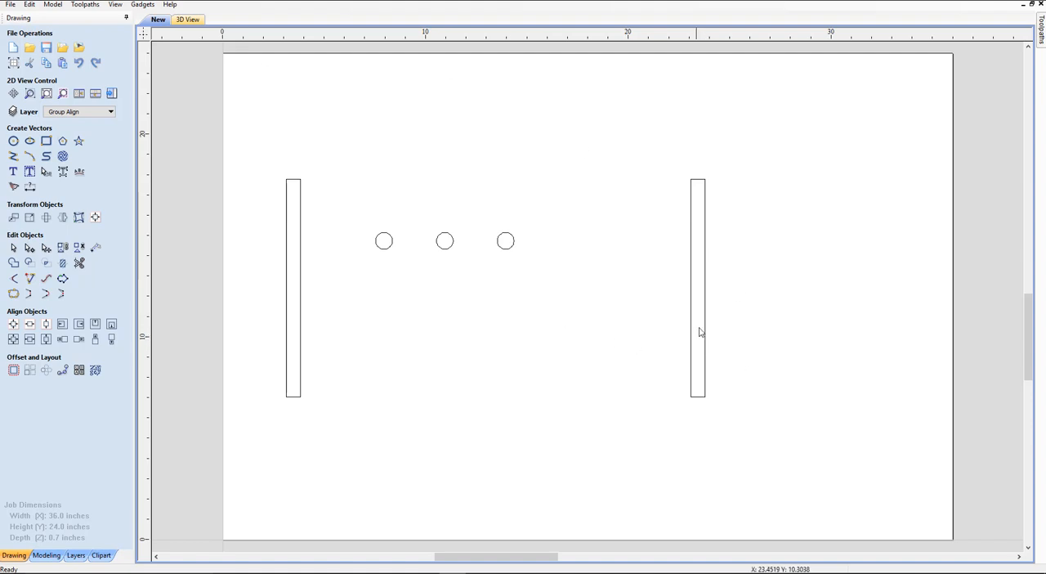
{"action": "mouse_move", "coordinate": [286, 163]}
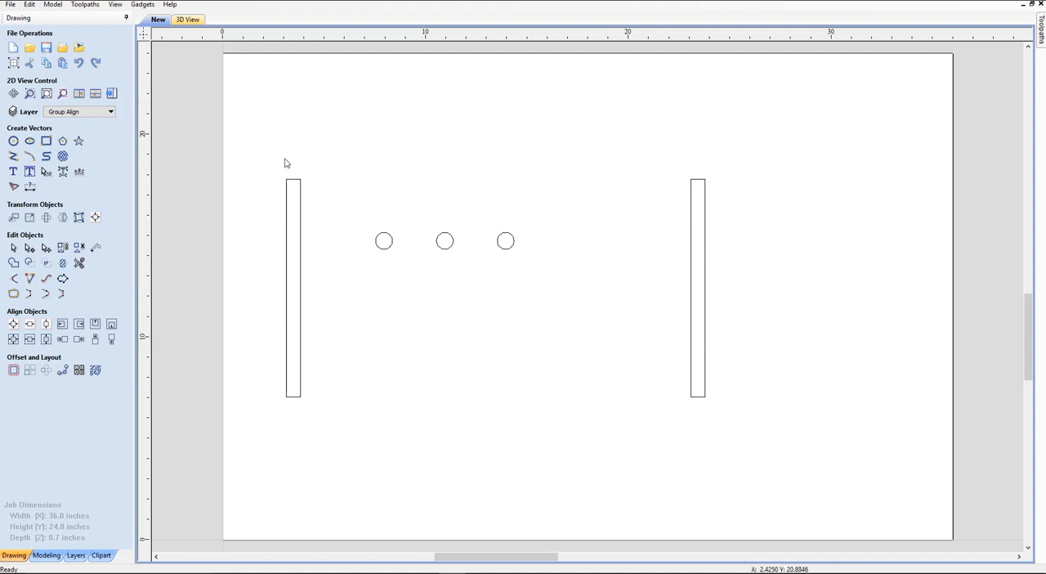
{"action": "mouse_move", "coordinate": [448, 240]}
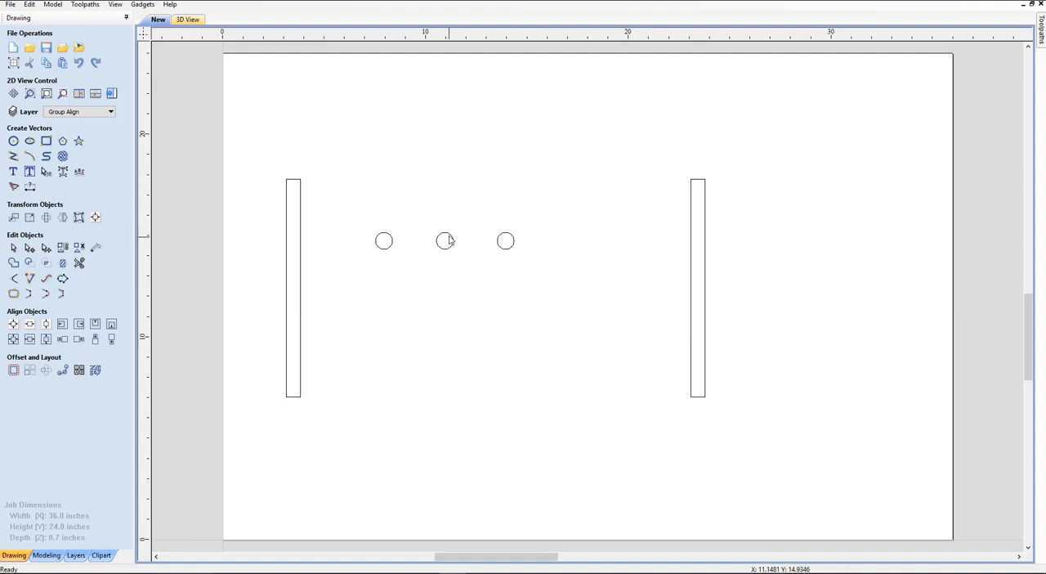
{"action": "mouse_move", "coordinate": [567, 239]}
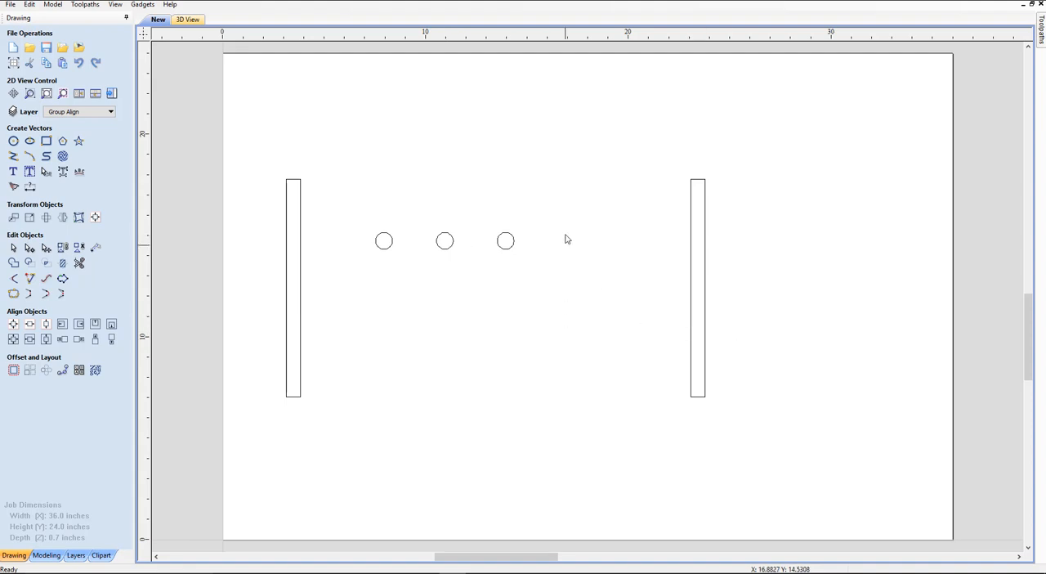
- Select the right-hand tall bar on its own
{"action": "left_click", "coordinate": [697, 286]}
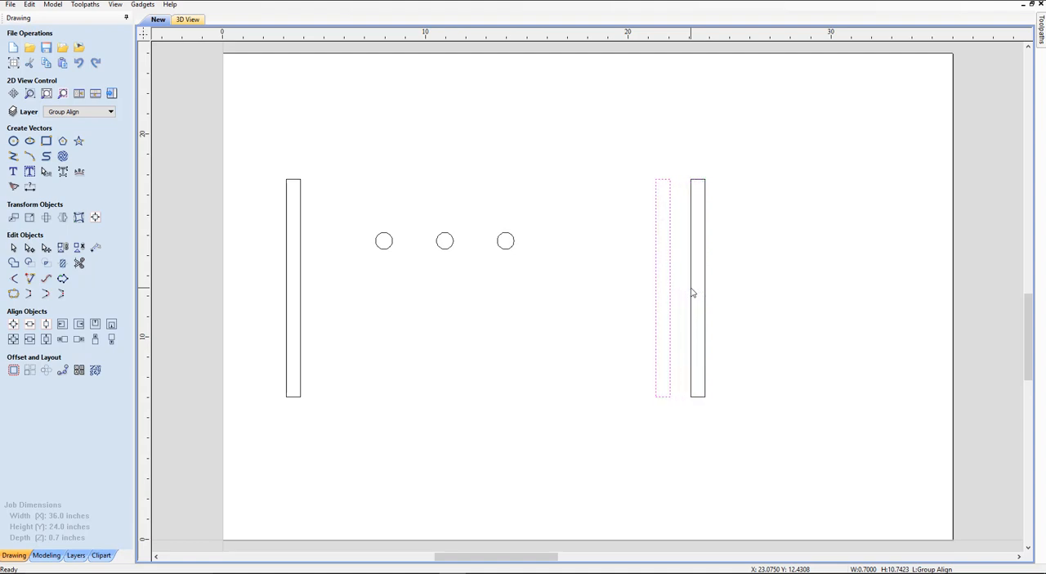
{"action": "mouse_move", "coordinate": [349, 337]}
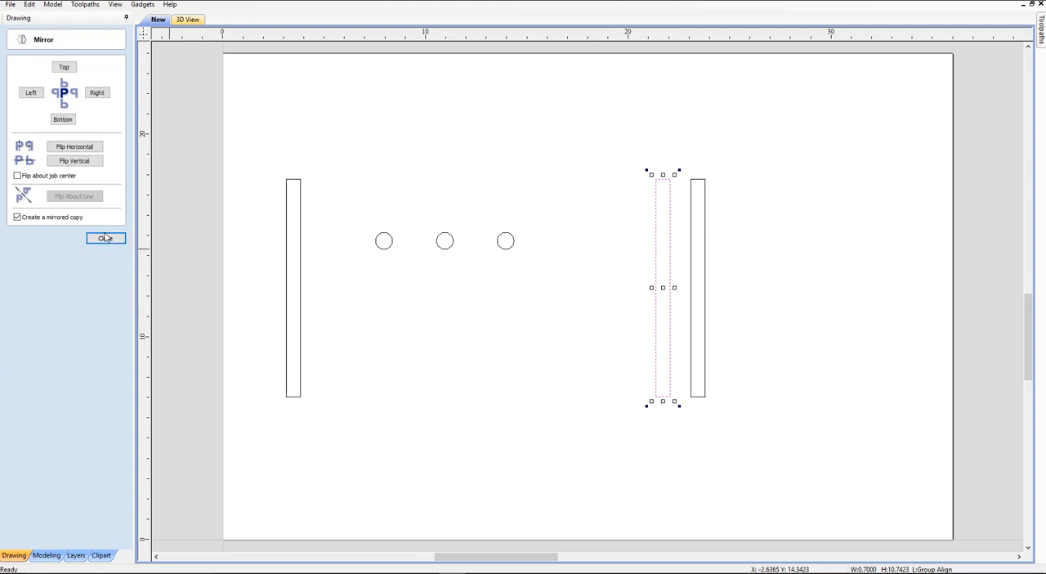
- Mirror the bar leftward with Create a mirrored copy ticked, giving three bars side by side
{"action": "left_click", "coordinate": [105, 238]}
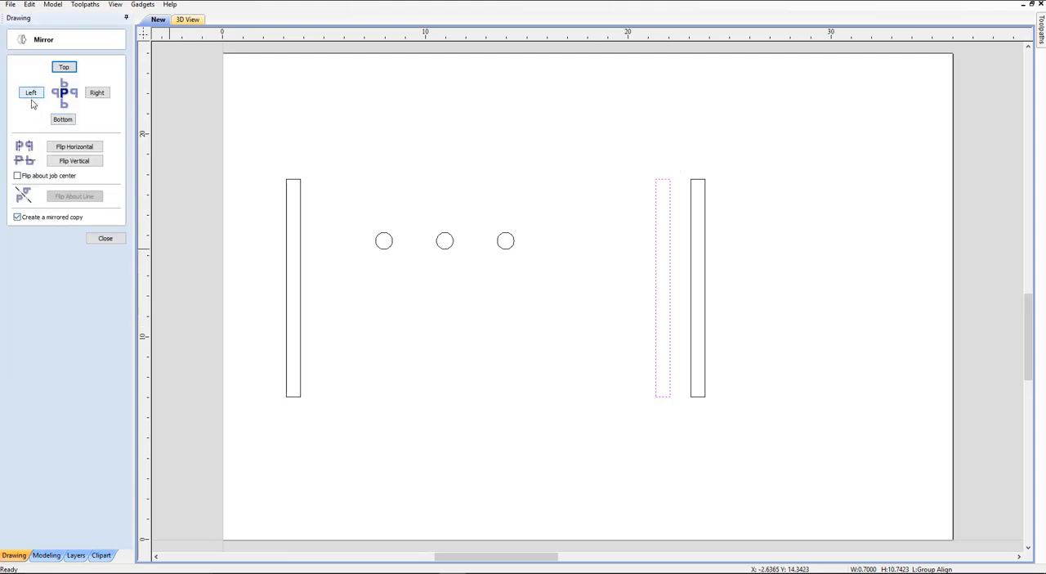
{"action": "left_click", "coordinate": [31, 92]}
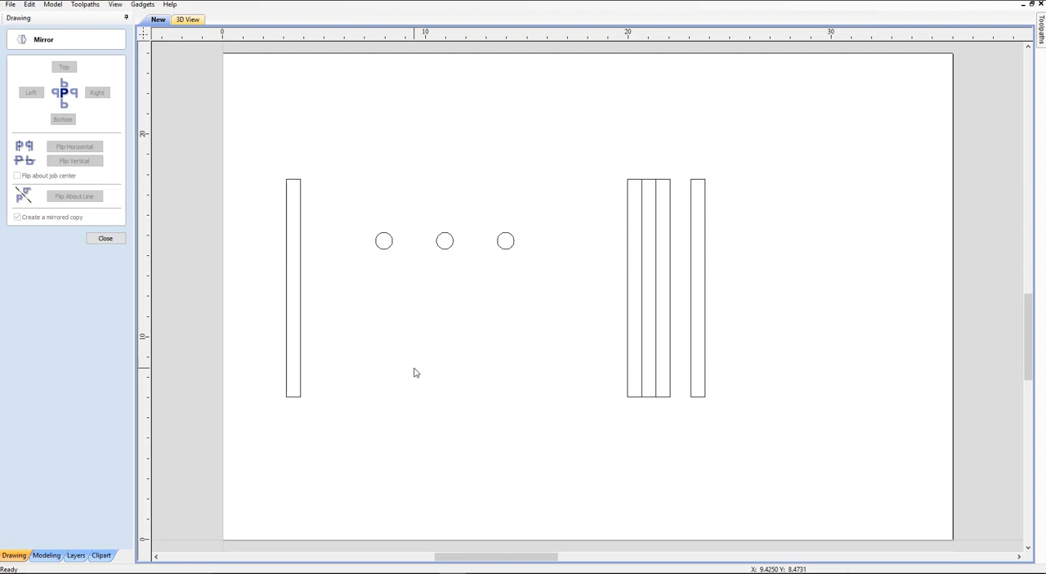
{"action": "mouse_move", "coordinate": [400, 245]}
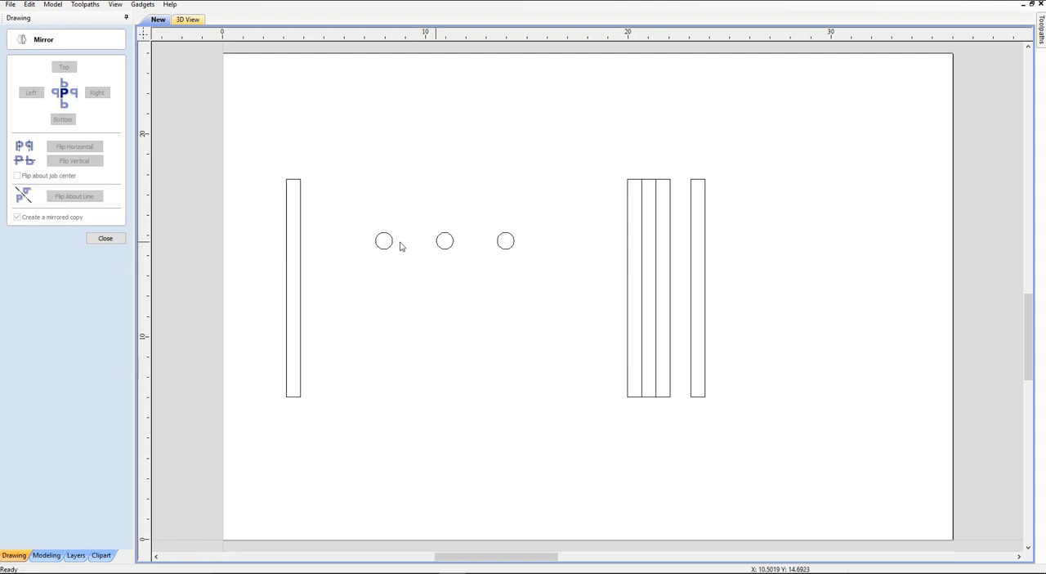
{"action": "left_click", "coordinate": [106, 238]}
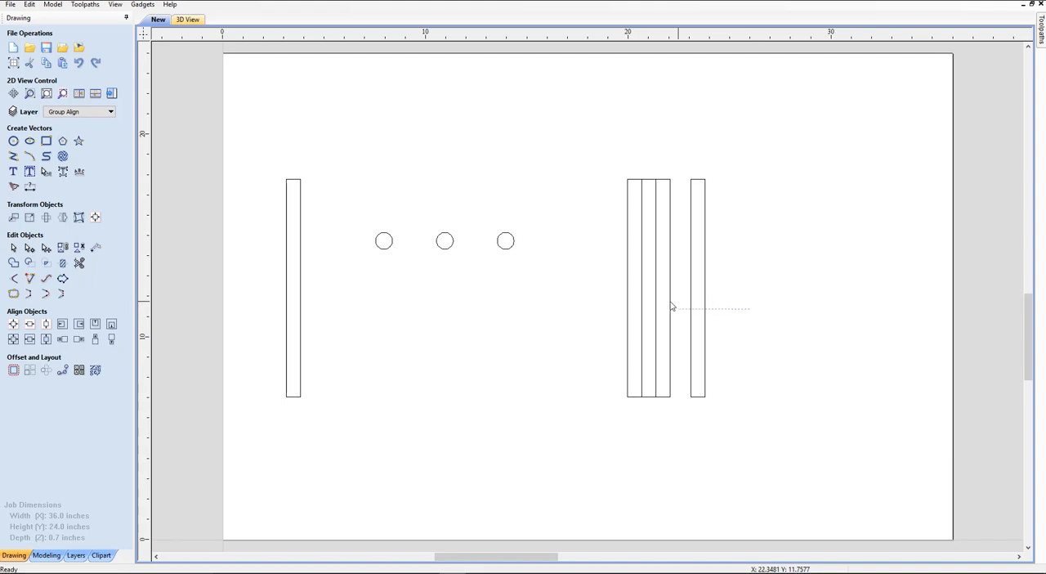
{"action": "left_click_drag", "start_coordinate": [672, 307], "coordinate": [260, 333]}
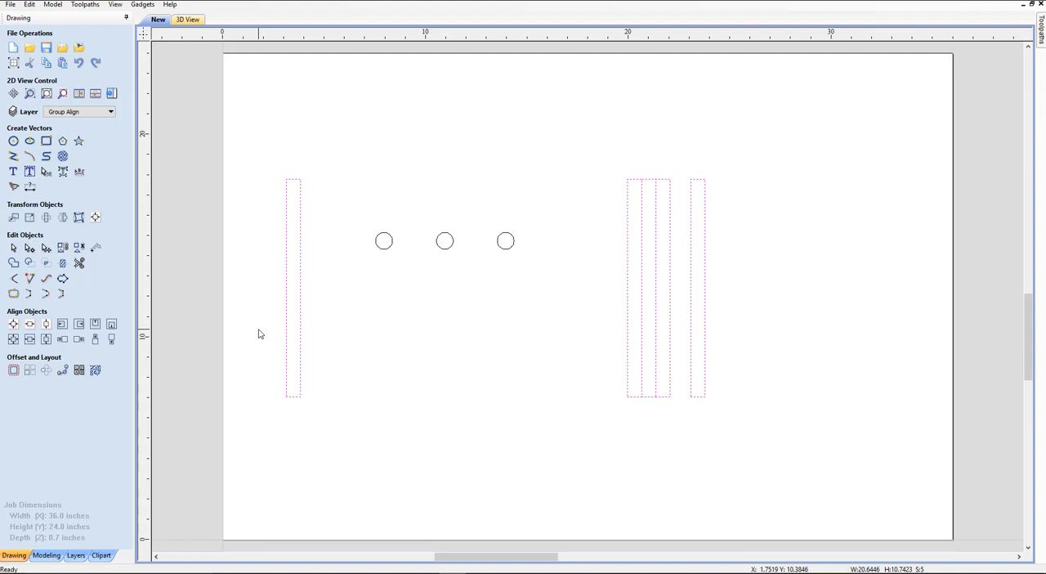
{"action": "left_click", "coordinate": [261, 149]}
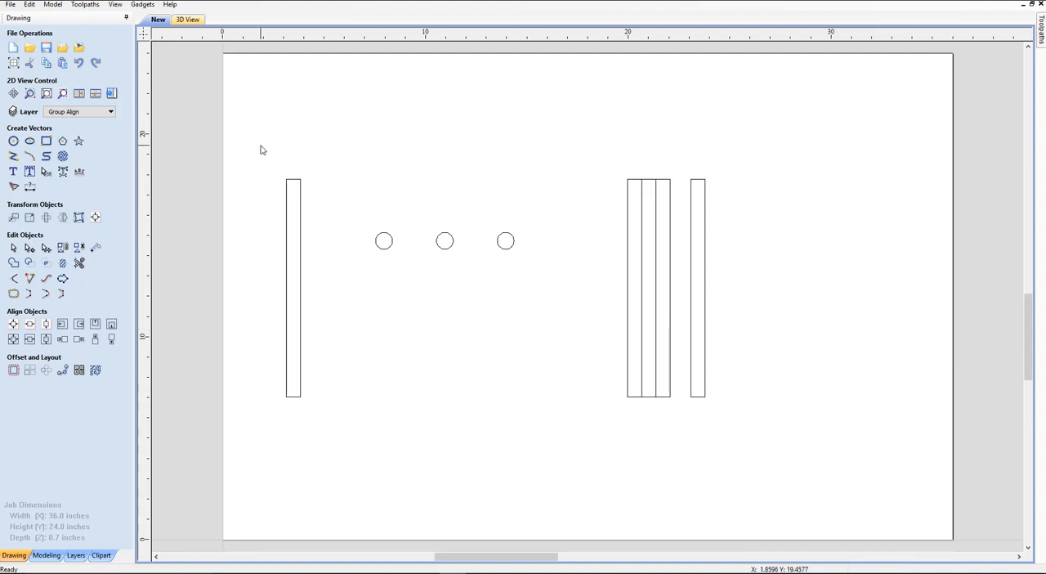
{"action": "left_click_drag", "start_coordinate": [262, 151], "coordinate": [616, 474]}
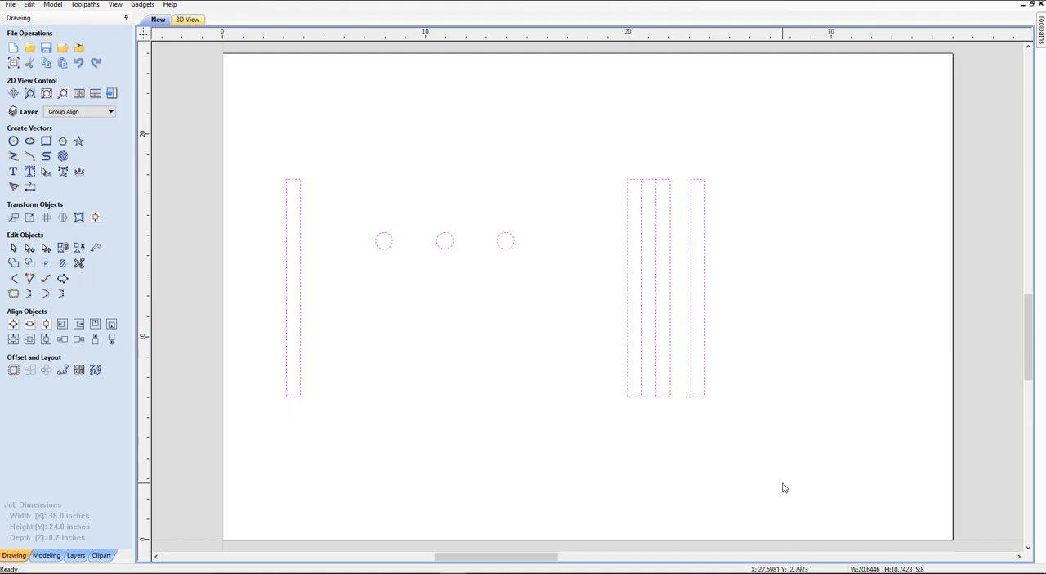
{"action": "mouse_move", "coordinate": [401, 244]}
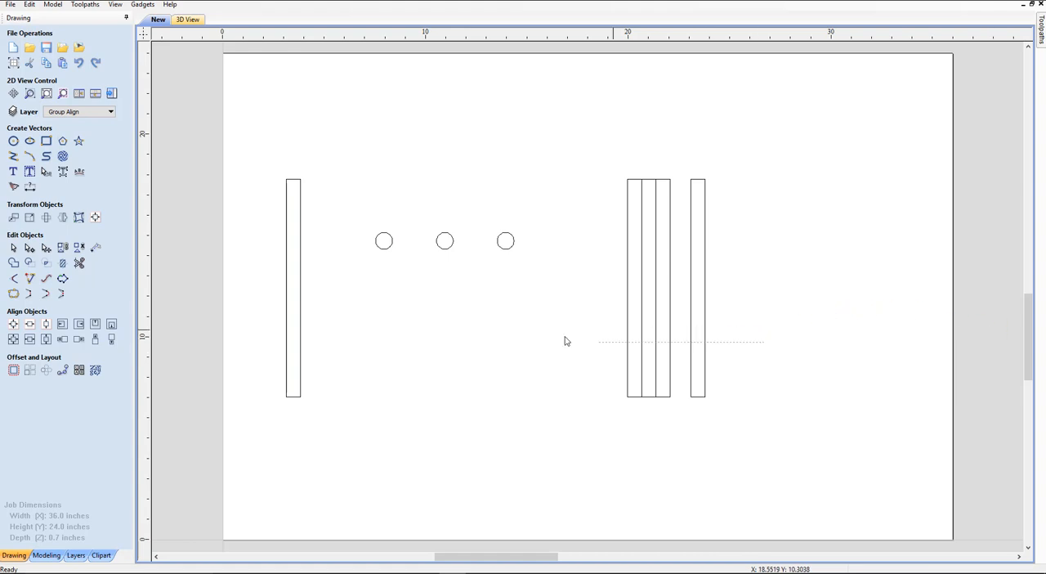
{"action": "left_click", "coordinate": [292, 286]}
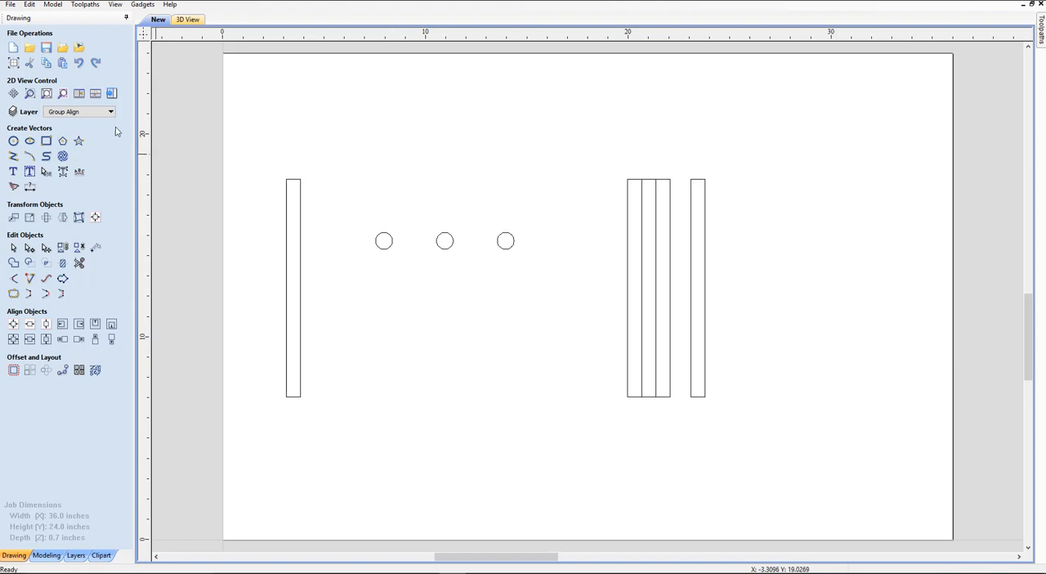
- Hide the Group Align layer, show Shift mouse, and make it the current layer
{"action": "left_click", "coordinate": [110, 112]}
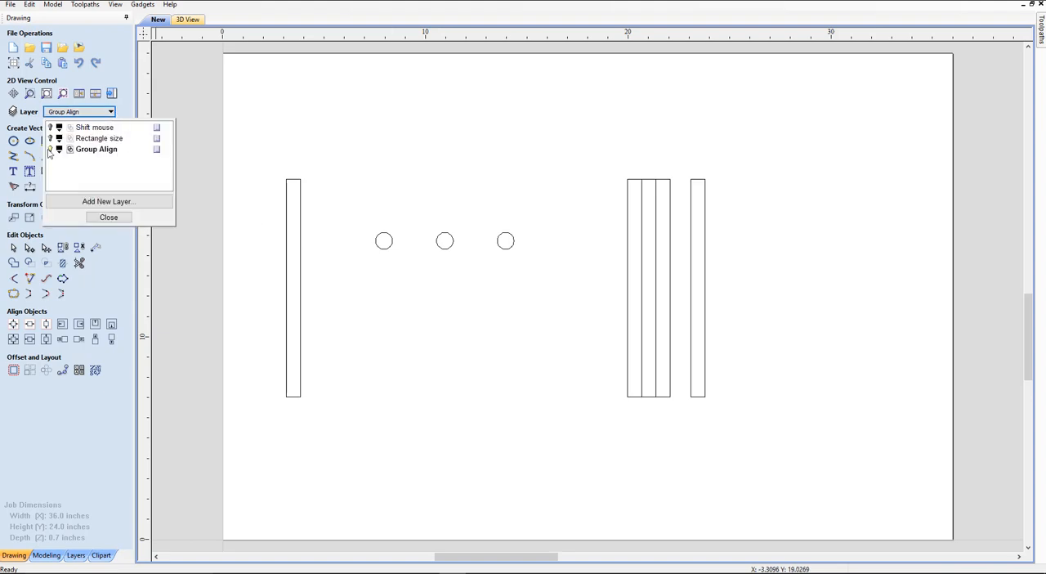
{"action": "left_click", "coordinate": [96, 149]}
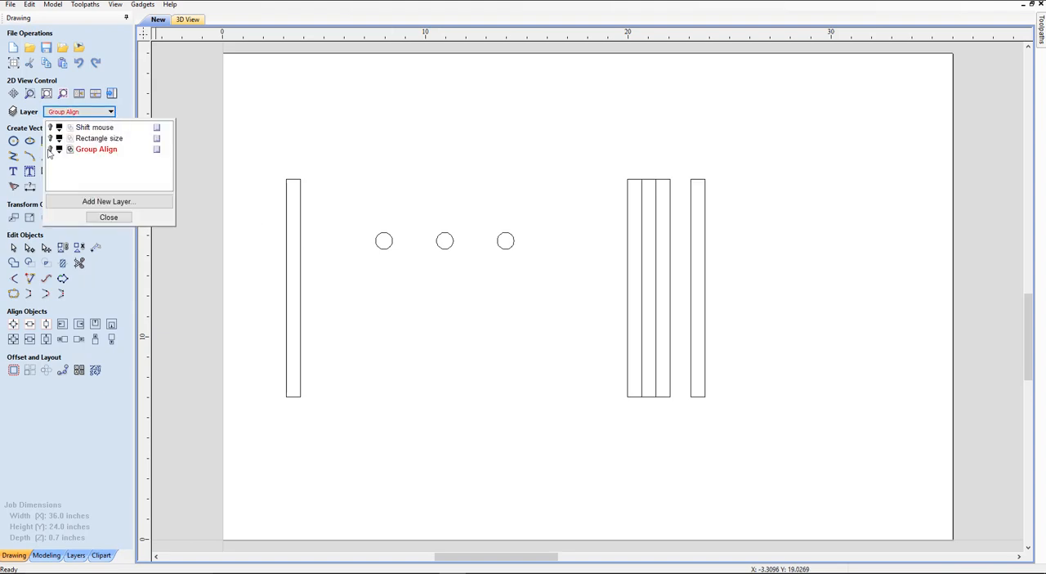
{"action": "left_click", "coordinate": [97, 126]}
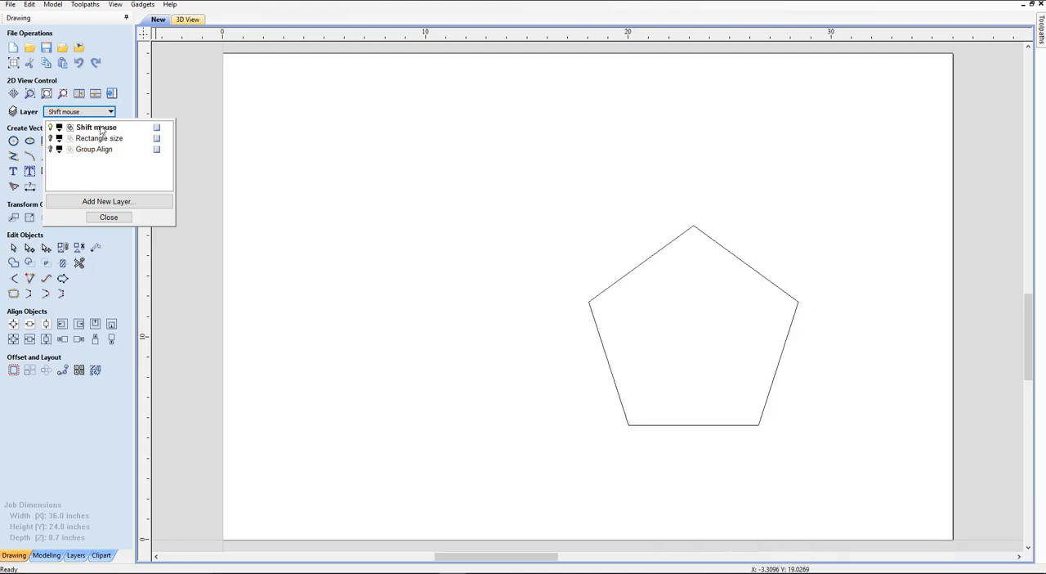
{"action": "double_click", "coordinate": [97, 127]}
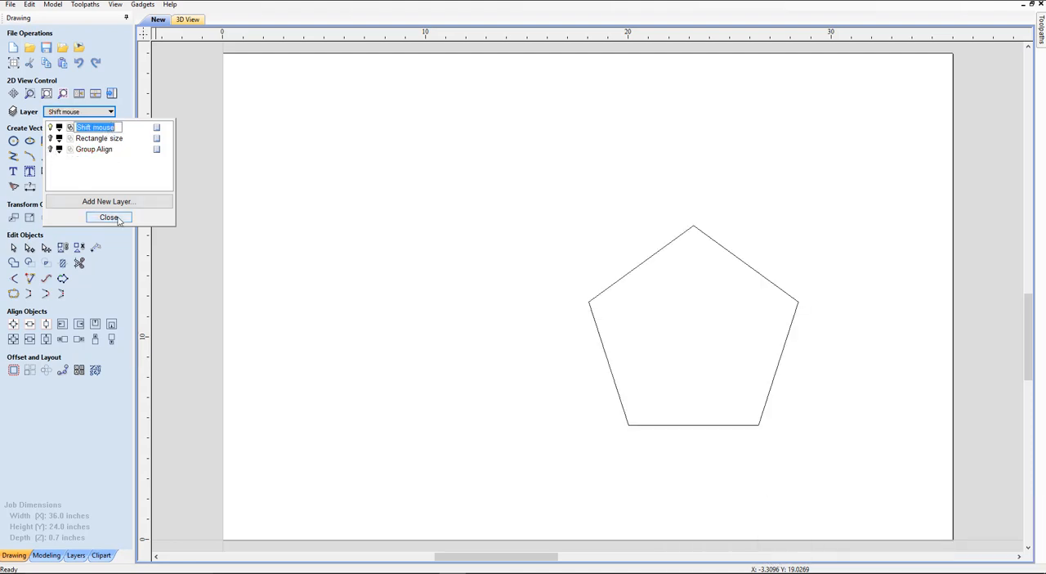
{"action": "left_click", "coordinate": [108, 217]}
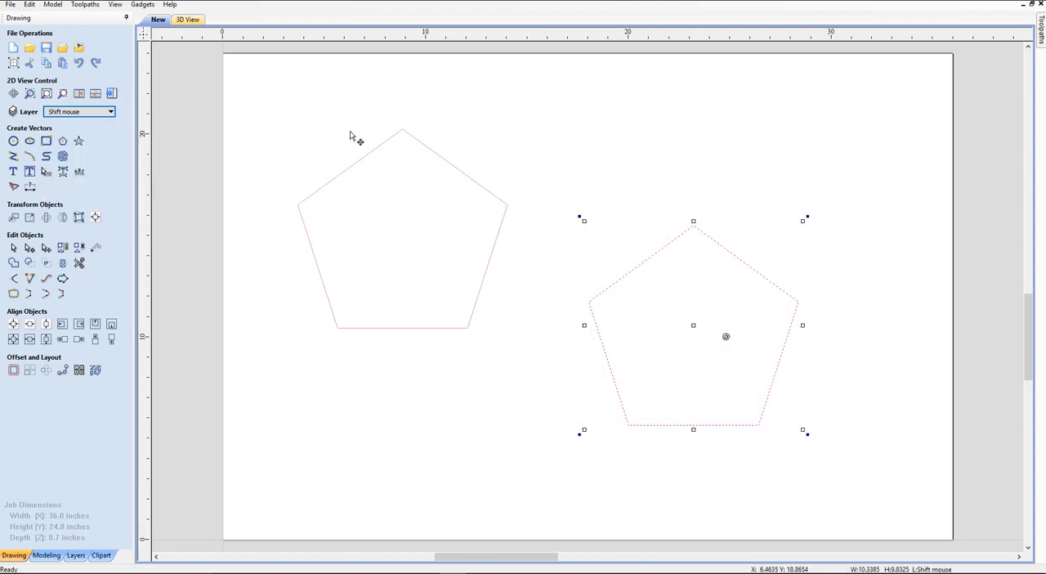
- Move and centre the pentagon, then Shift-resize it to about 5.8 × 5.5 inches
{"action": "left_click_drag", "start_coordinate": [693, 327], "coordinate": [378, 228]}
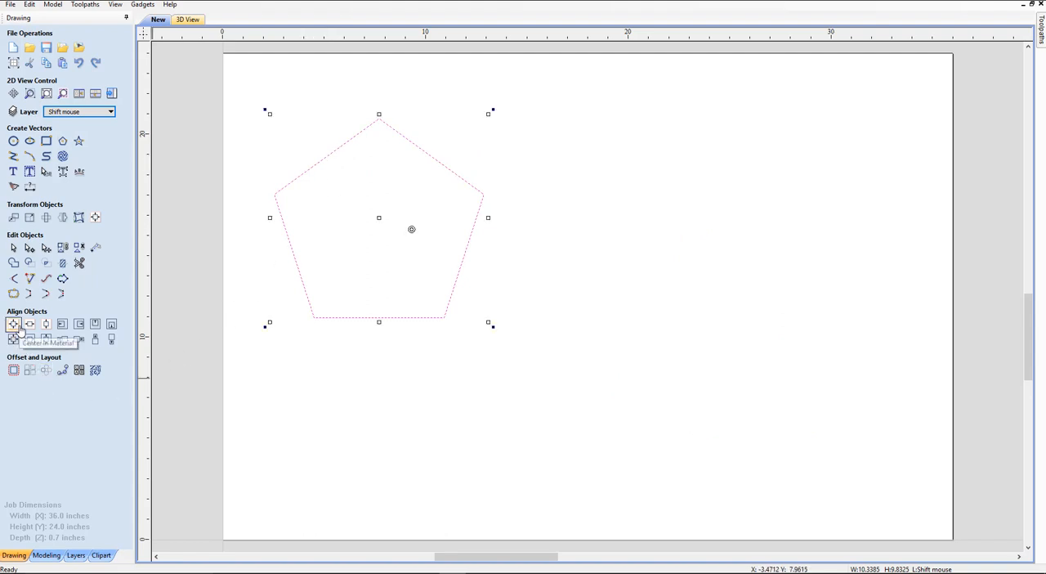
{"action": "left_click_drag", "start_coordinate": [379, 217], "coordinate": [588, 295]}
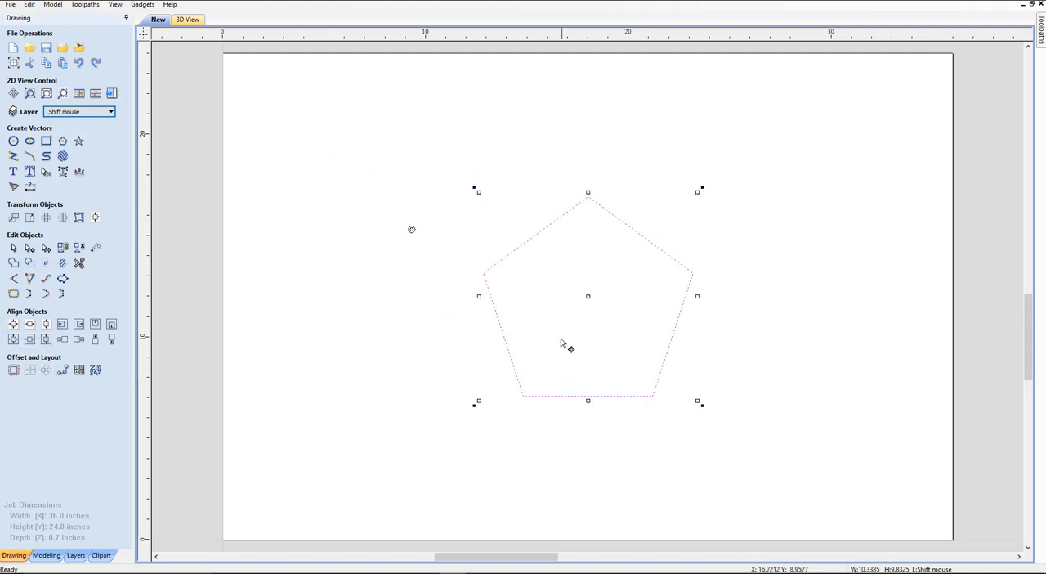
{"action": "mouse_move", "coordinate": [609, 364]}
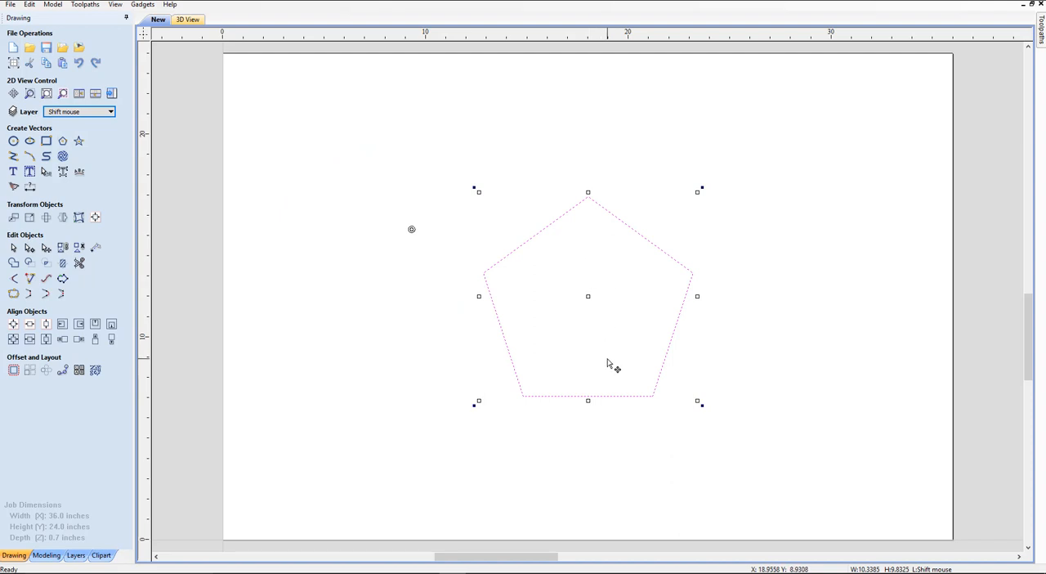
{"action": "mouse_move", "coordinate": [535, 405]}
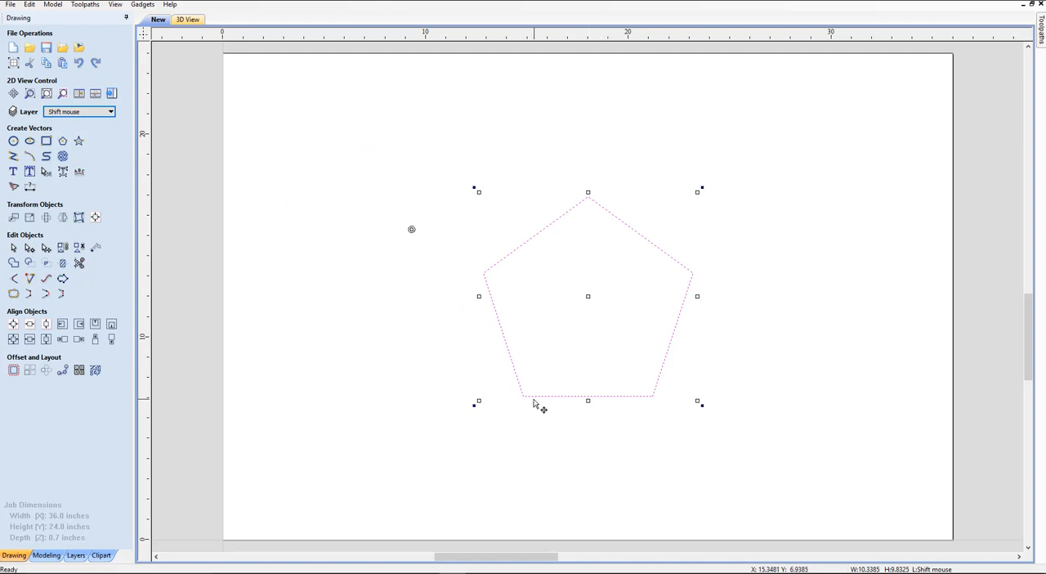
{"action": "mouse_move", "coordinate": [488, 421]}
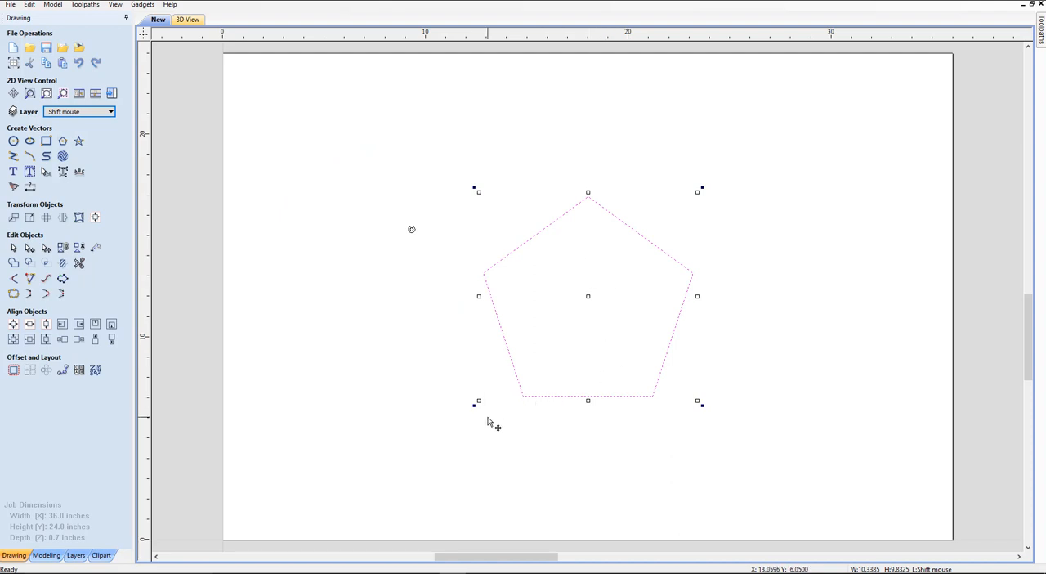
{"action": "mouse_move", "coordinate": [487, 411]}
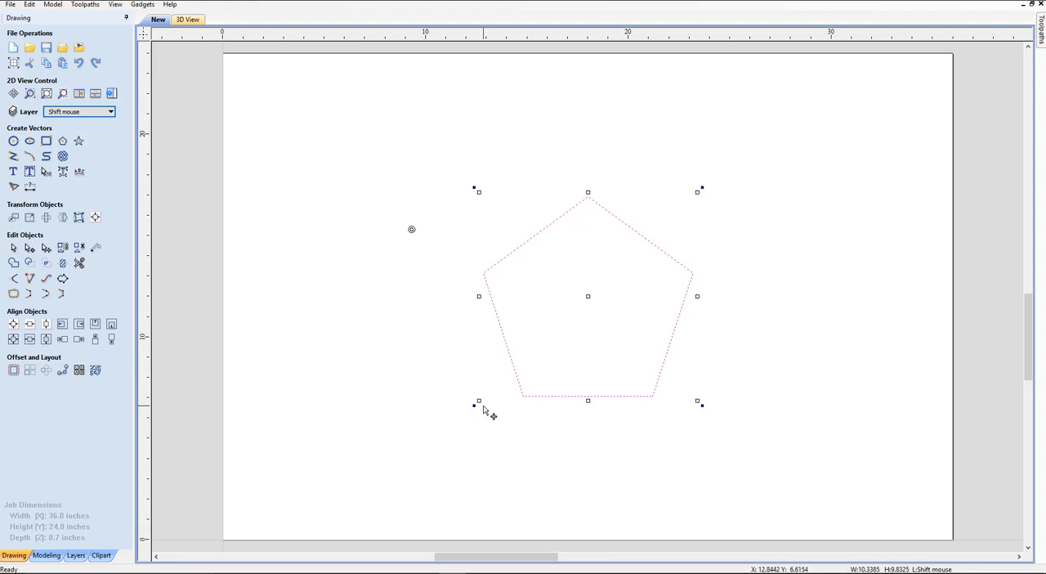
{"action": "left_click", "coordinate": [478, 401]}
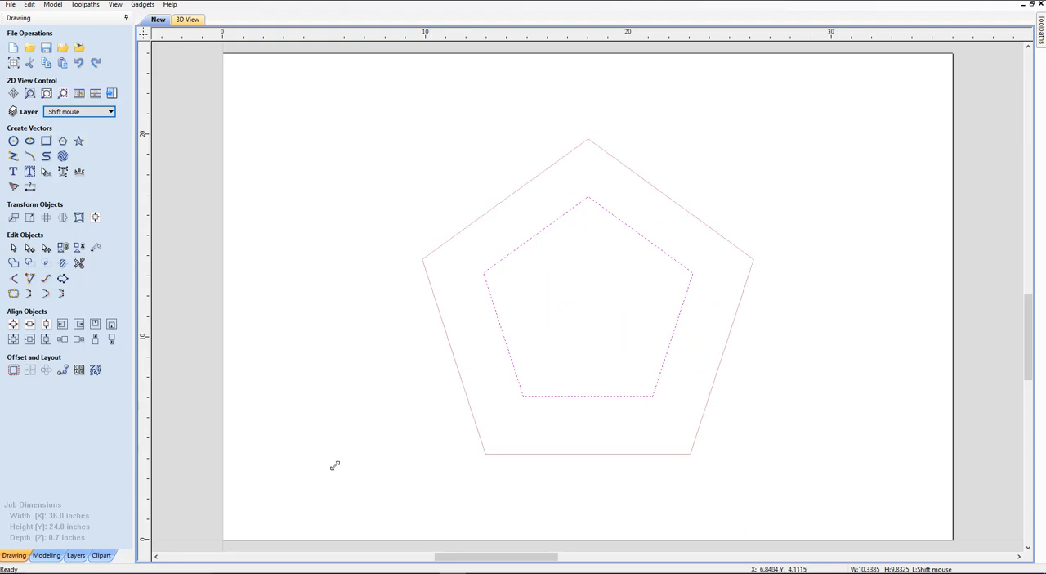
{"action": "left_click", "coordinate": [588, 302]}
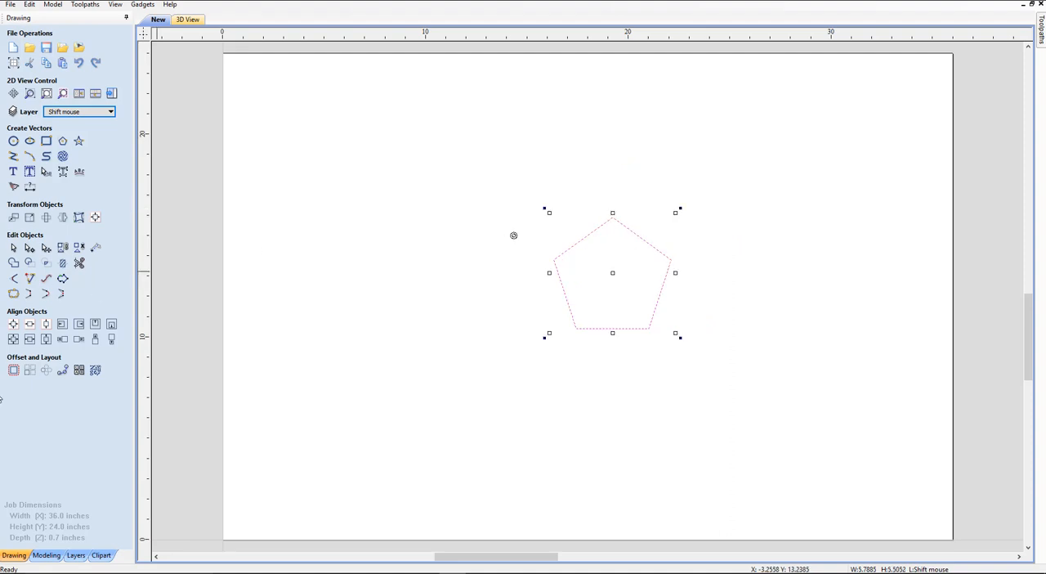
- Drag the shrunken 5.8 × 5.5 inch pentagon back to the centre of the material
{"action": "left_click_drag", "start_coordinate": [613, 272], "coordinate": [588, 296]}
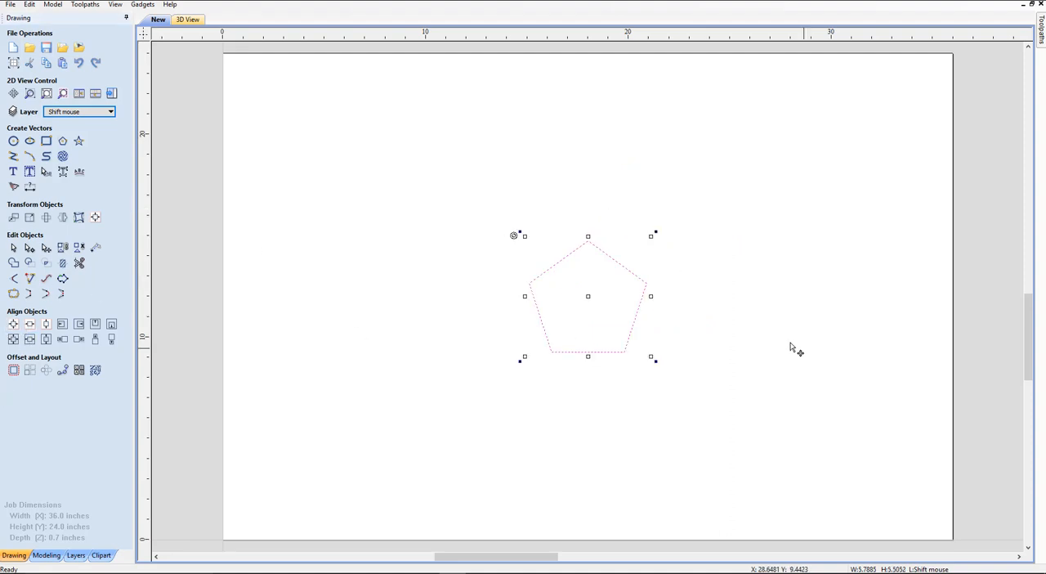
{"action": "mouse_move", "coordinate": [680, 250]}
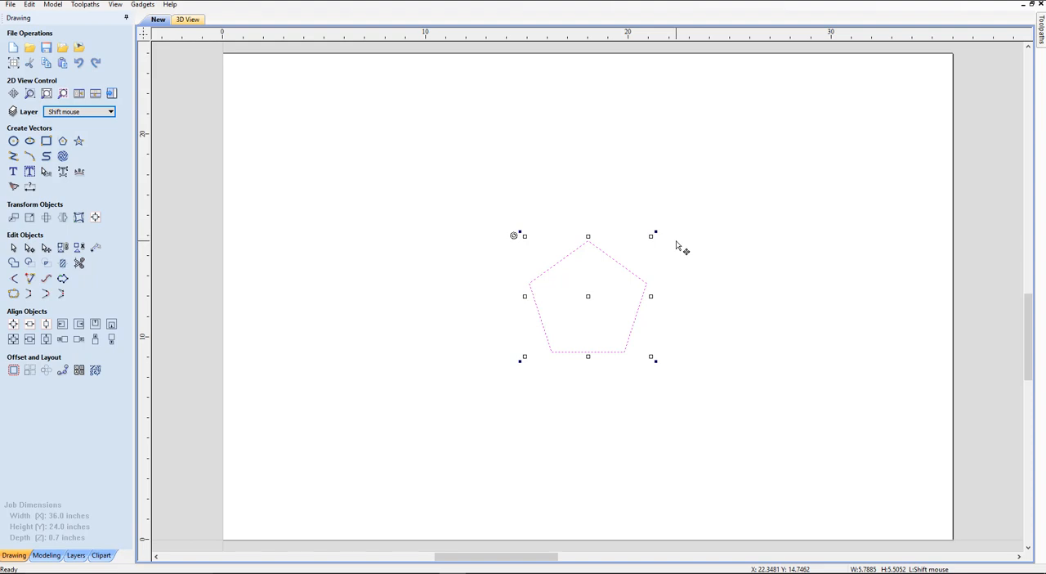
{"action": "mouse_move", "coordinate": [658, 241]}
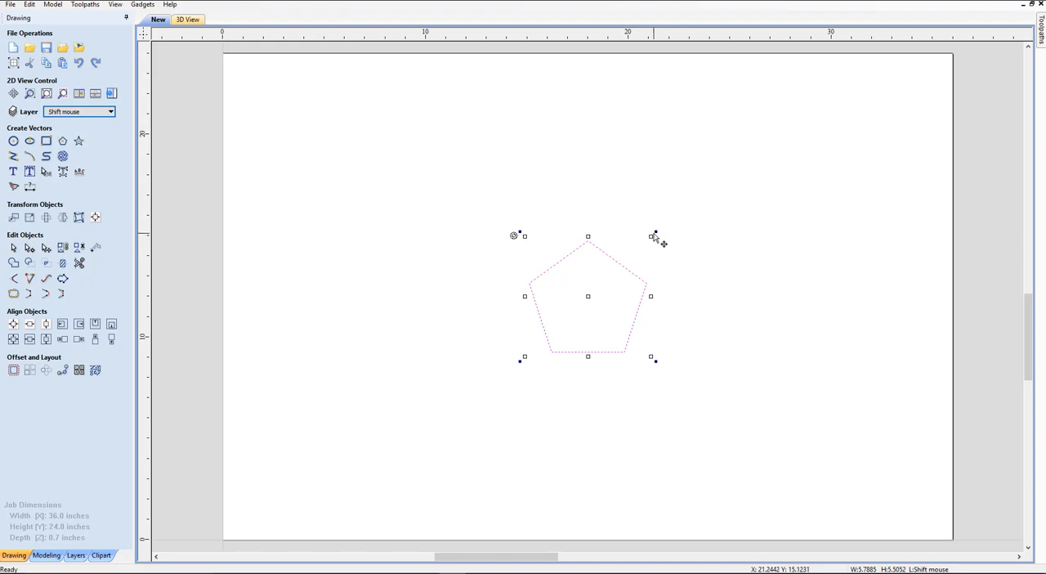
{"action": "mouse_move", "coordinate": [655, 237]}
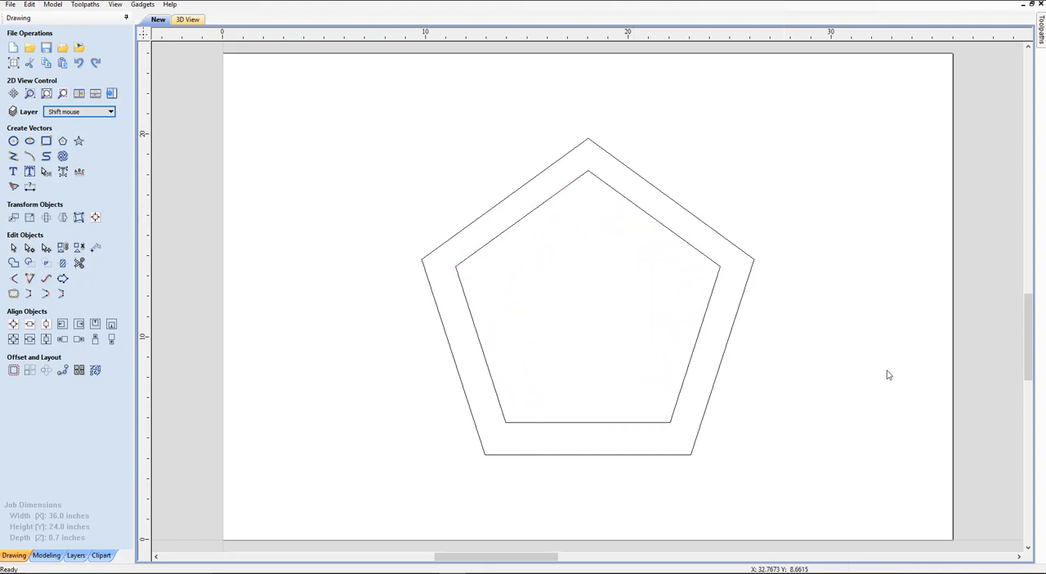
{"action": "mouse_move", "coordinate": [843, 358]}
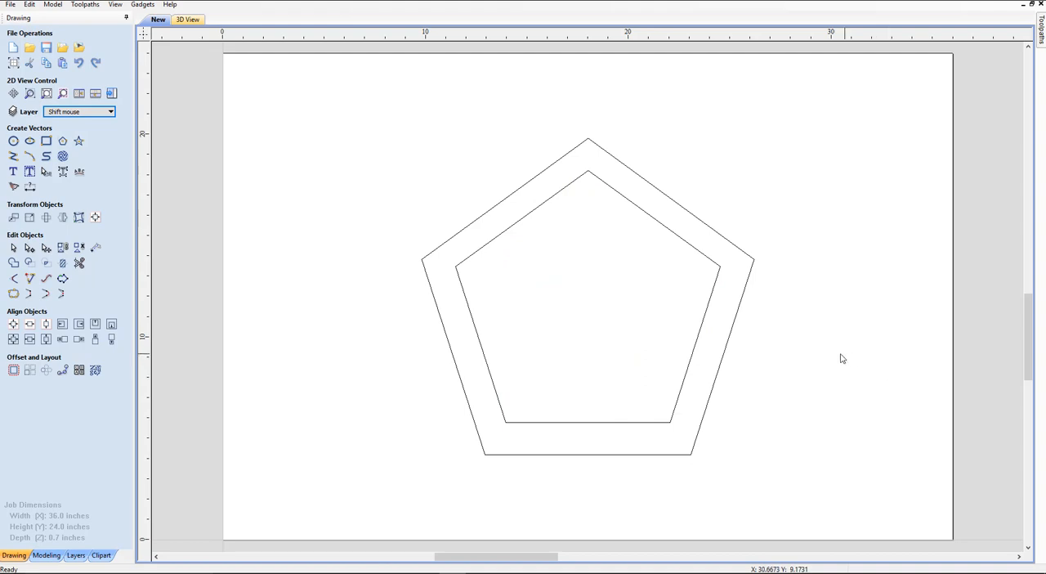
{"action": "mouse_move", "coordinate": [501, 416]}
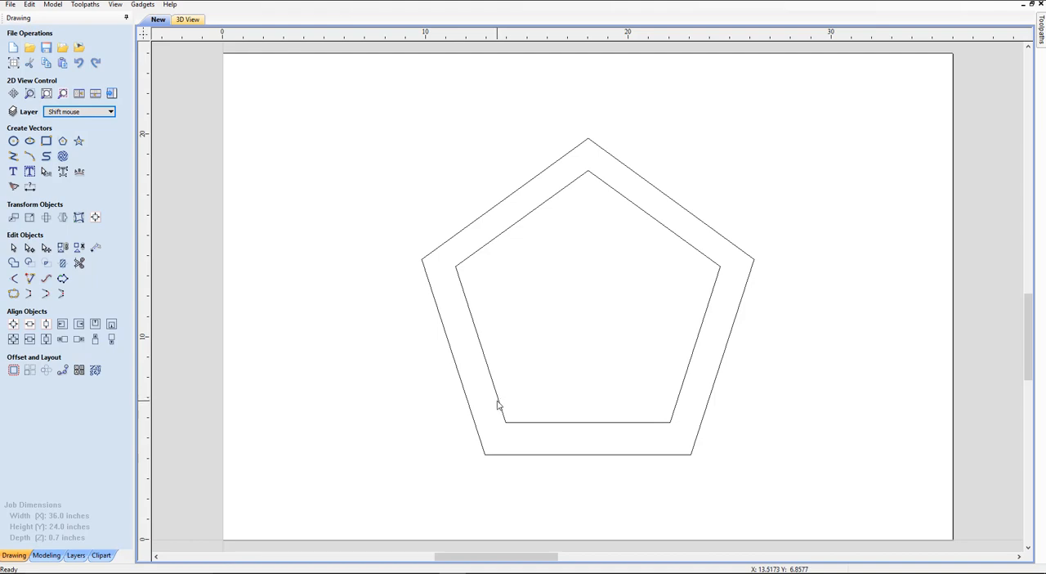
- Shrink the inner pentagon in place to about 6.9 × 6.6 inches, then deselect it
{"action": "left_click", "coordinate": [499, 419]}
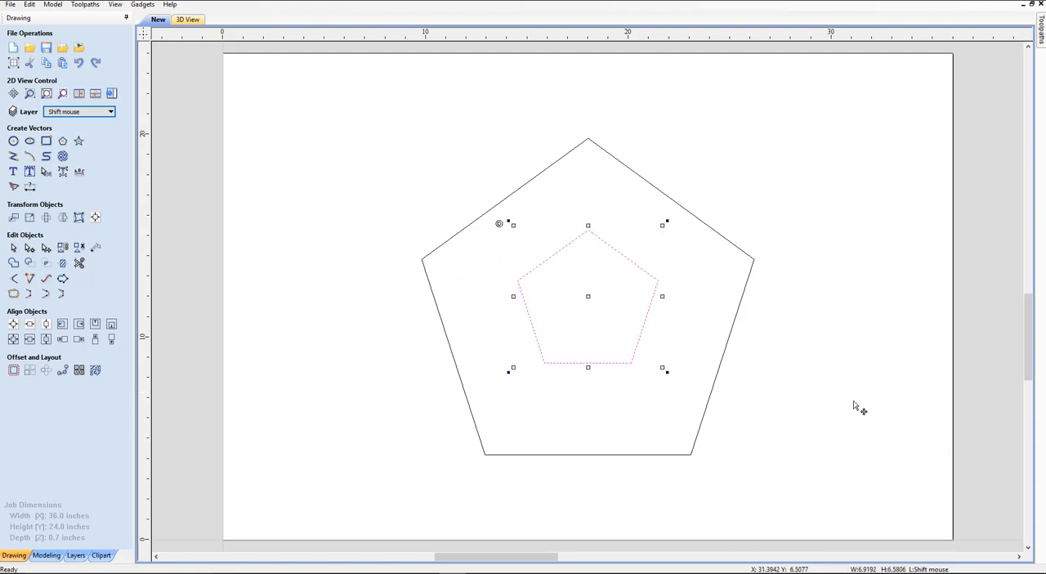
{"action": "left_click", "coordinate": [603, 371]}
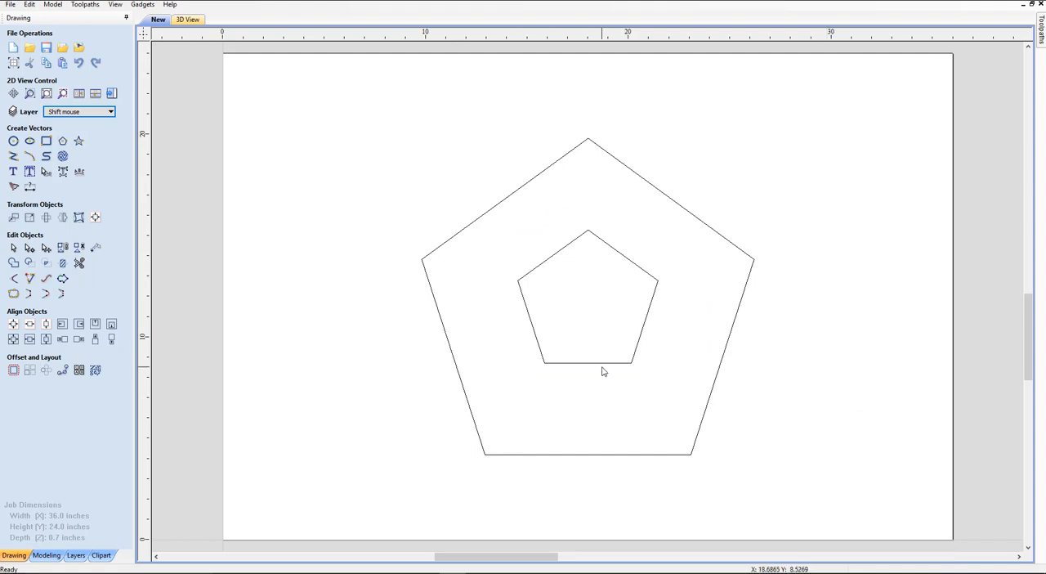
{"action": "mouse_move", "coordinate": [560, 290]}
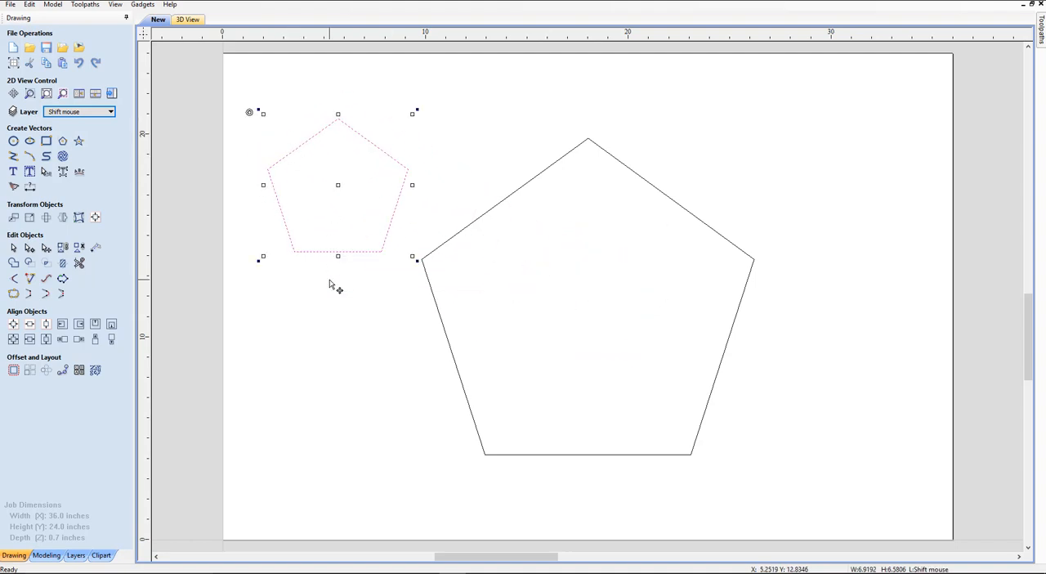
{"action": "mouse_move", "coordinate": [262, 256]}
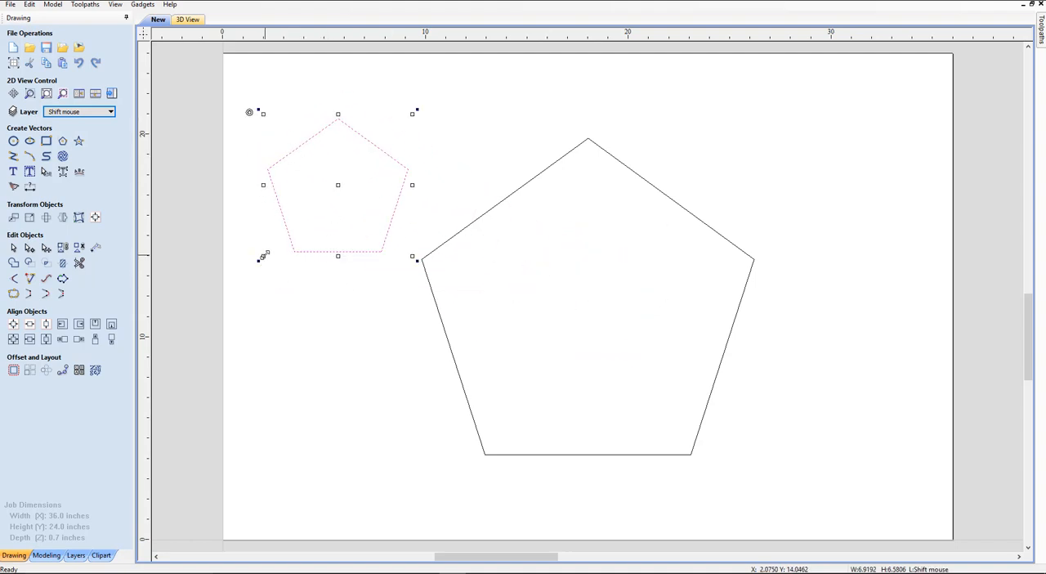
- Shift-shrink the upper-left pentagon about its centre to about 5.9 × 5.7 inches, then deselect
{"action": "left_click_drag", "start_coordinate": [337, 197], "coordinate": [337, 185]}
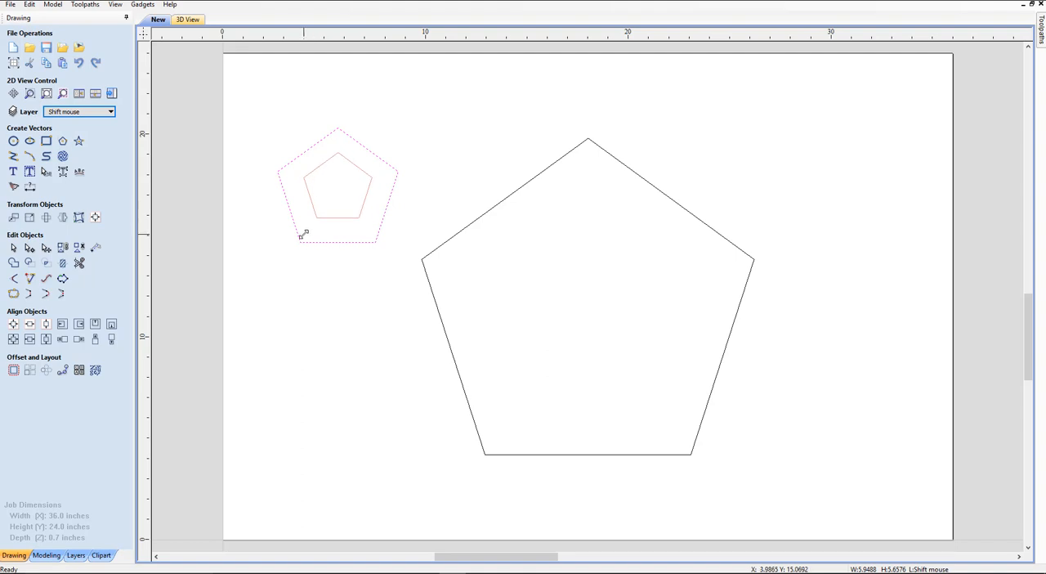
{"action": "left_click", "coordinate": [233, 105]}
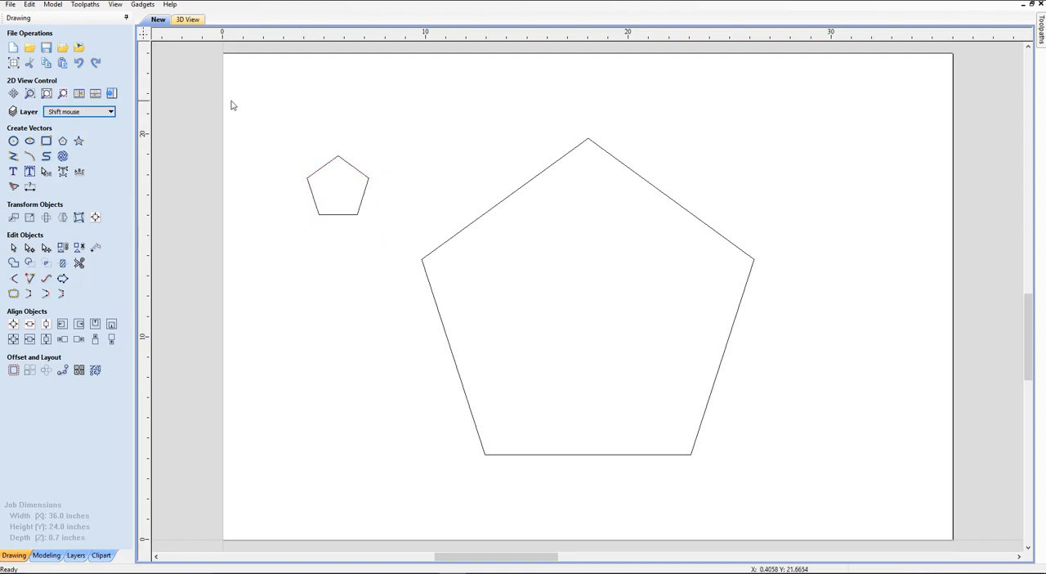
{"action": "mouse_move", "coordinate": [208, 231]}
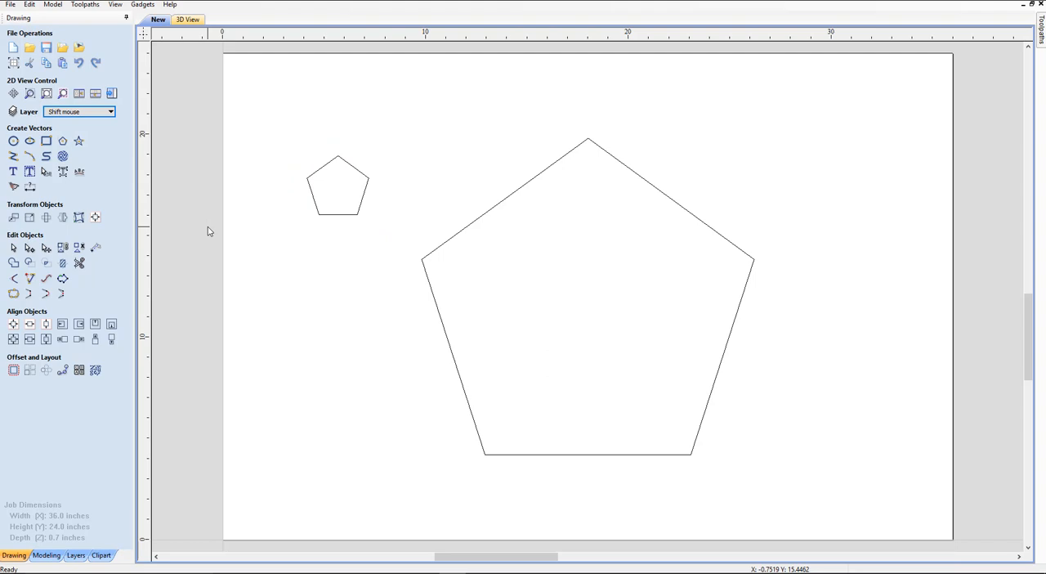
{"action": "mouse_move", "coordinate": [178, 155]}
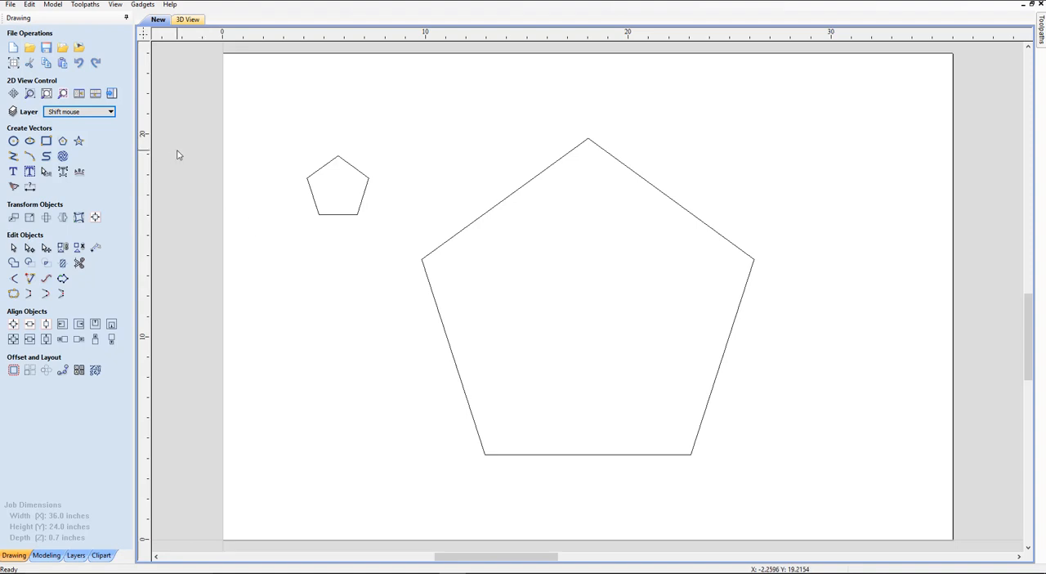
{"action": "mouse_move", "coordinate": [363, 179]}
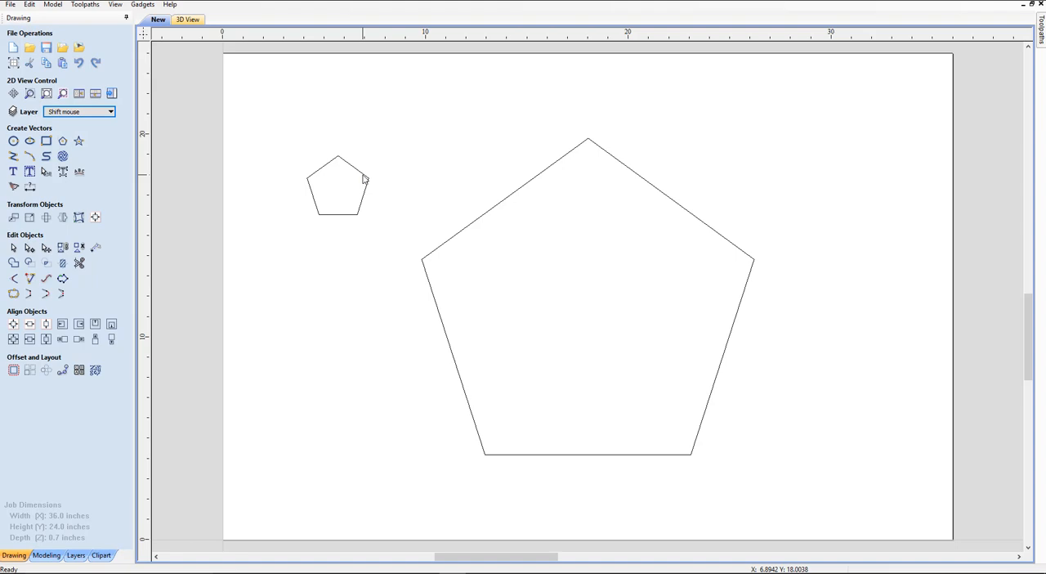
{"action": "left_click", "coordinate": [338, 186]}
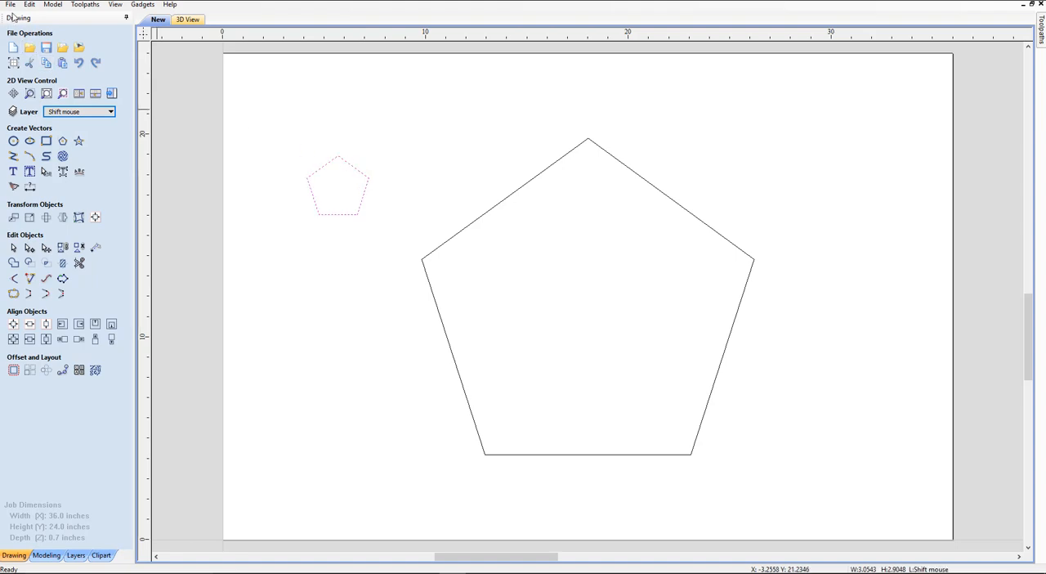
{"action": "mouse_move", "coordinate": [642, 112]}
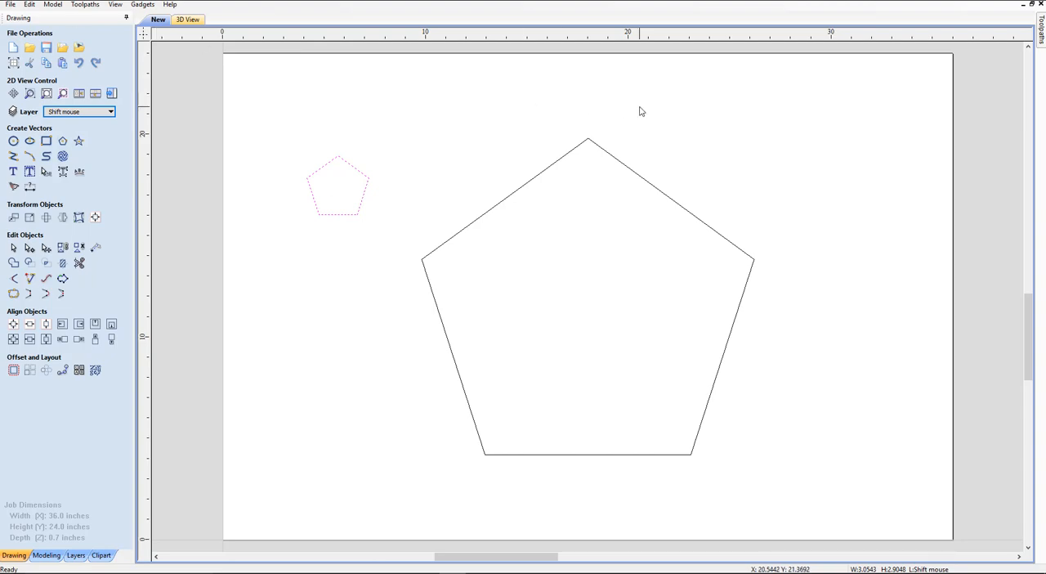